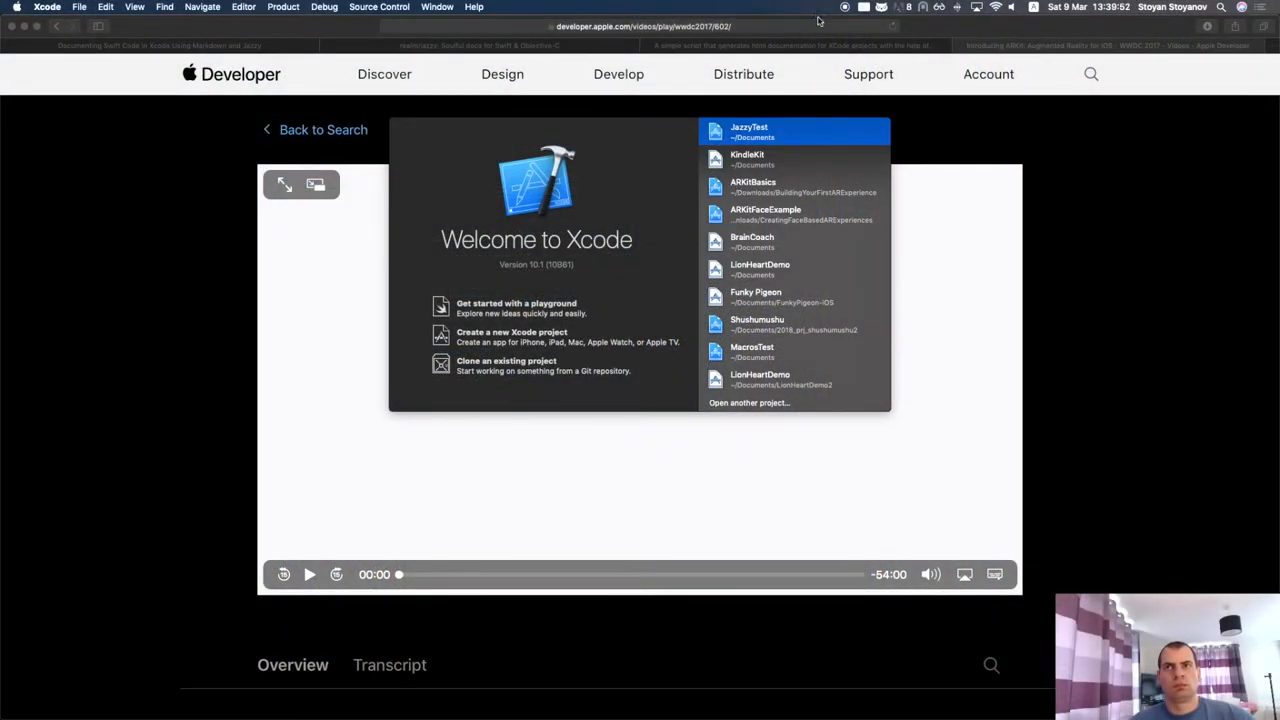
mouse_move(780, 230)
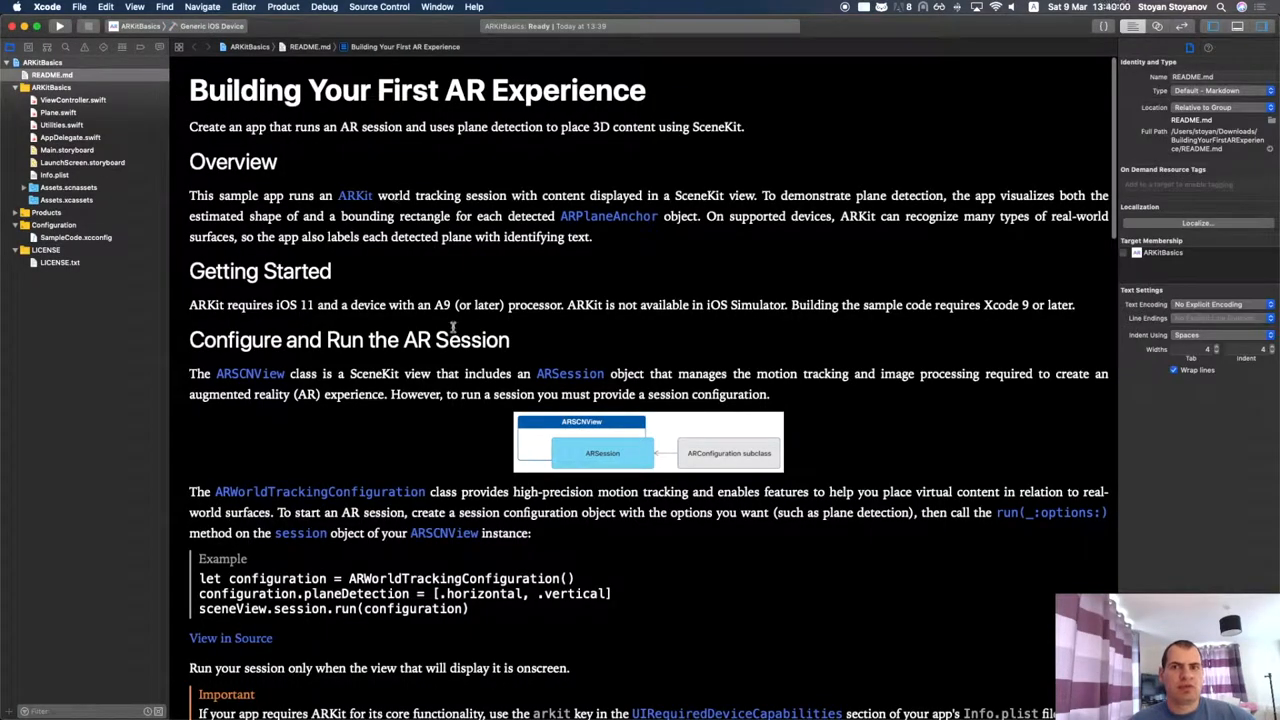
- Switch from the ARKitBasics README in Xcode to the WWDC 'Introducing ARKit' page in Safari
key(cmd+tab)
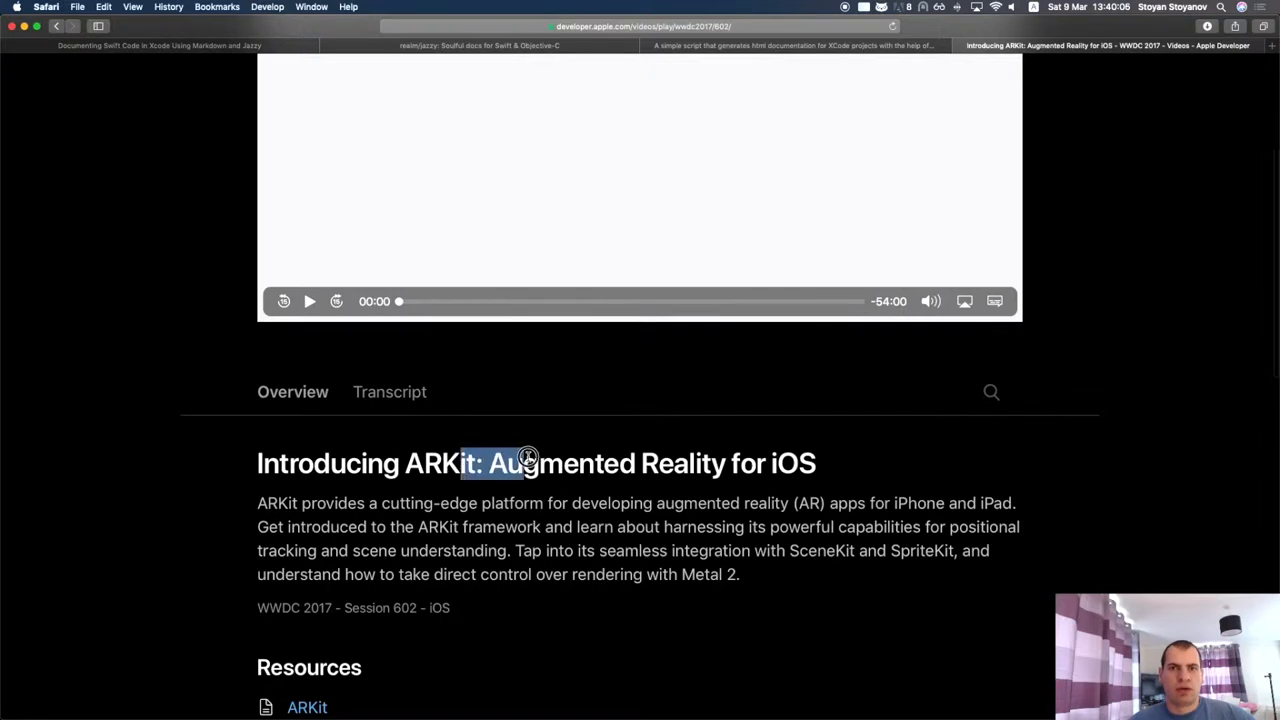
- Scroll the session page to its Resources listing 'Building Your First AR Experience', then return to Xcode
scroll(down, 3)
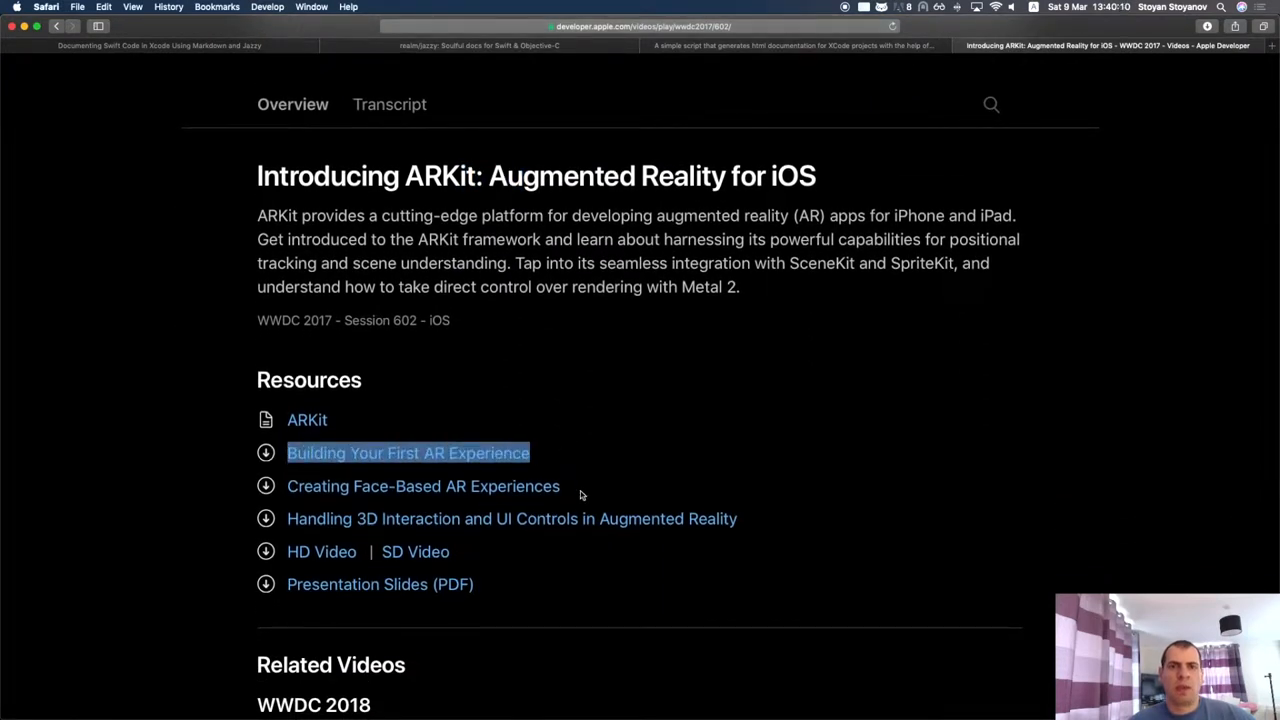
key(cmd+tab)
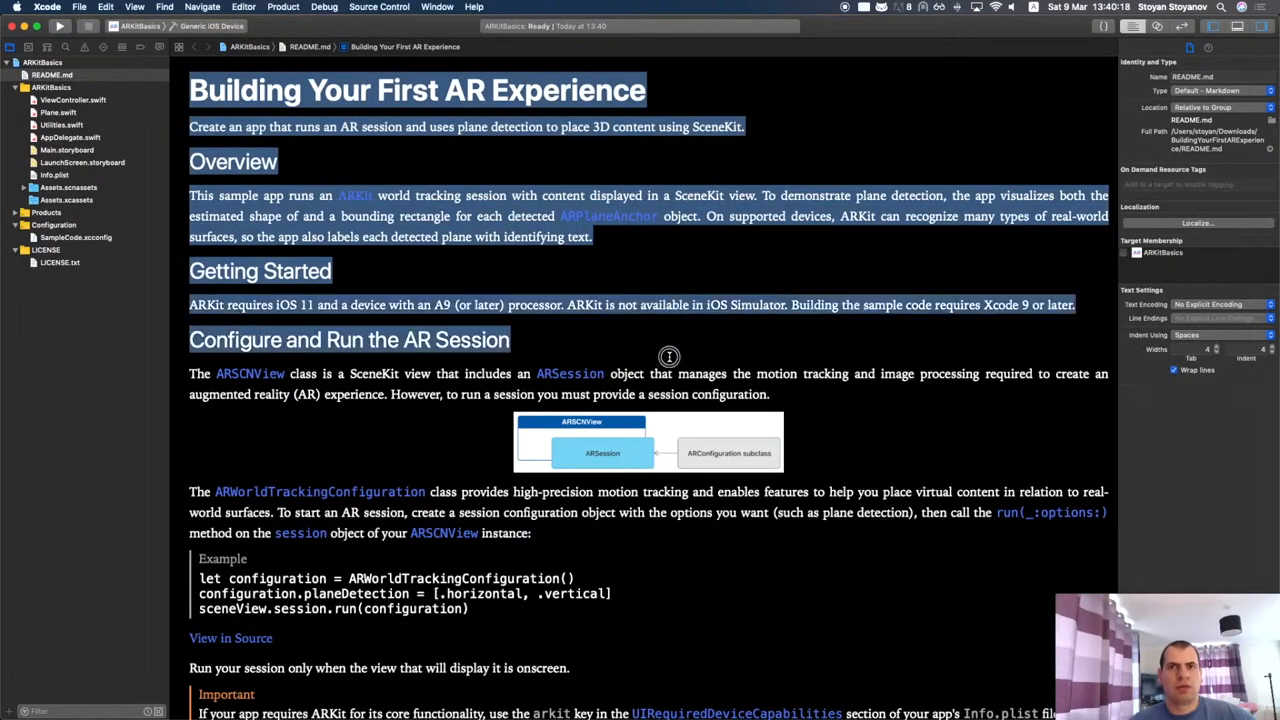
click(464, 318)
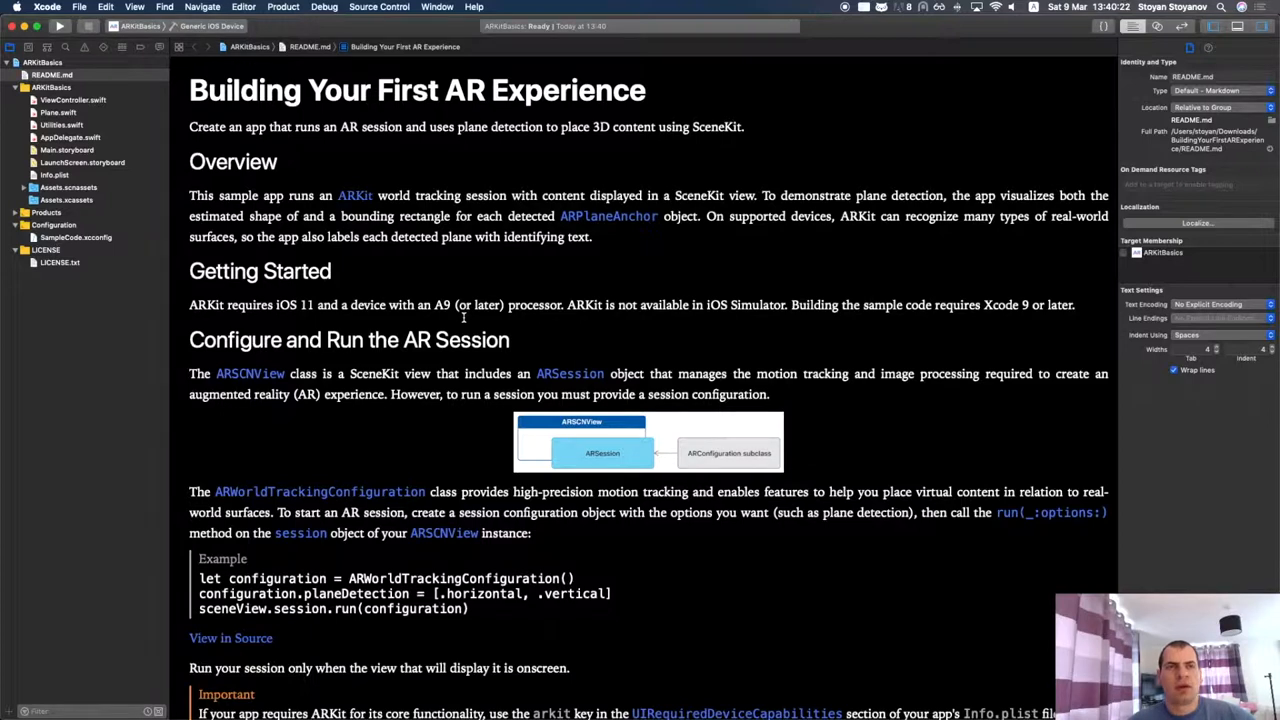
mouse_move(80, 276)
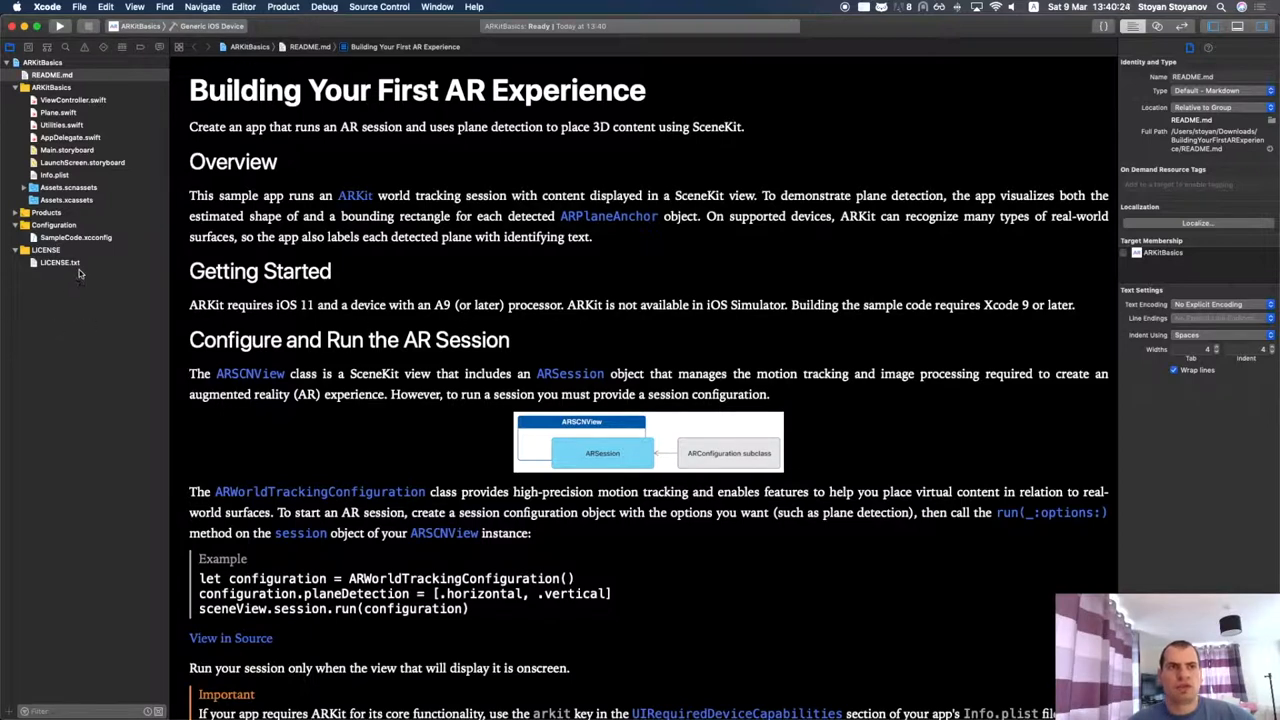
mouse_move(252, 64)
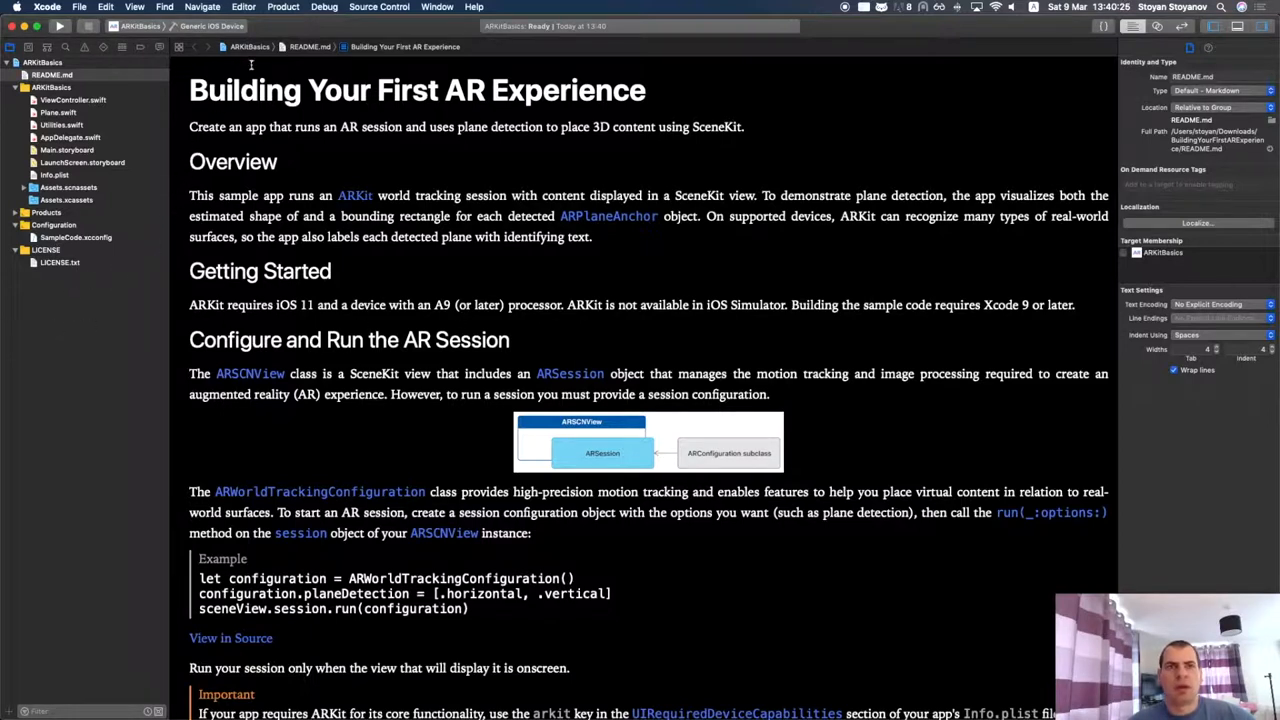
drag(250, 64, 402, 414)
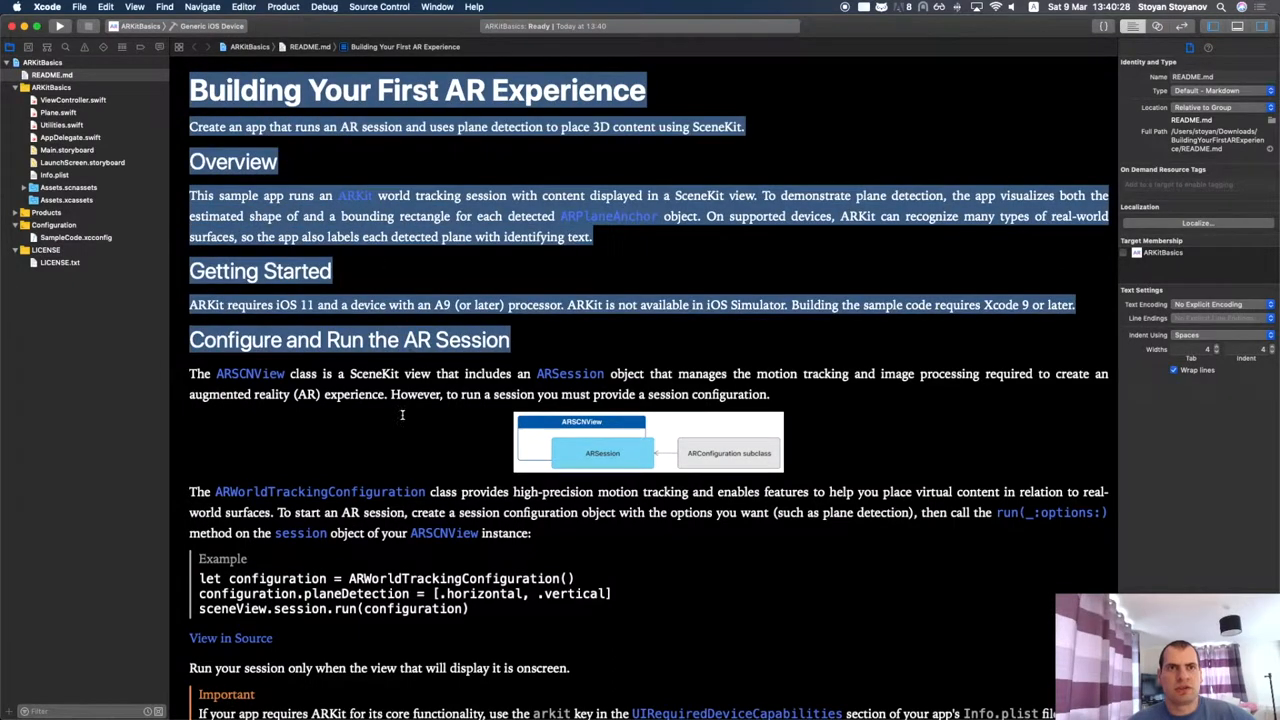
scroll(down, 3)
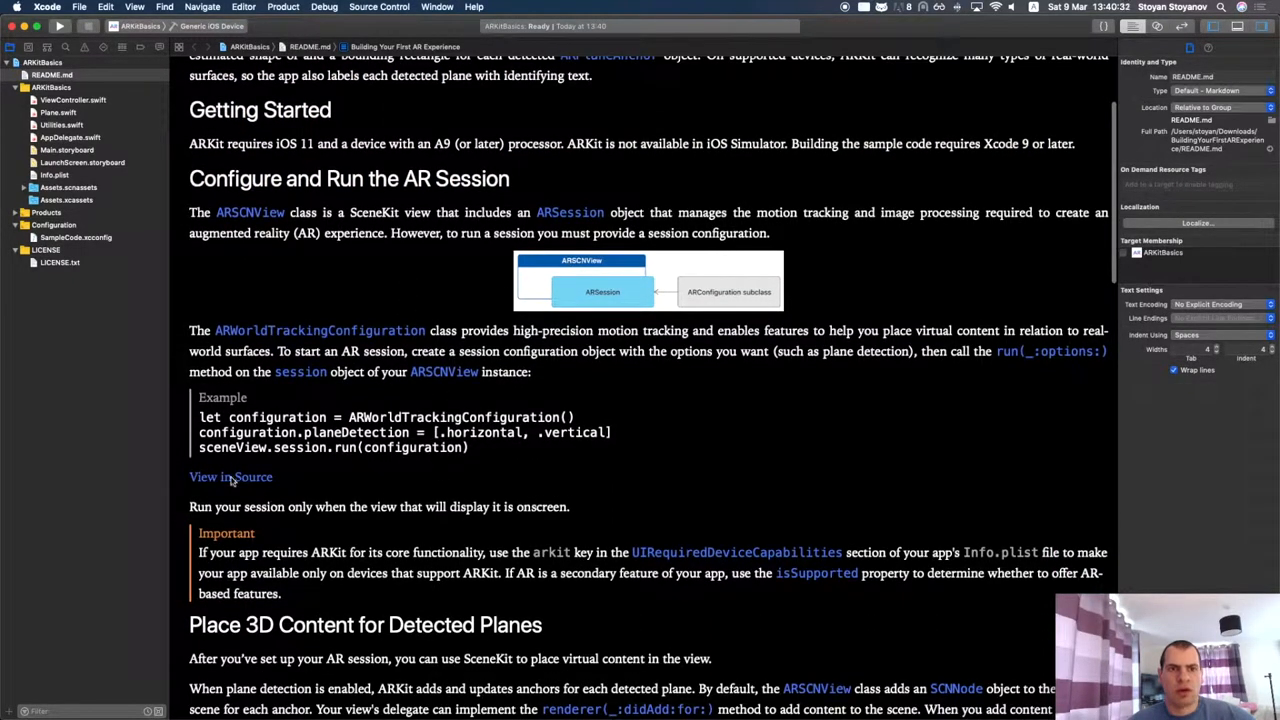
click(230, 476)
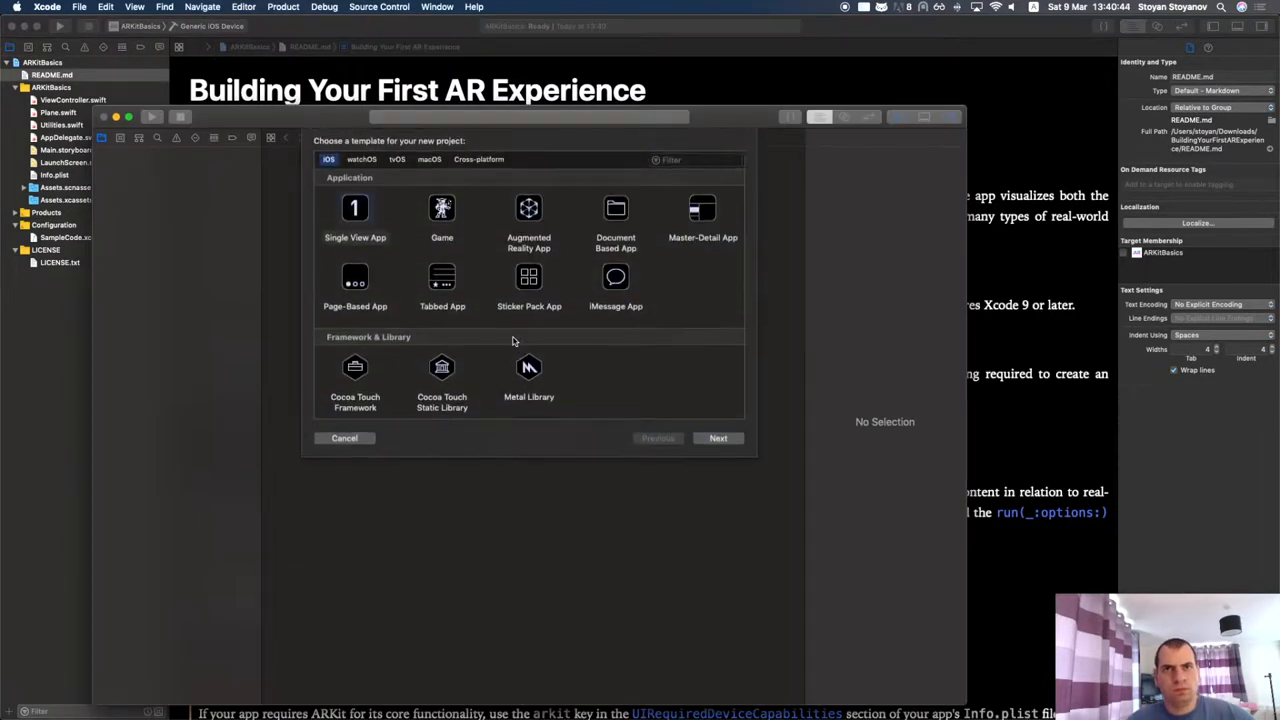
- Choose an iOS app template and name the new product MarkdownParsingTest, proceeding to the save location
click(718, 438)
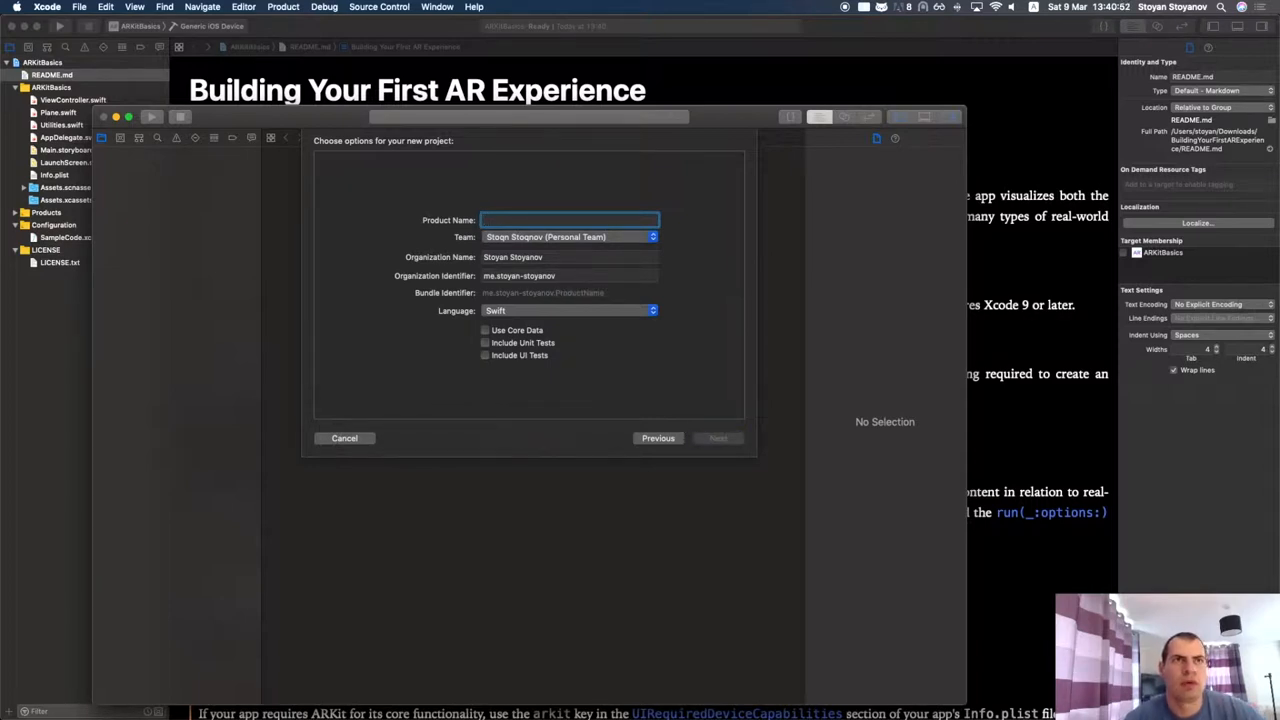
text(MarkdownParsingTest)
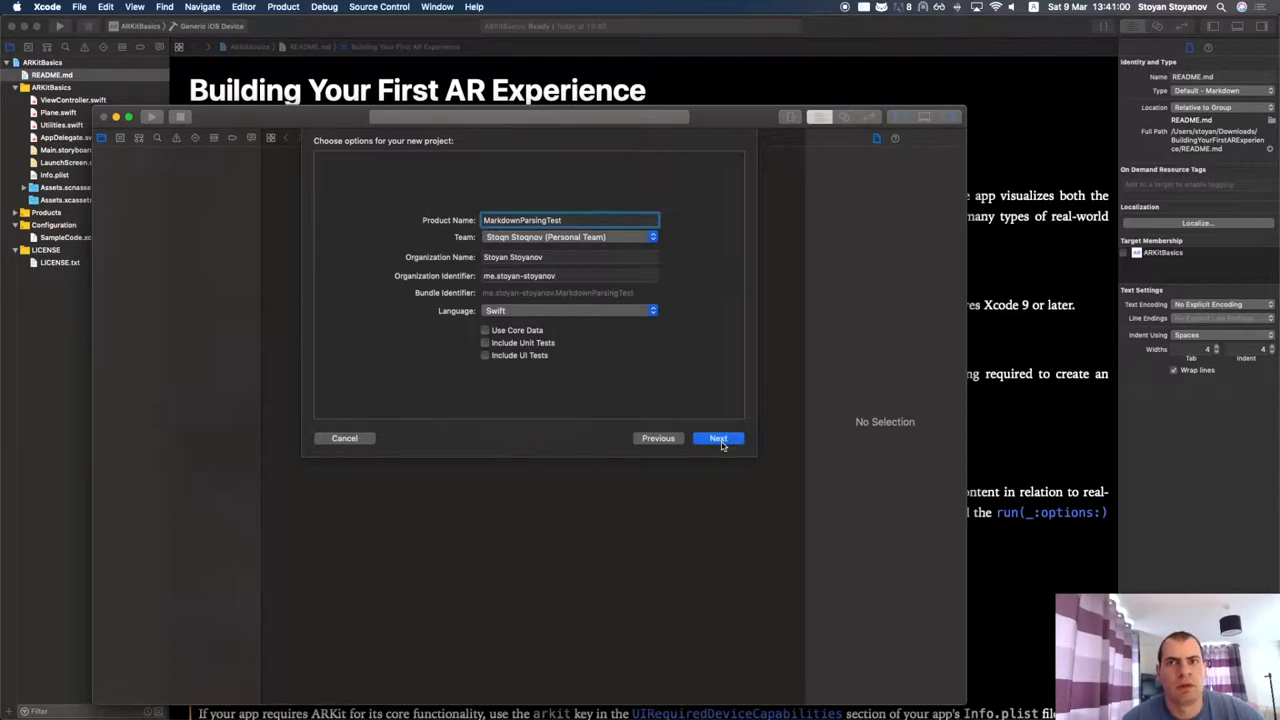
click(718, 438)
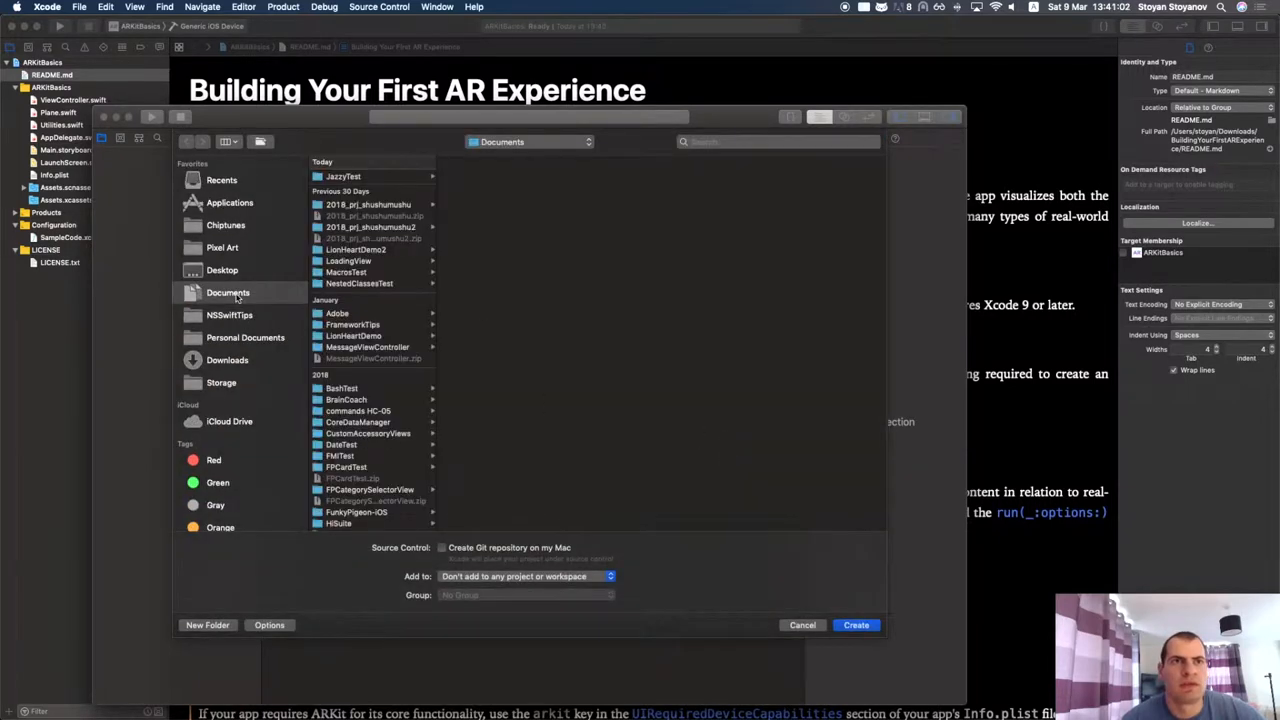
mouse_move(588, 492)
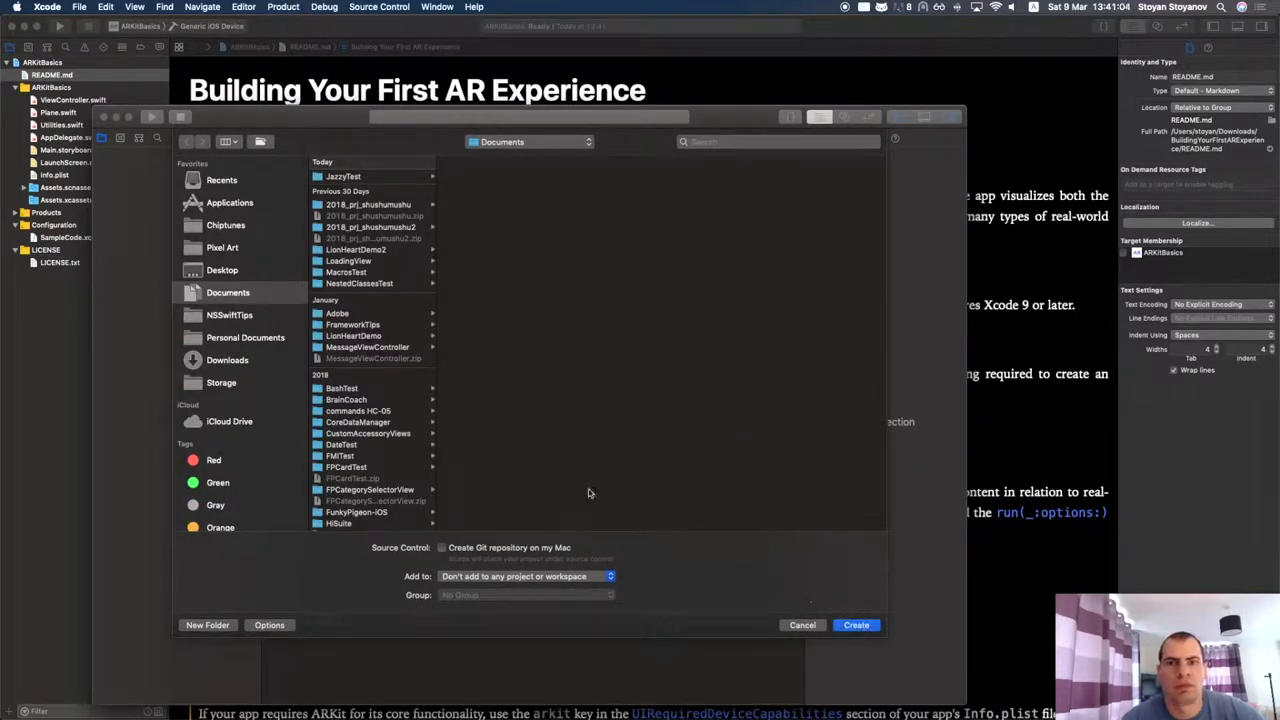
mouse_move(424, 268)
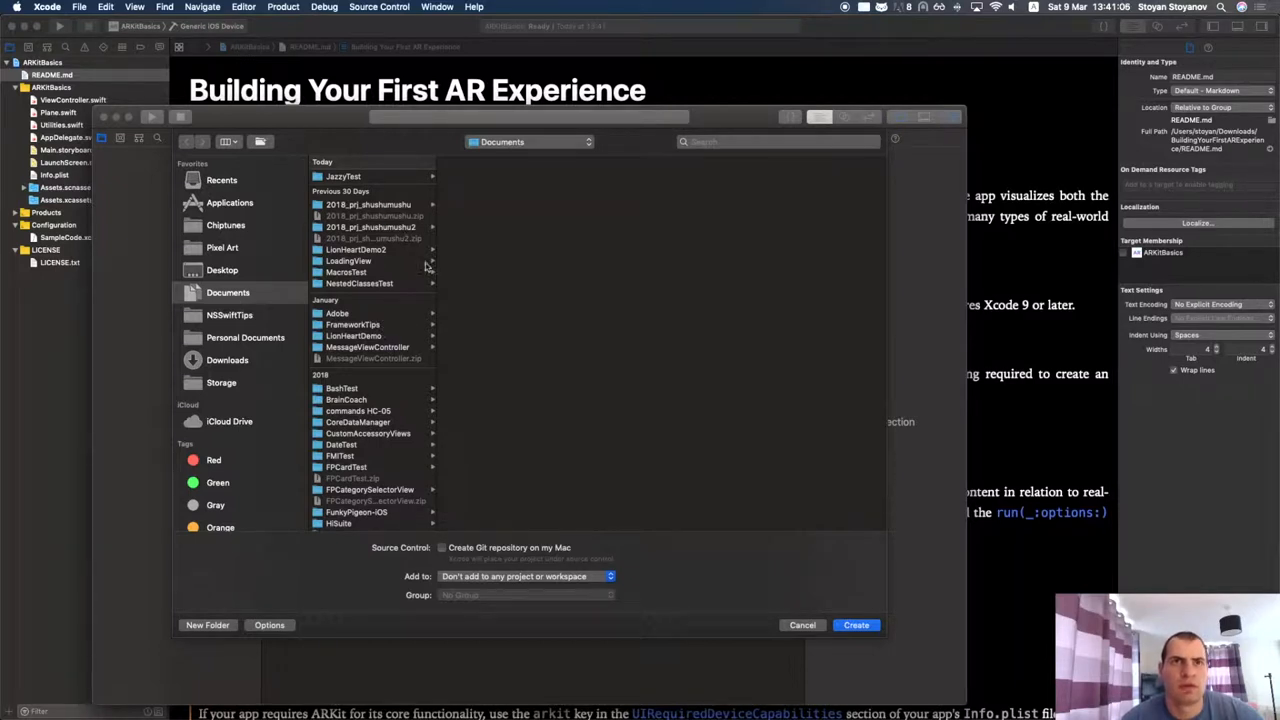
mouse_move(344, 120)
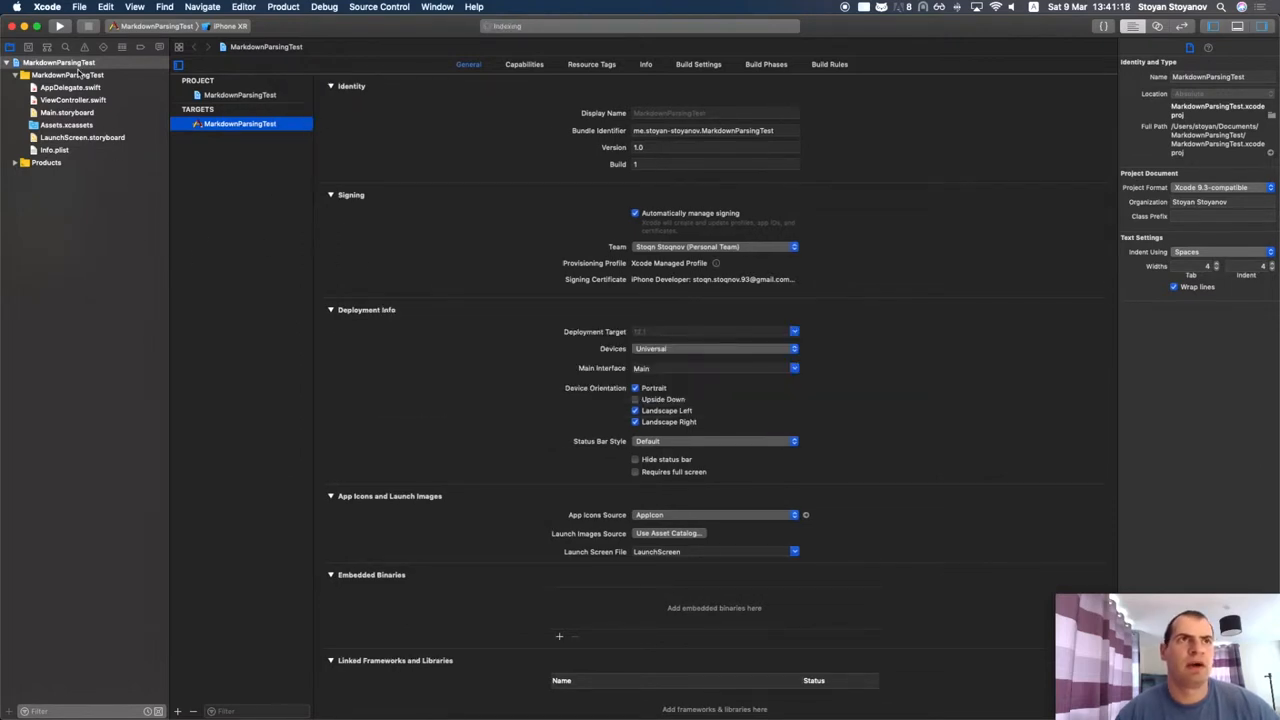
- Add the KindleKit README.md to the project via Add Files, decline the new-workspace prompt, and open it
right_click(68, 74)
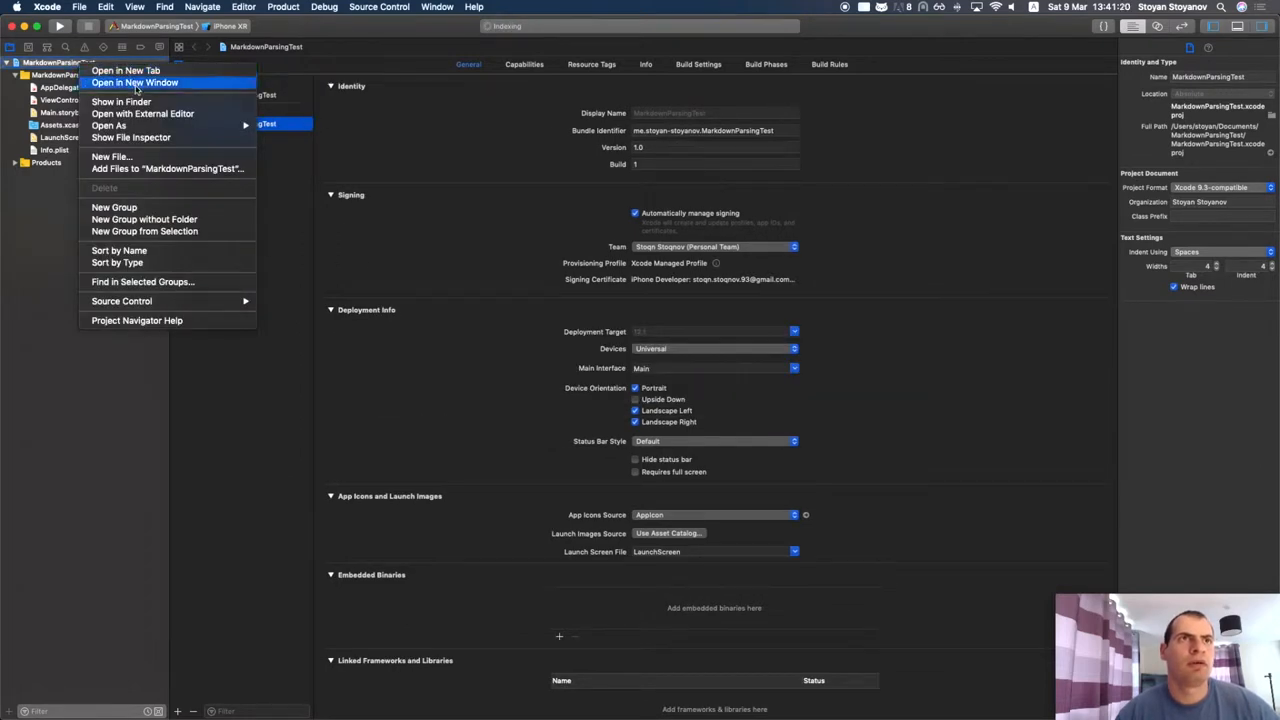
click(120, 100)
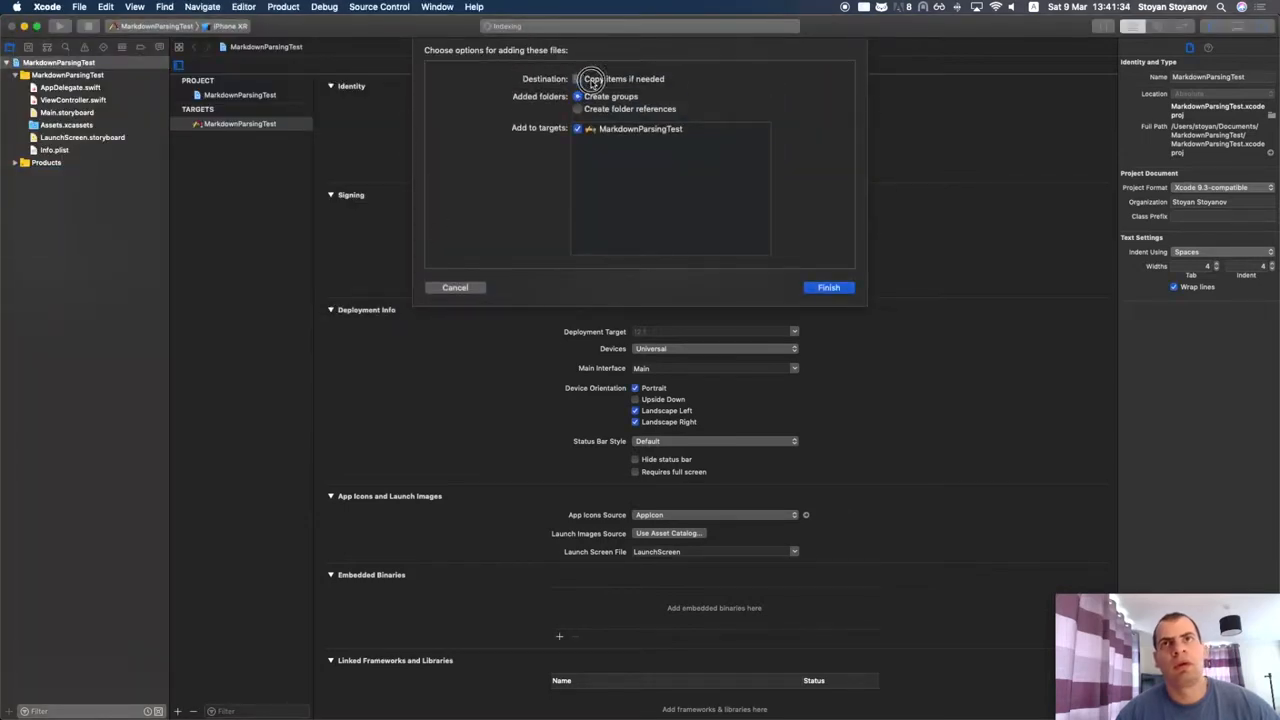
click(828, 288)
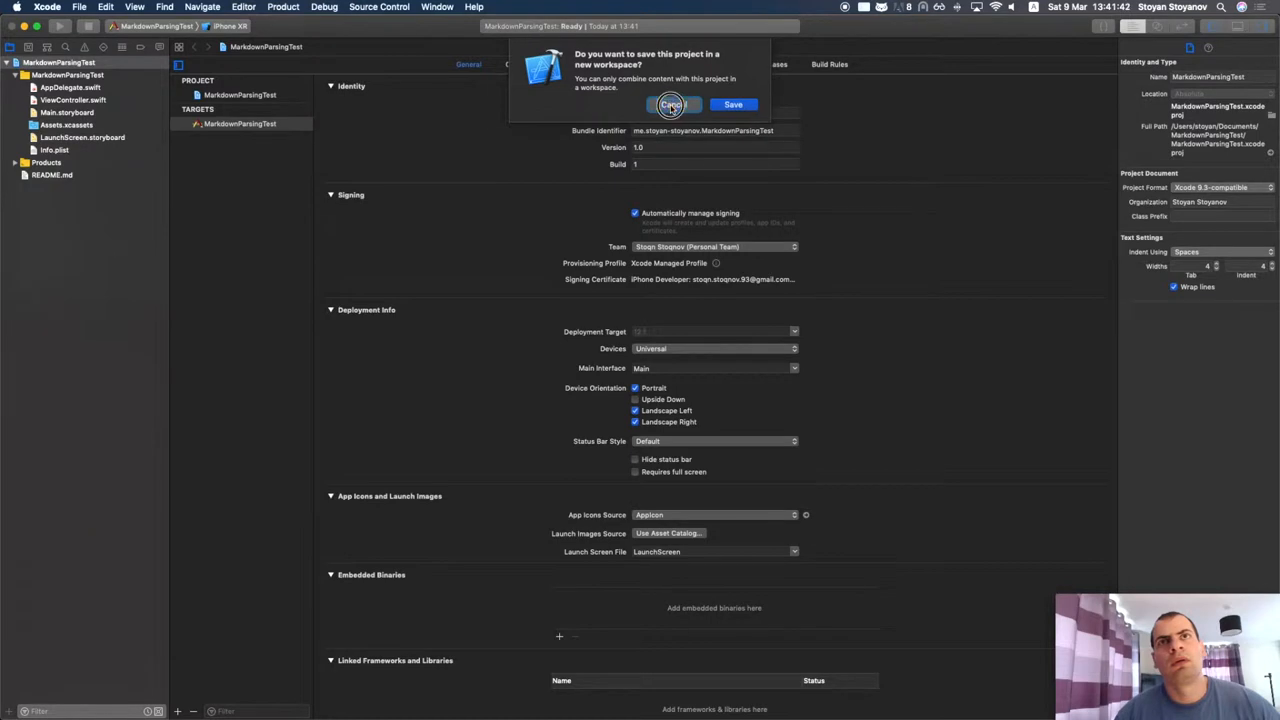
click(670, 104)
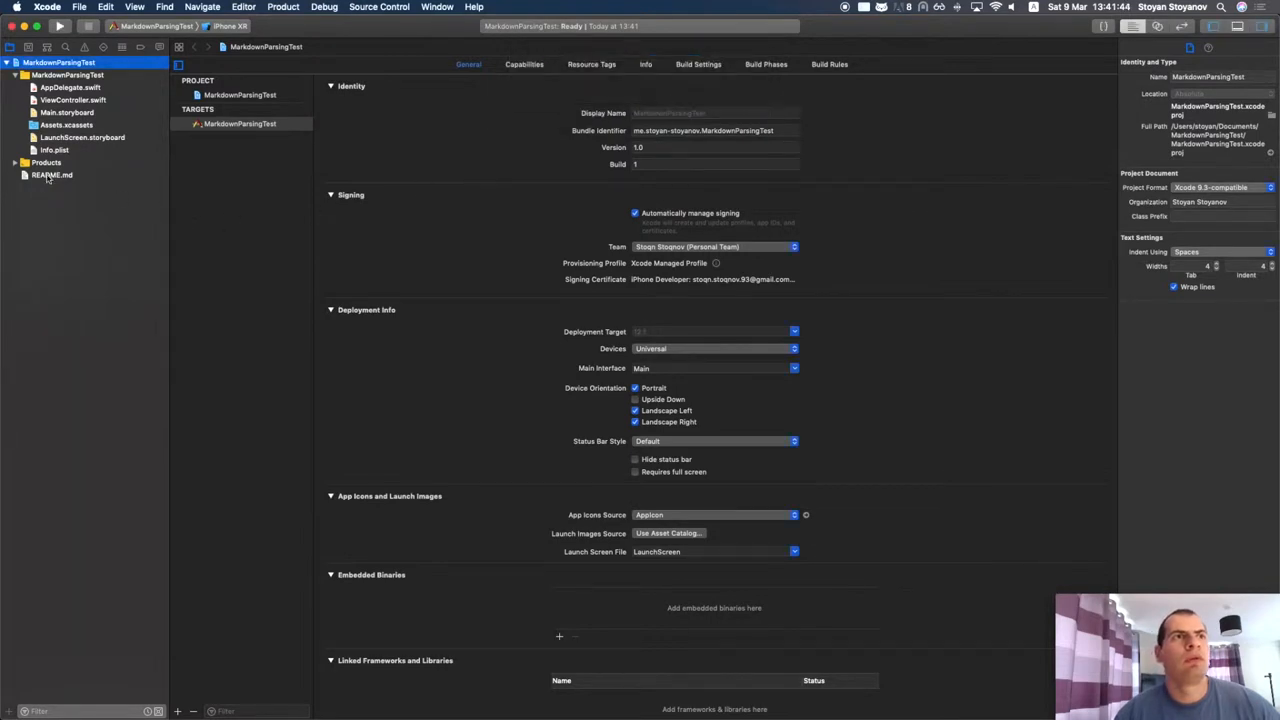
click(52, 176)
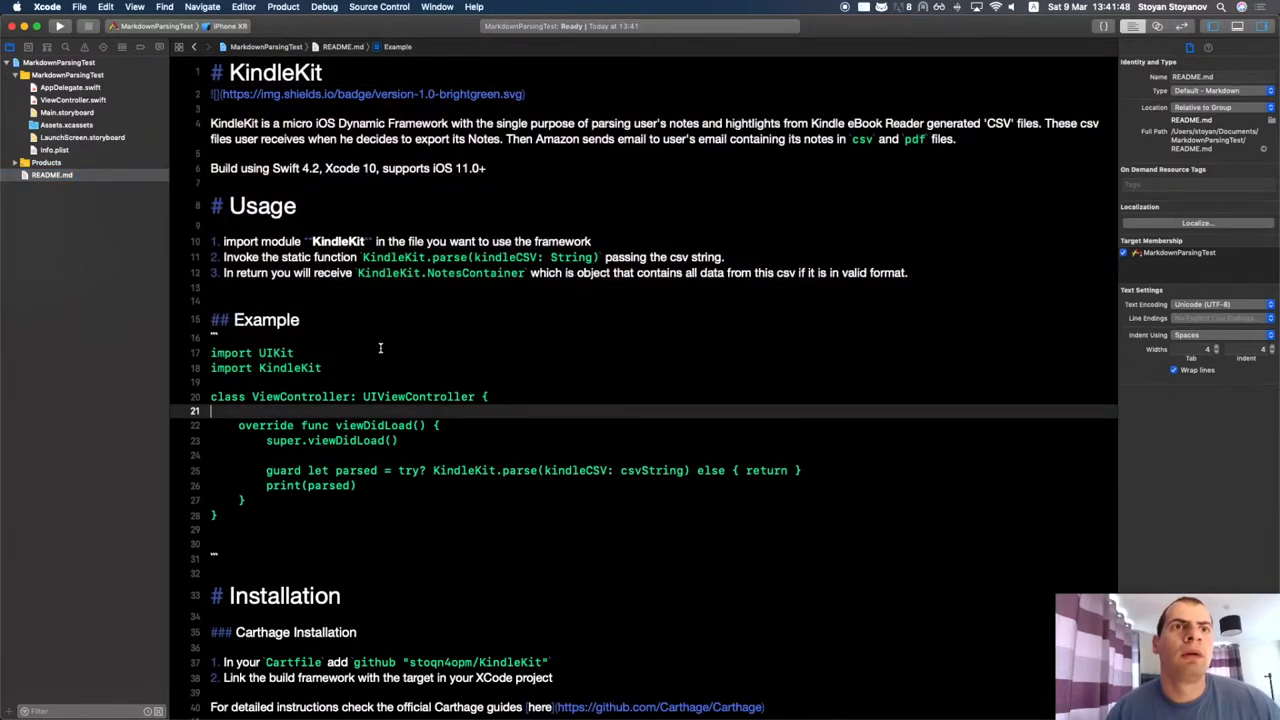
scroll(down, 3)
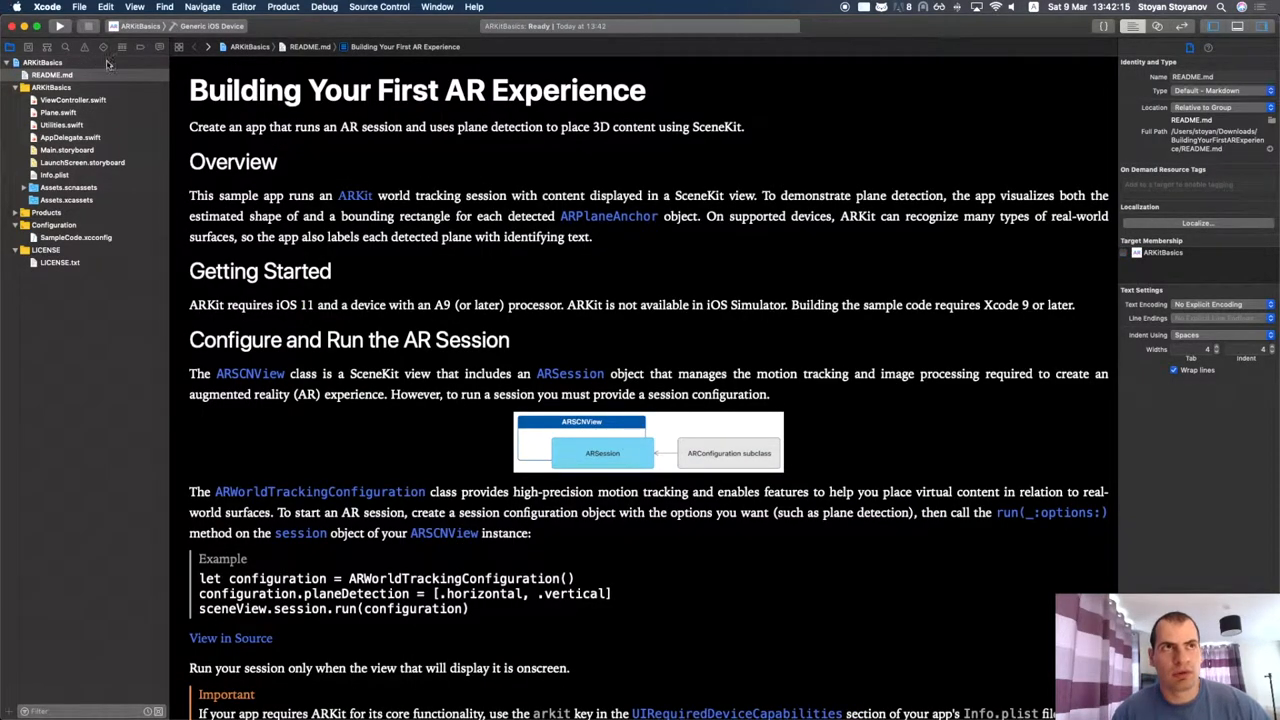
mouse_move(338, 150)
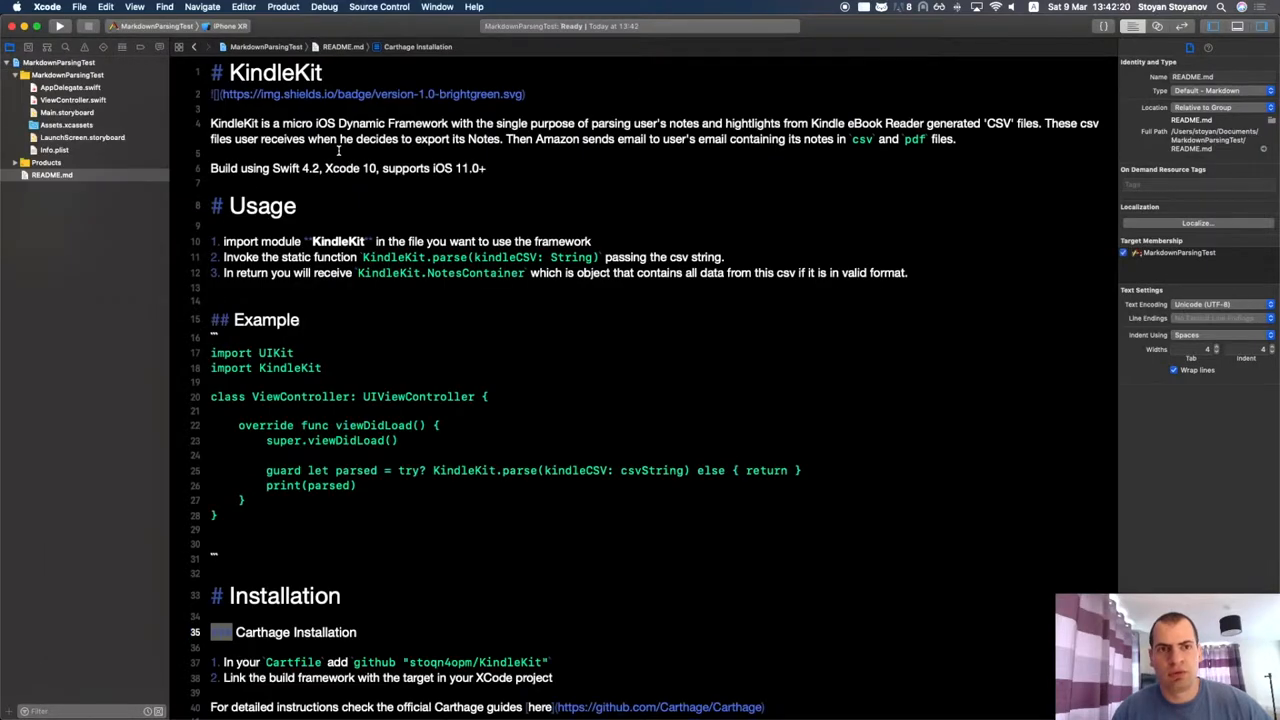
- Bring Terminal into the MarkdownParsingTest.xcodeproj folder and list its contents with ls
key(cmd+tab)
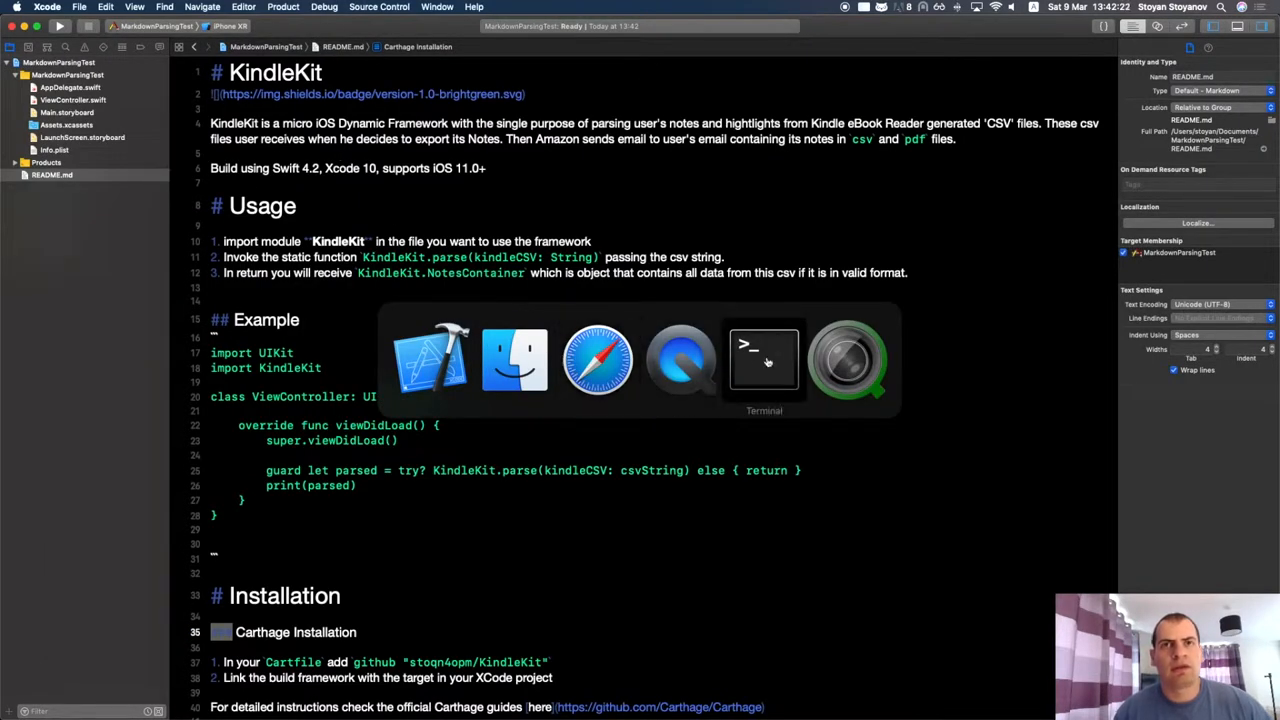
click(764, 360)
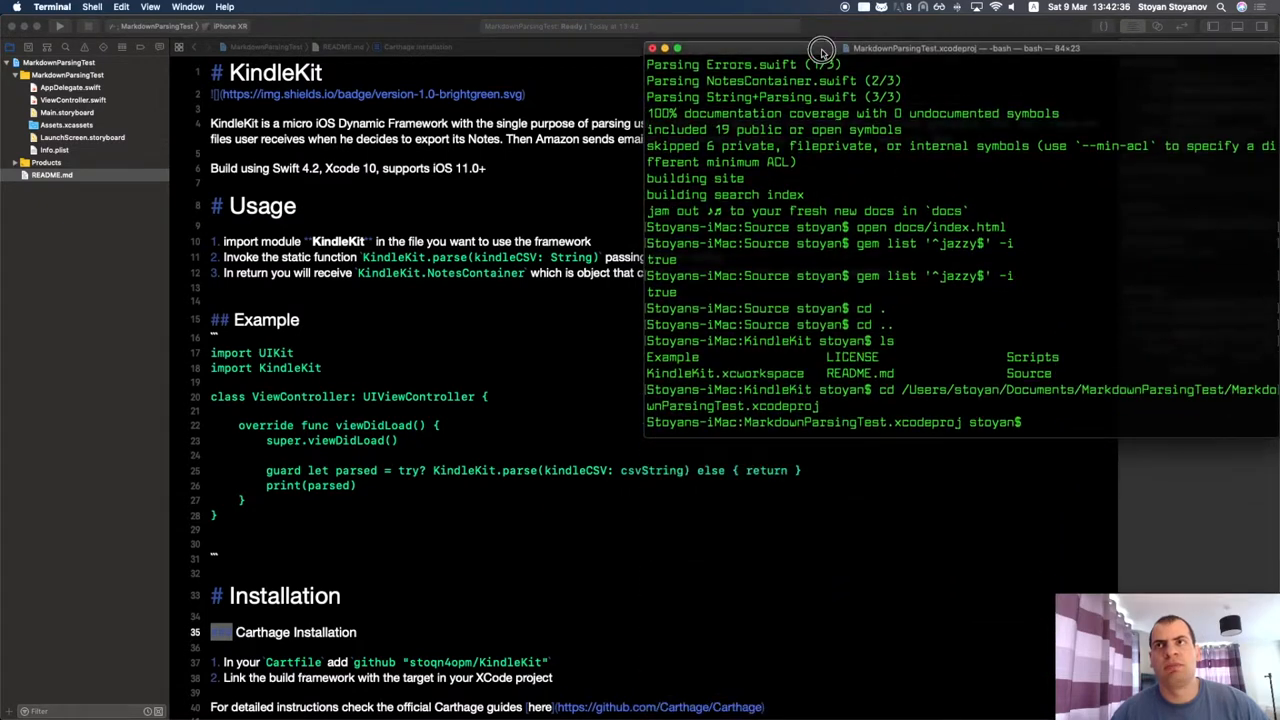
text(open)
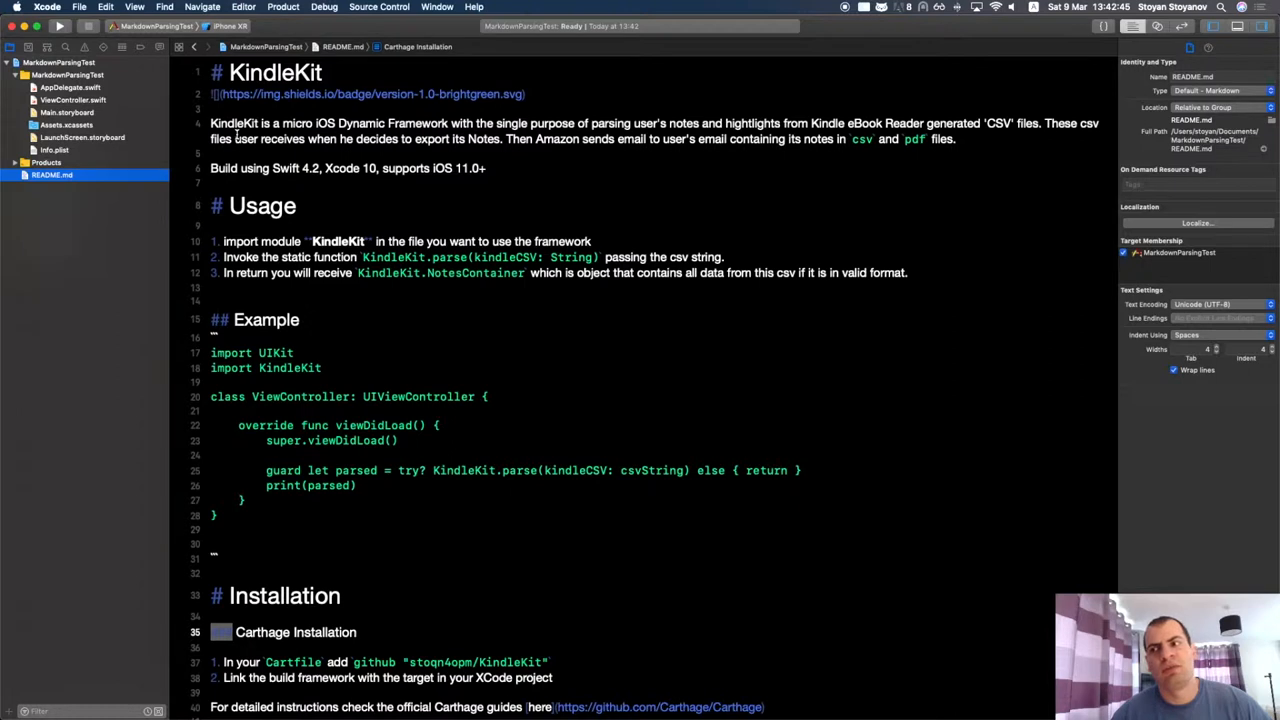
key(cmd+tab)
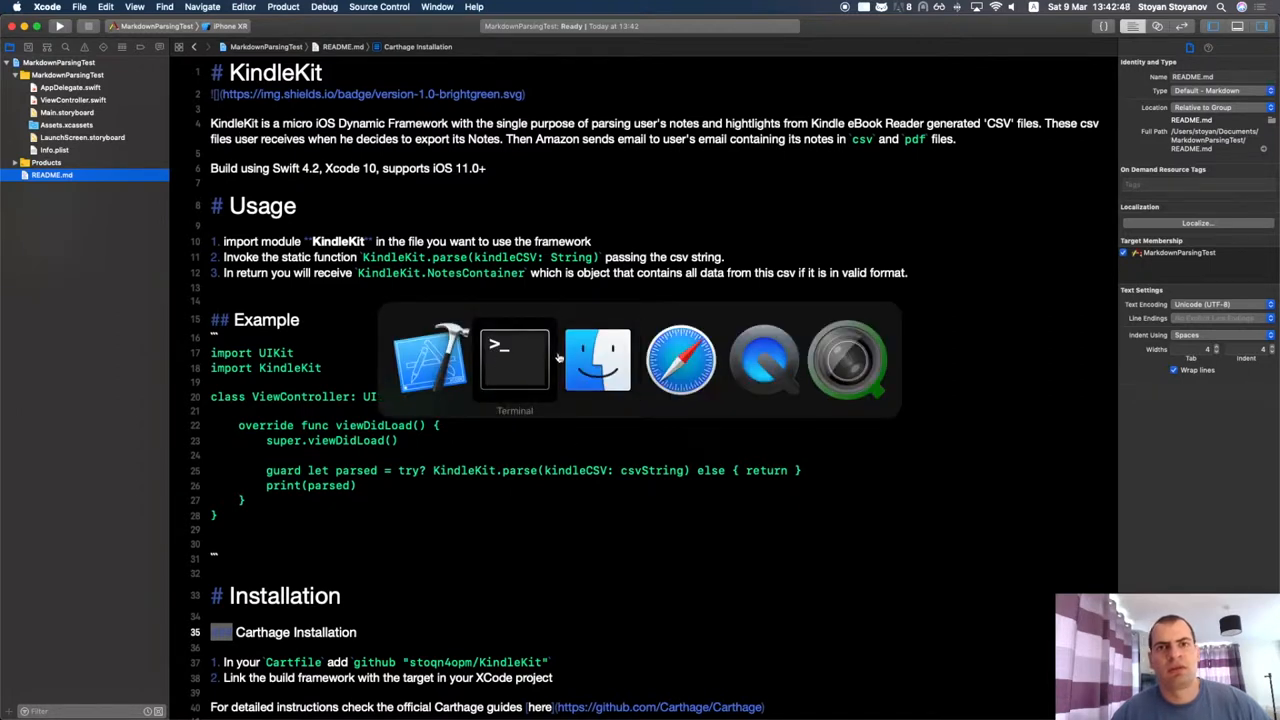
click(514, 360)
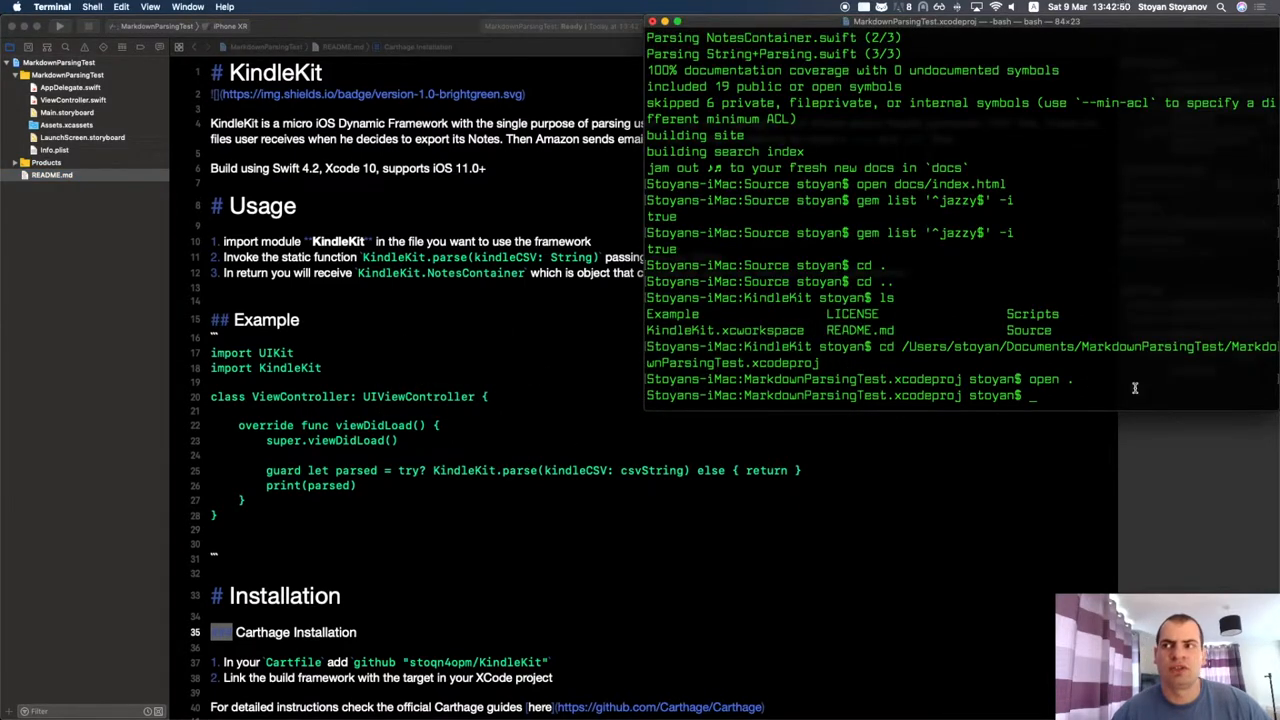
text(ls)
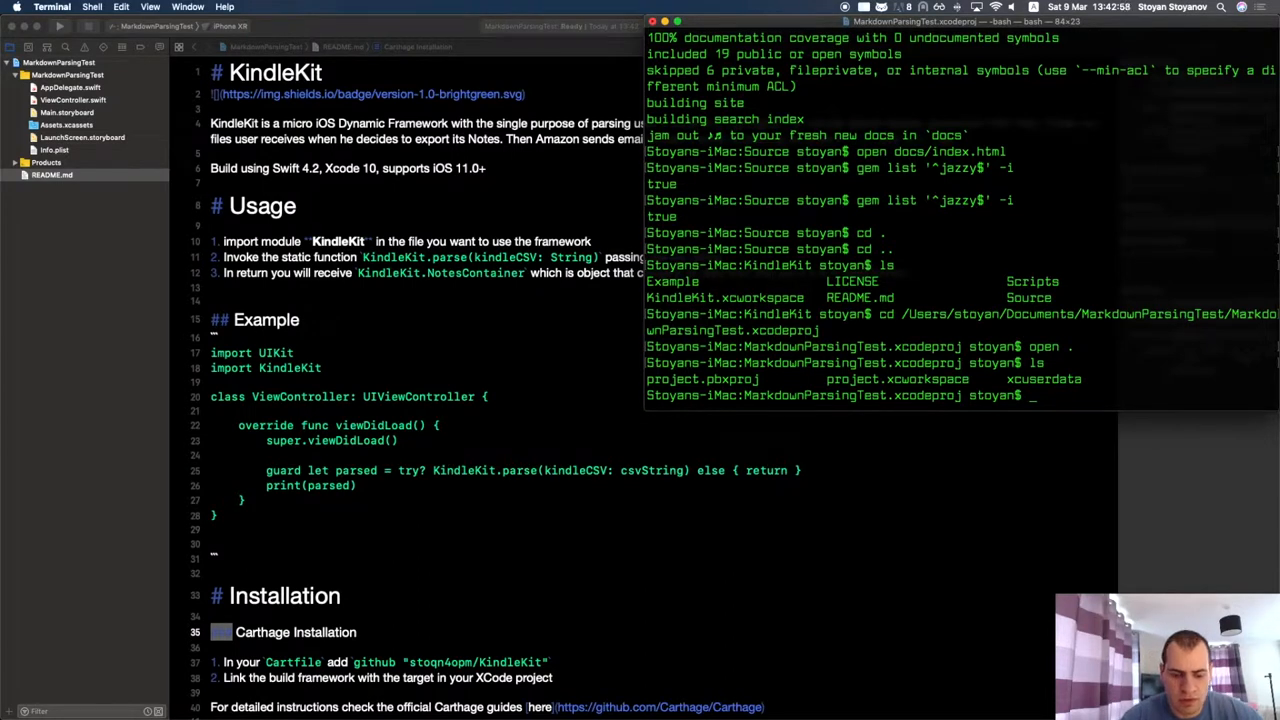
- Run touch .xcodesamplecode.plist to create the empty plist inside the project package
text(touch)
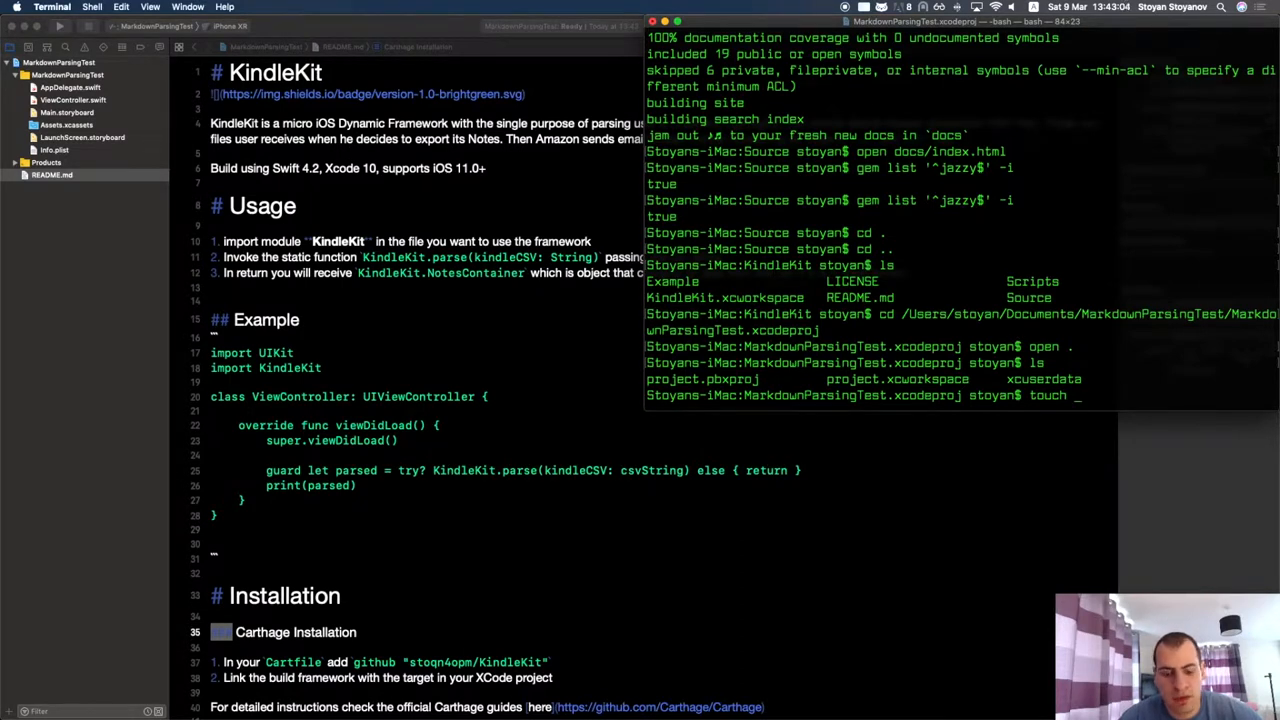
text(.xcodesamplecode.p)
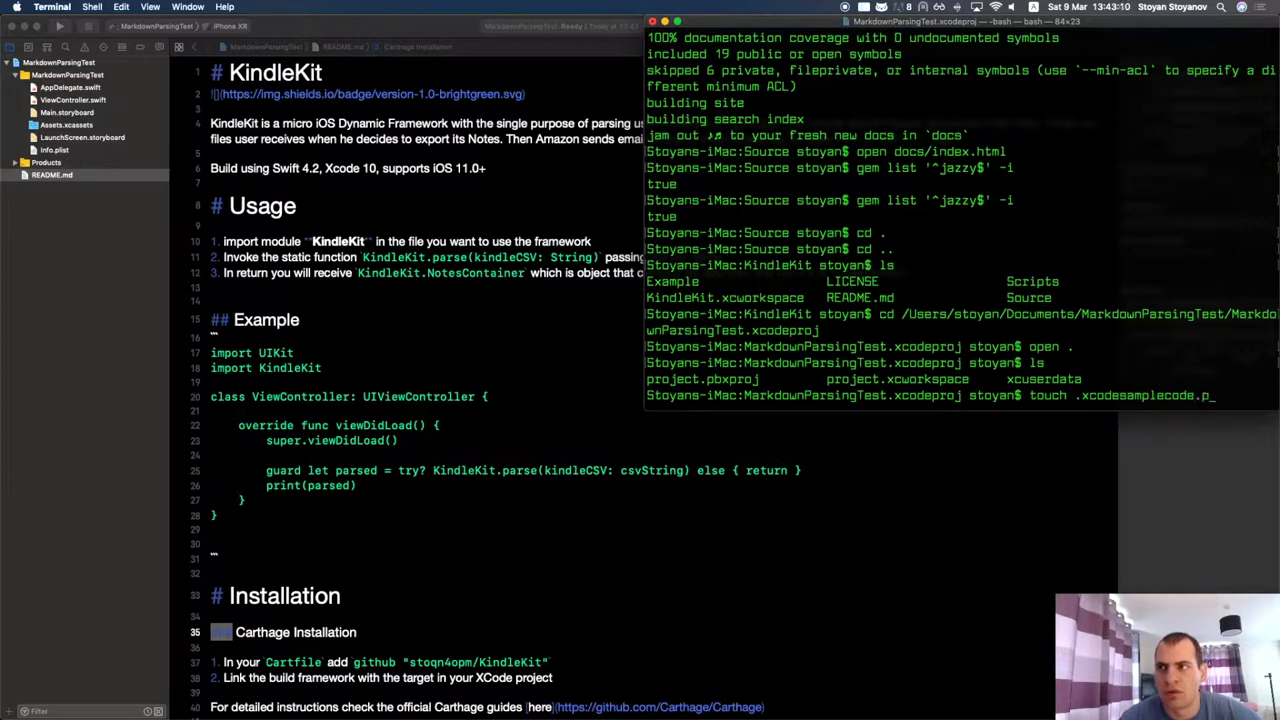
text(list)
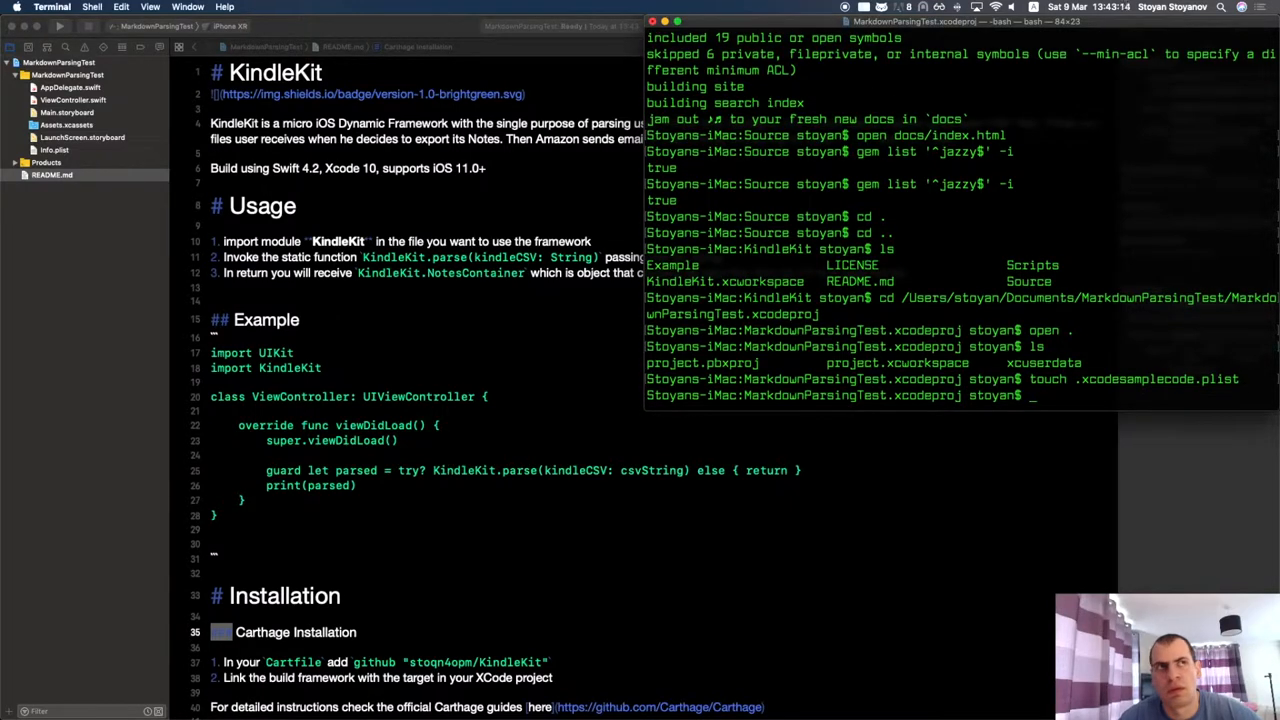
mouse_move(1034, 422)
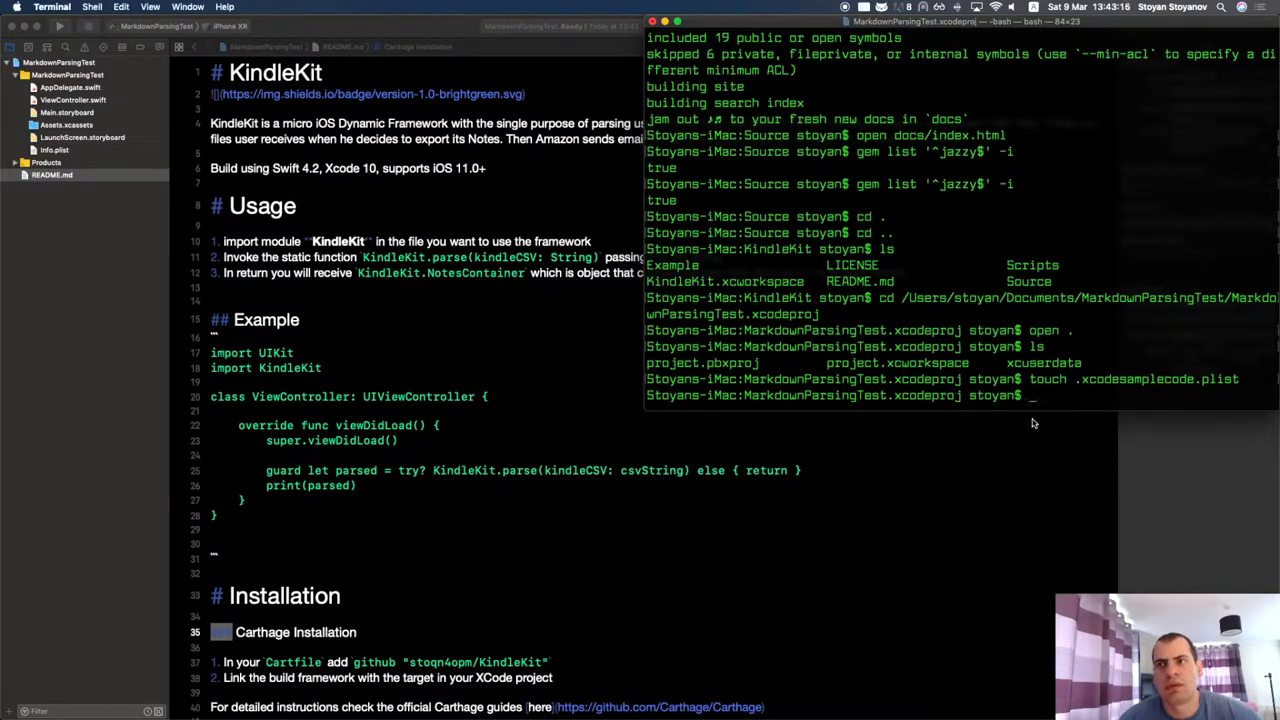
- Back in Xcode, select README.md so it renders as formatted markdown and scroll through it
click(72, 100)
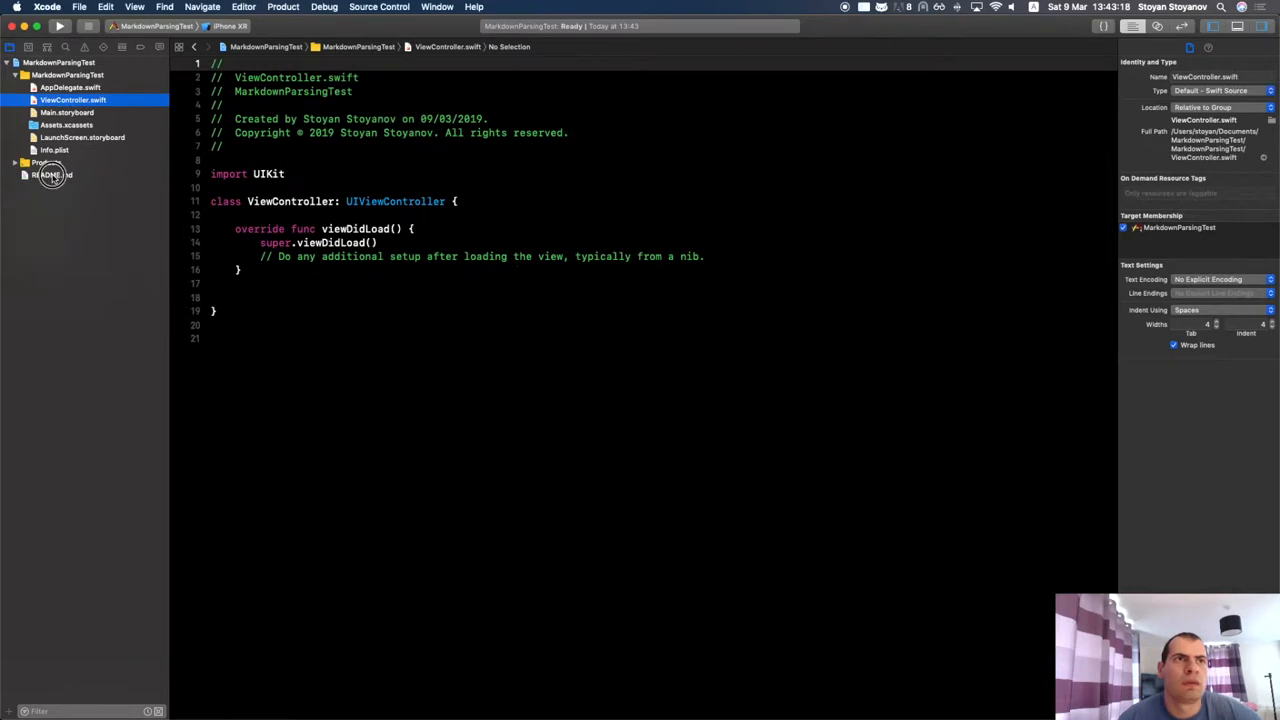
click(50, 174)
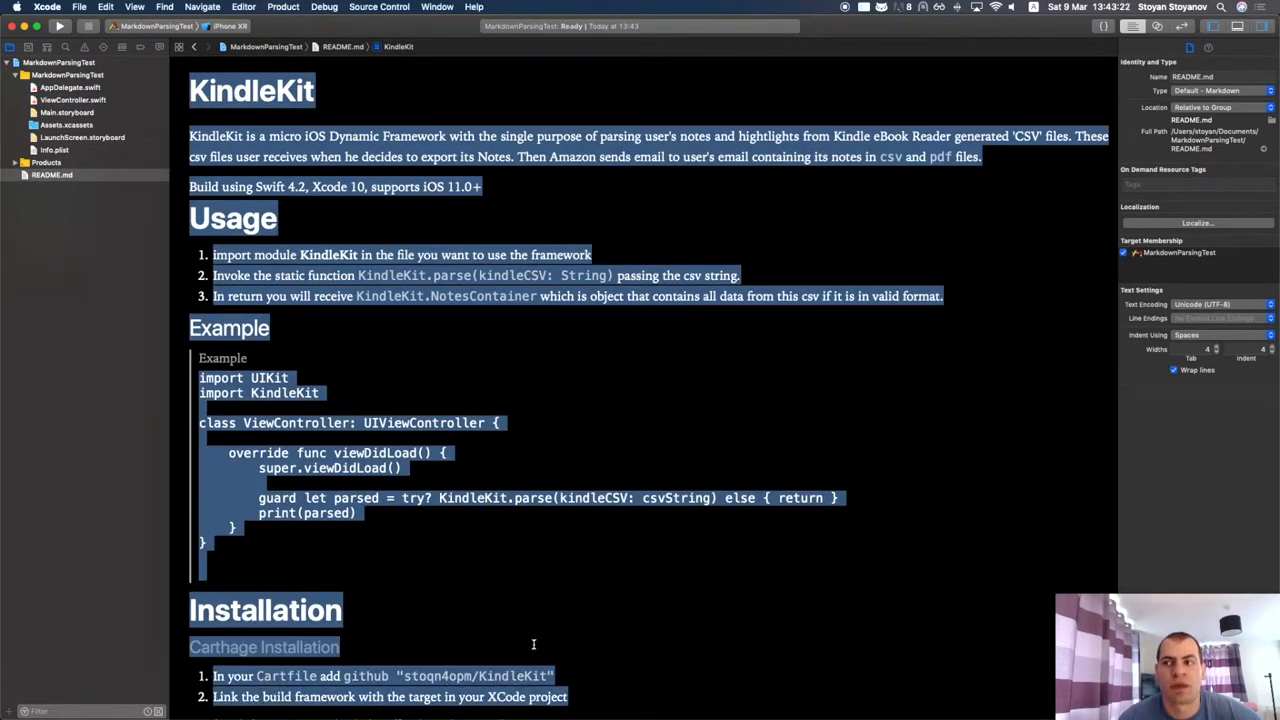
mouse_move(504, 620)
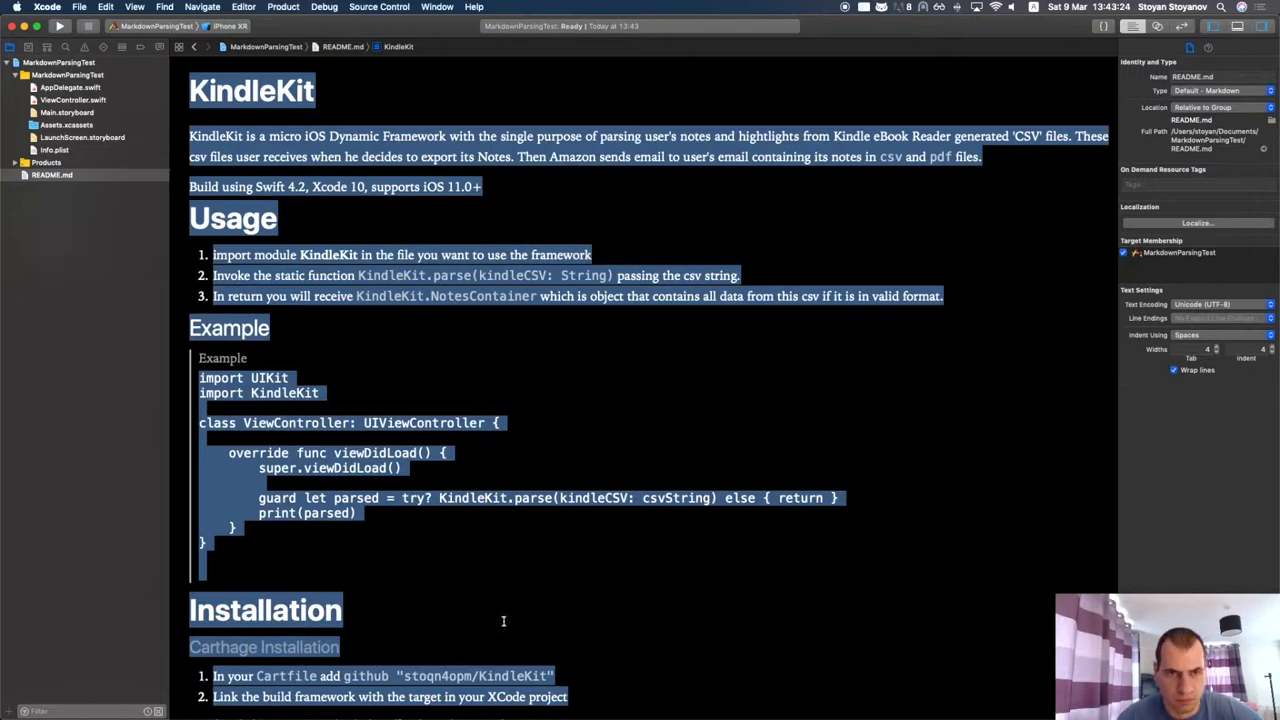
scroll(down, 3)
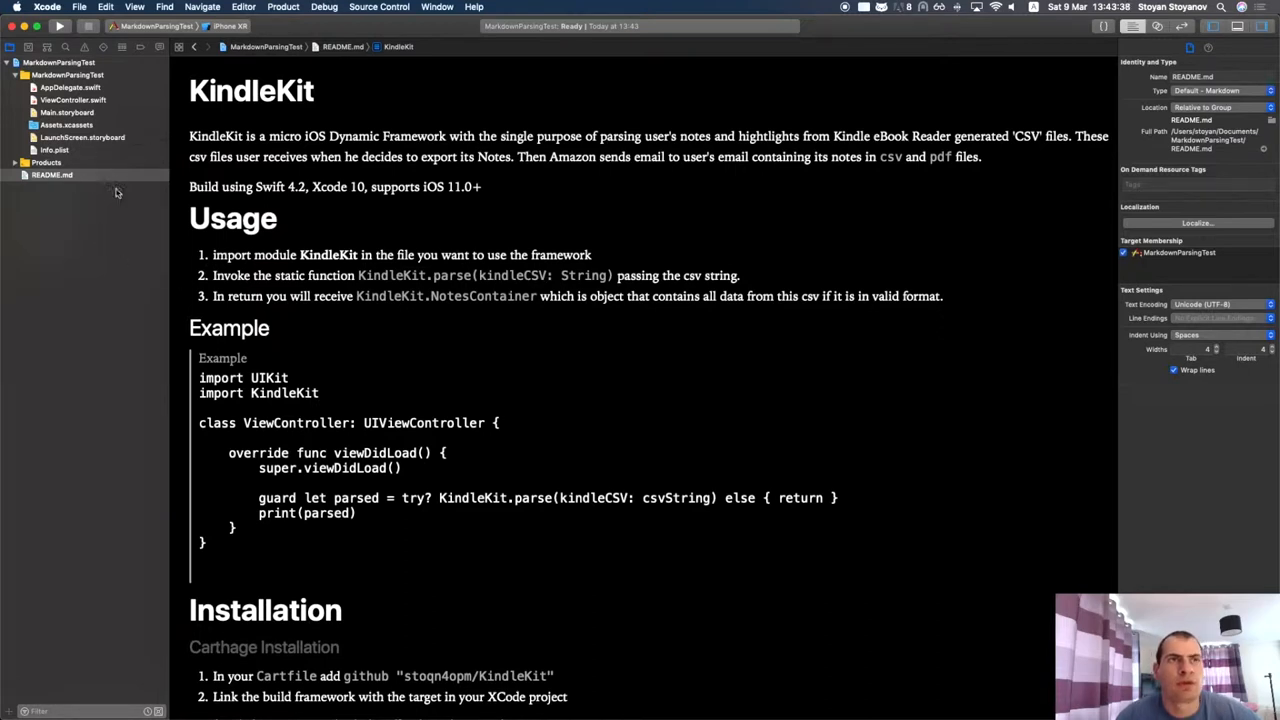
click(52, 176)
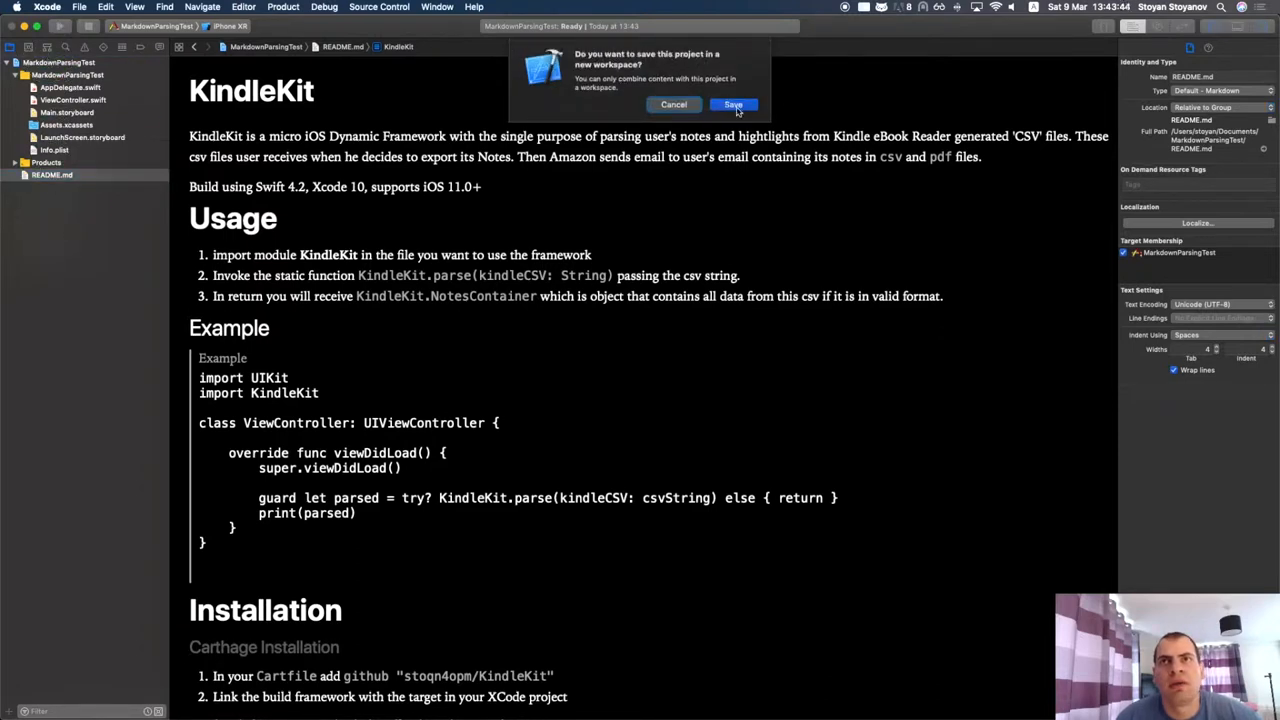
- Save the project into a new workspace in the MarkdownParsingTest folder and confirm adding the README copy
click(732, 104)
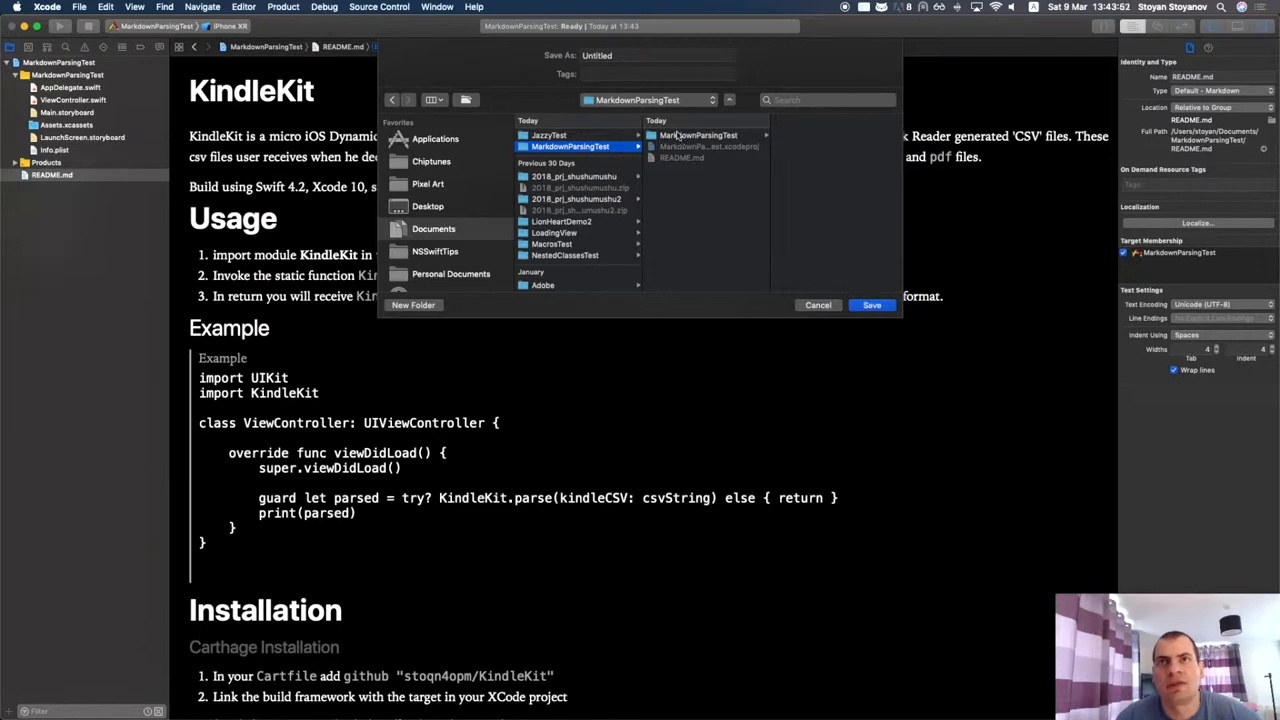
click(656, 56)
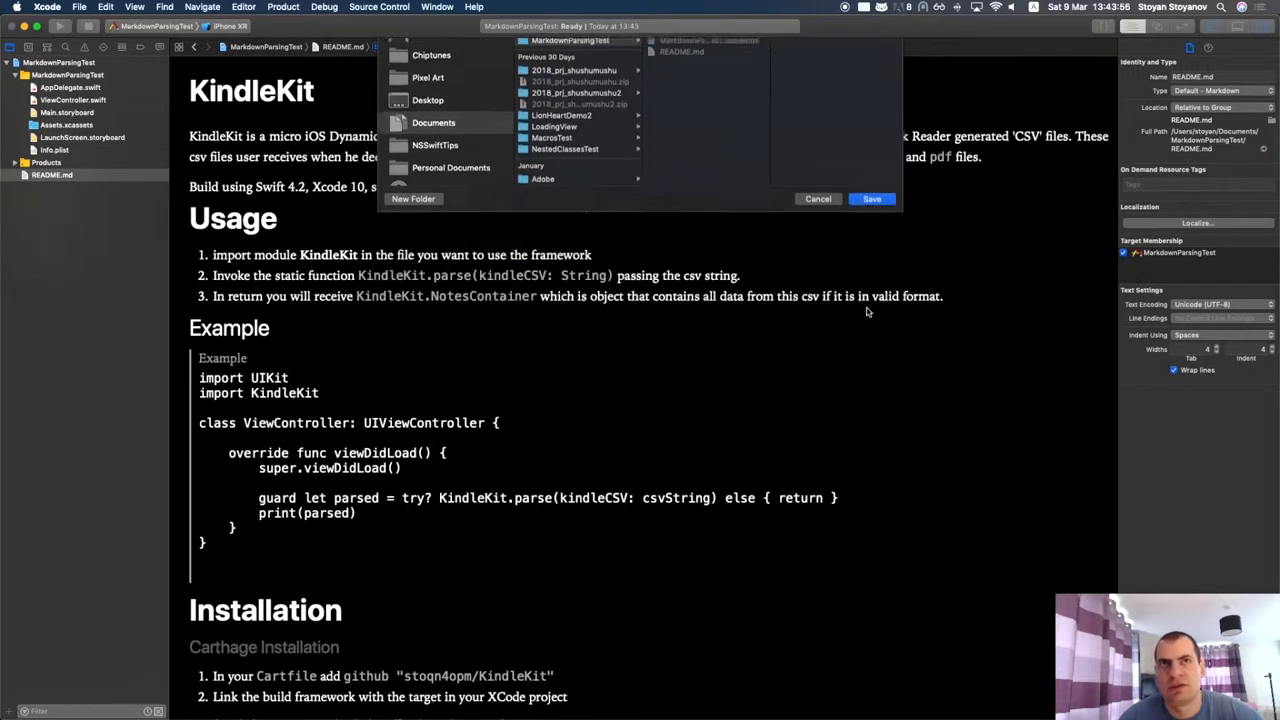
click(872, 198)
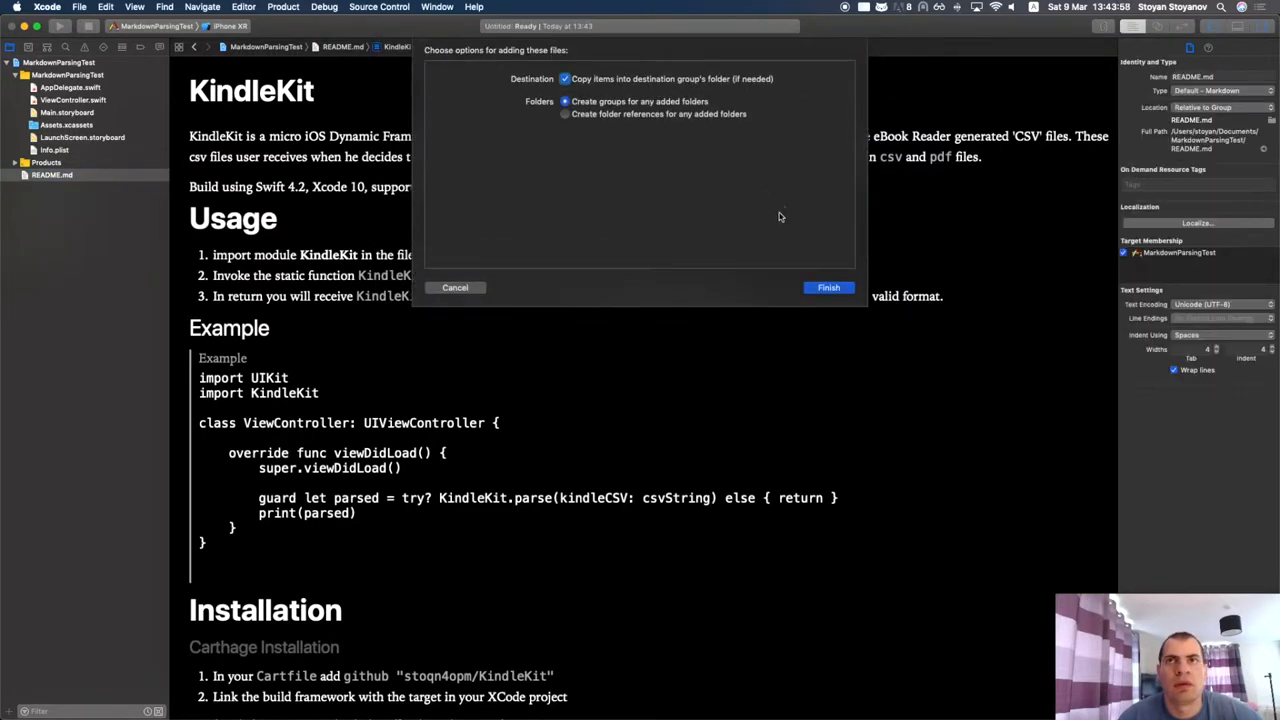
click(828, 288)
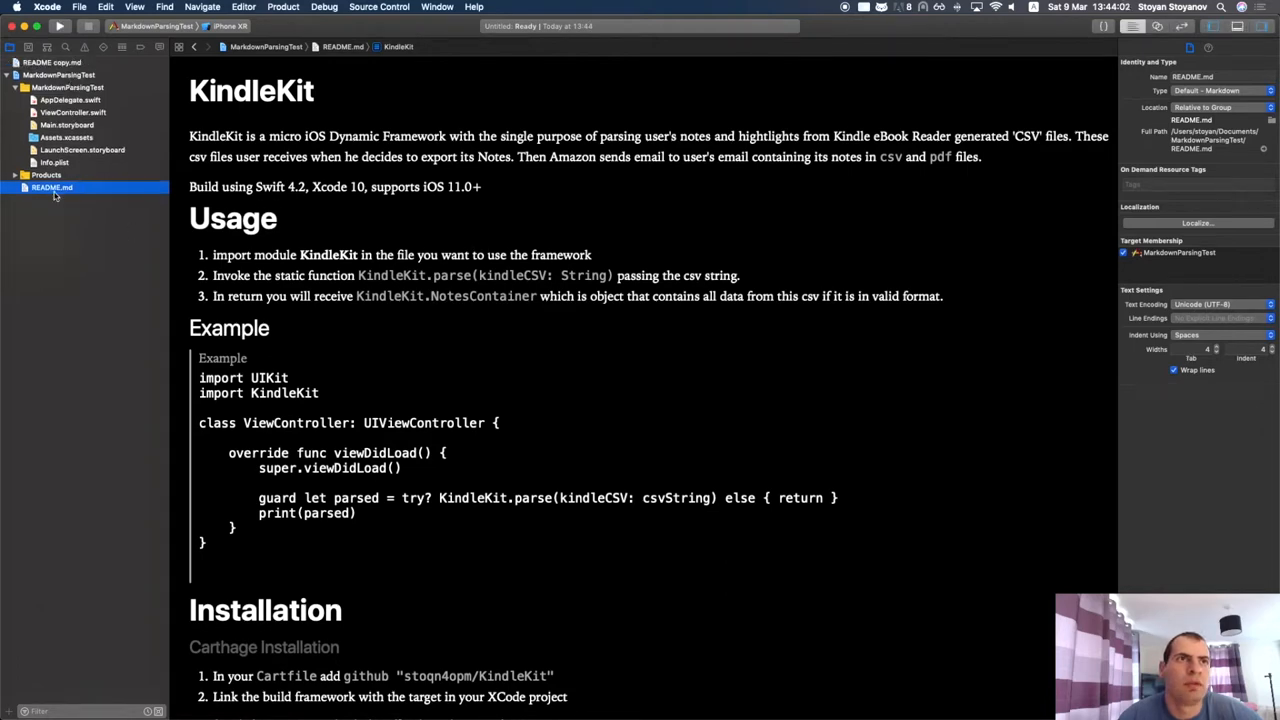
- Alternate between Info.plist and README.md in the navigator, seeing README as raw markdown then formatted again
click(54, 162)
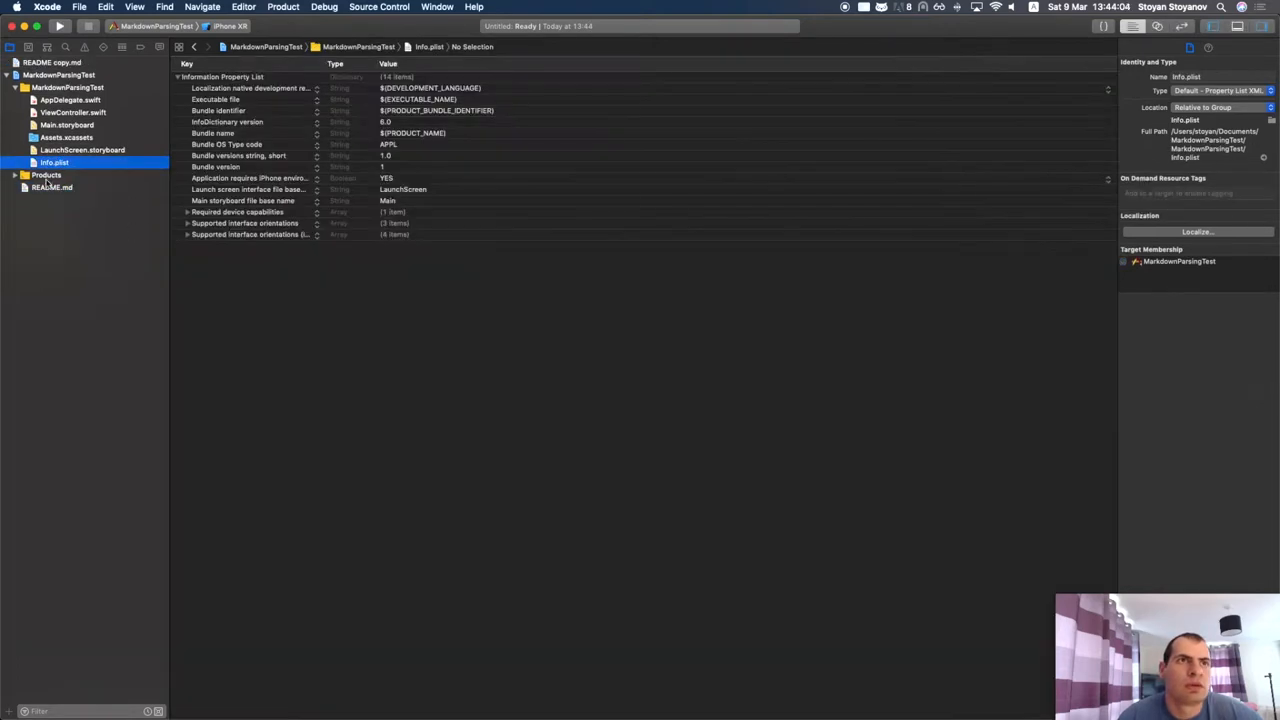
click(52, 188)
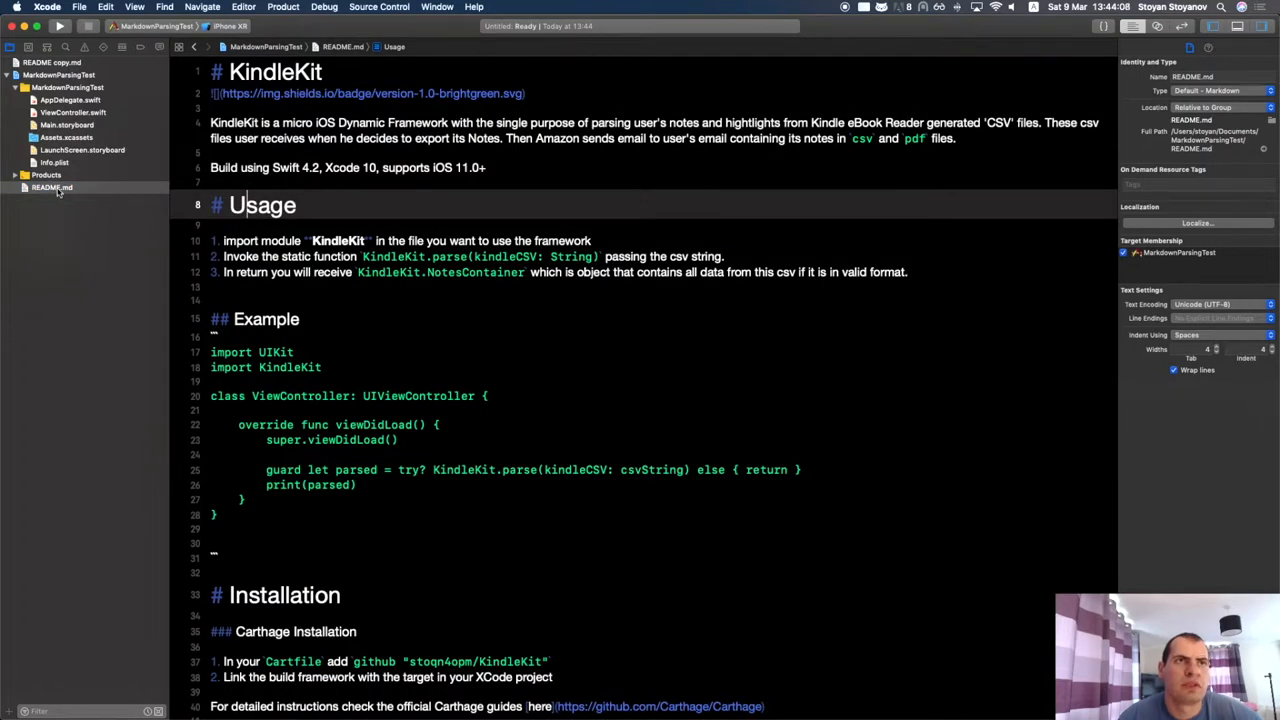
click(52, 188)
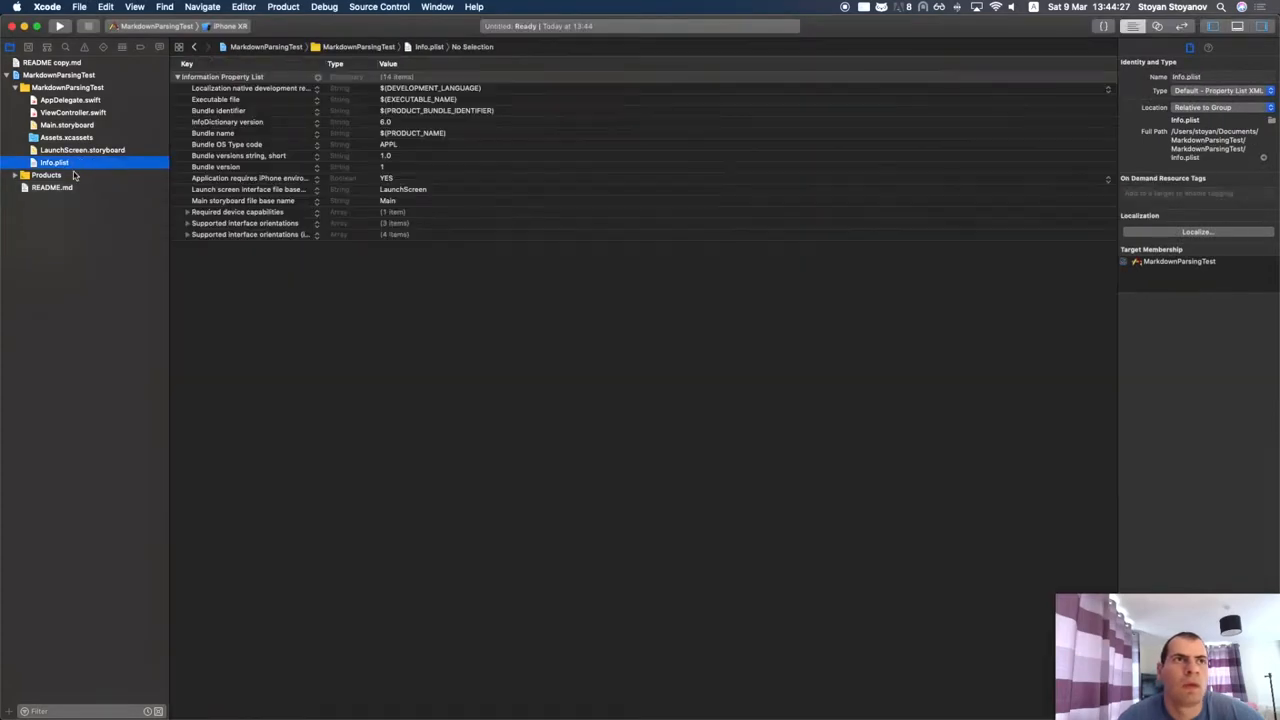
click(52, 188)
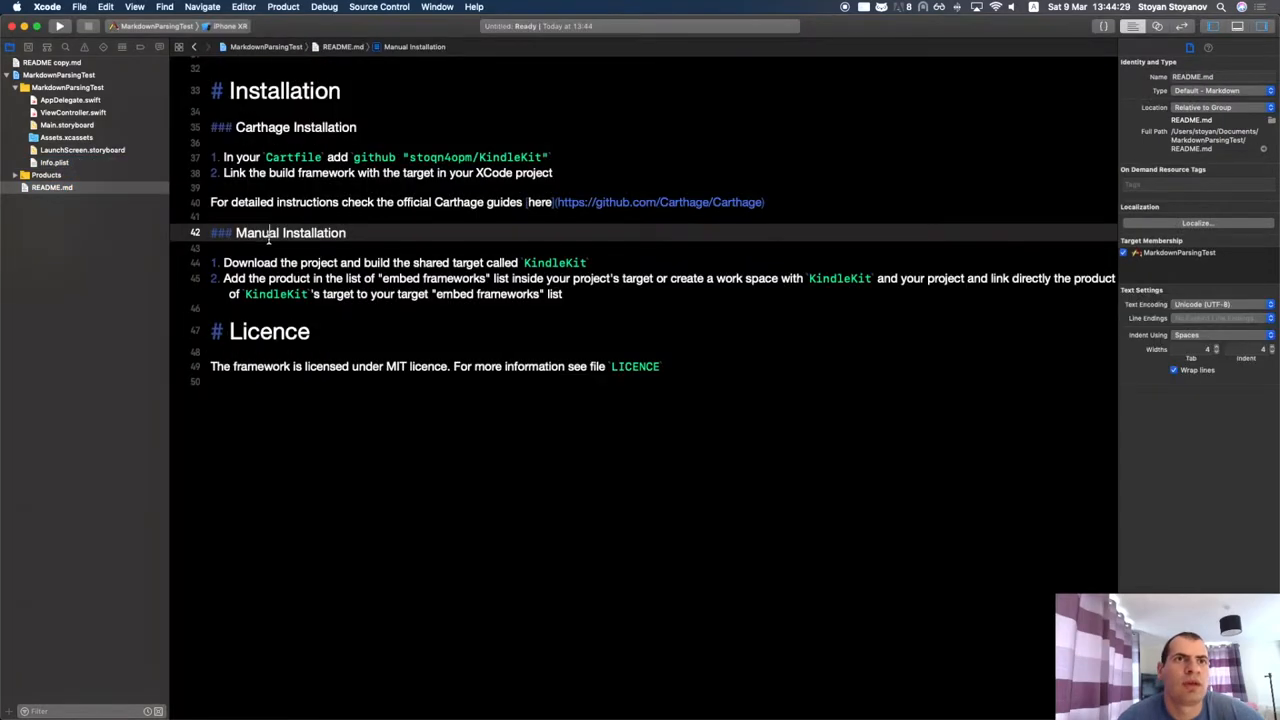
scroll(up, 3)
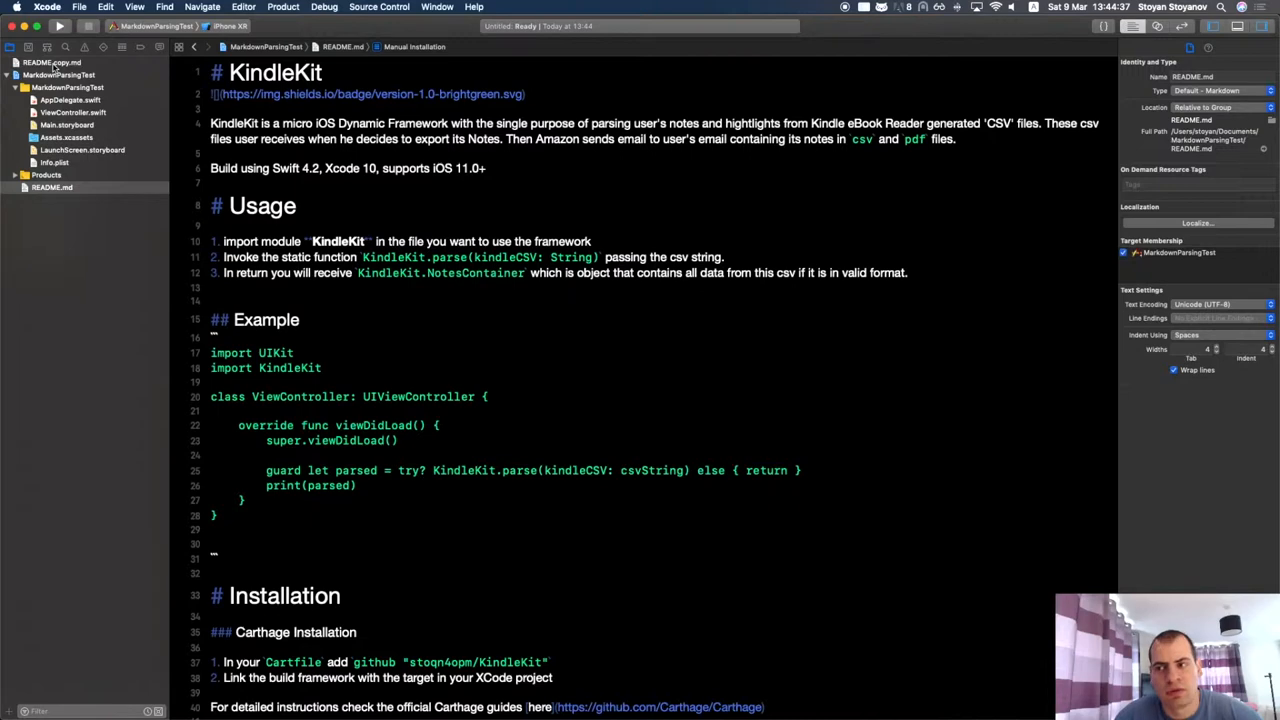
- In Terminal, cd .. to the parent folder and list it, showing Untitled.xcworkspace and 'README copy.md'
key(cmd+tab)
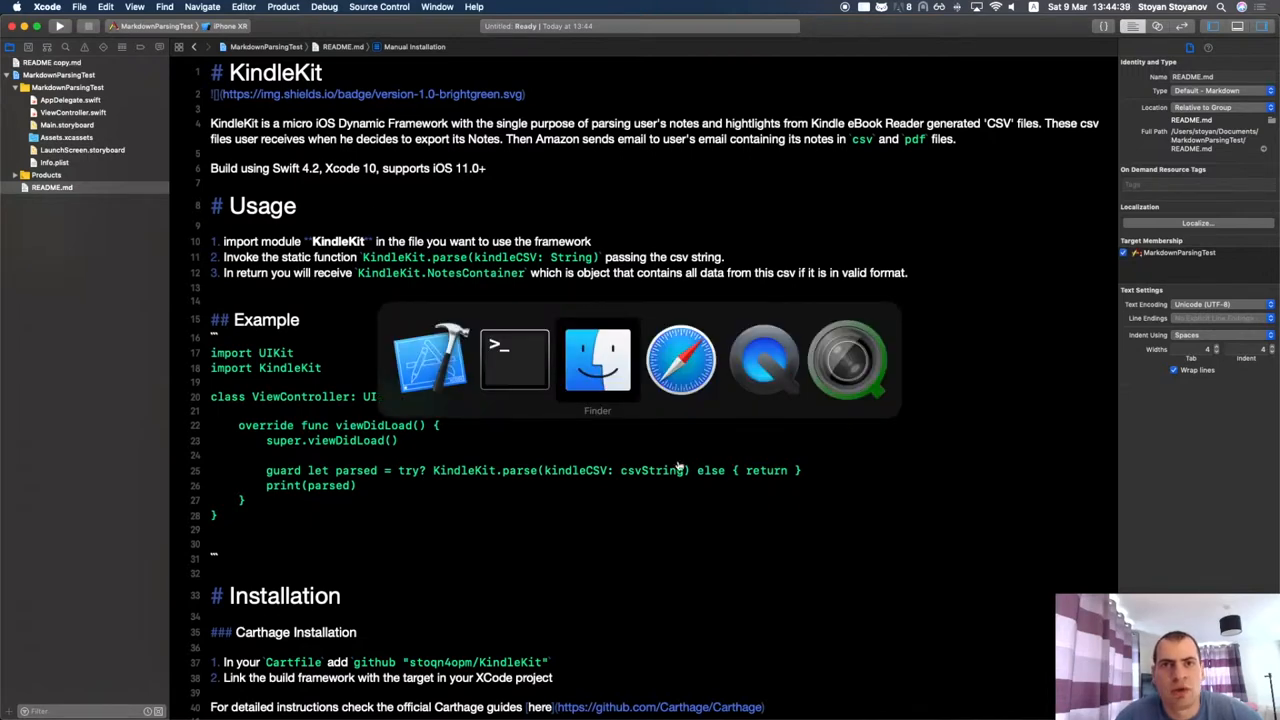
click(514, 360)
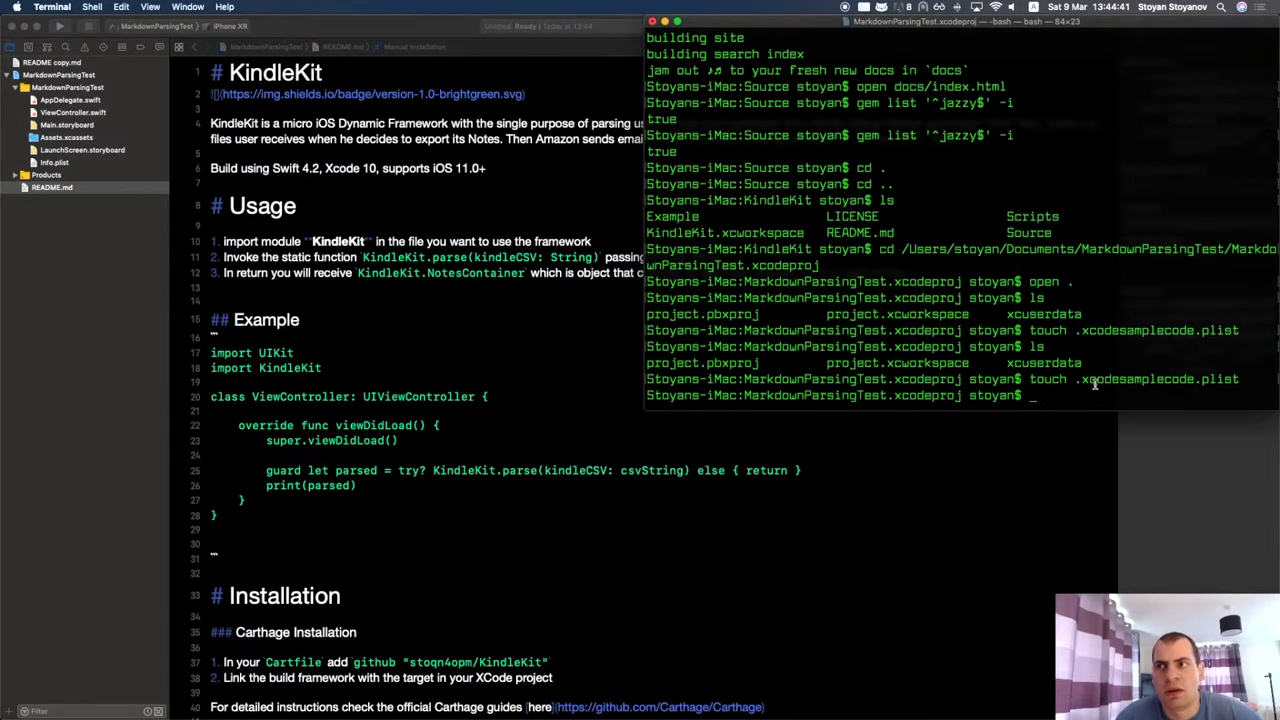
double_click(1156, 380)
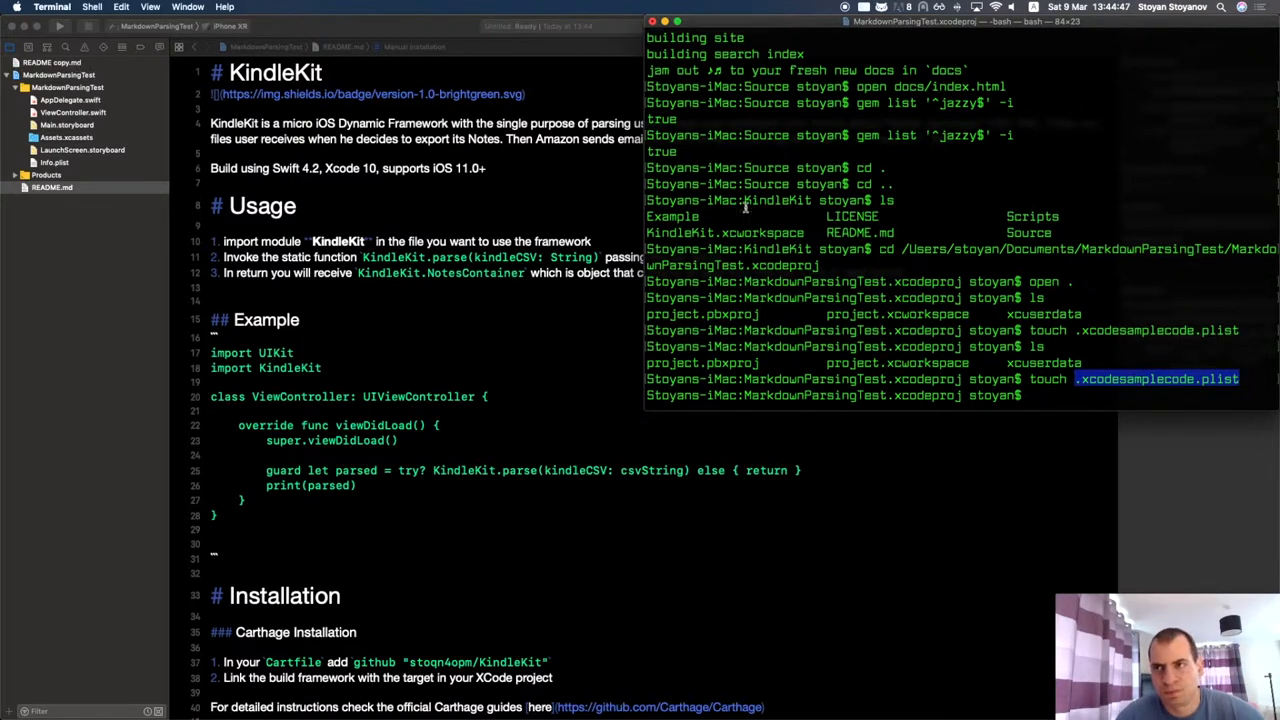
mouse_move(1150, 368)
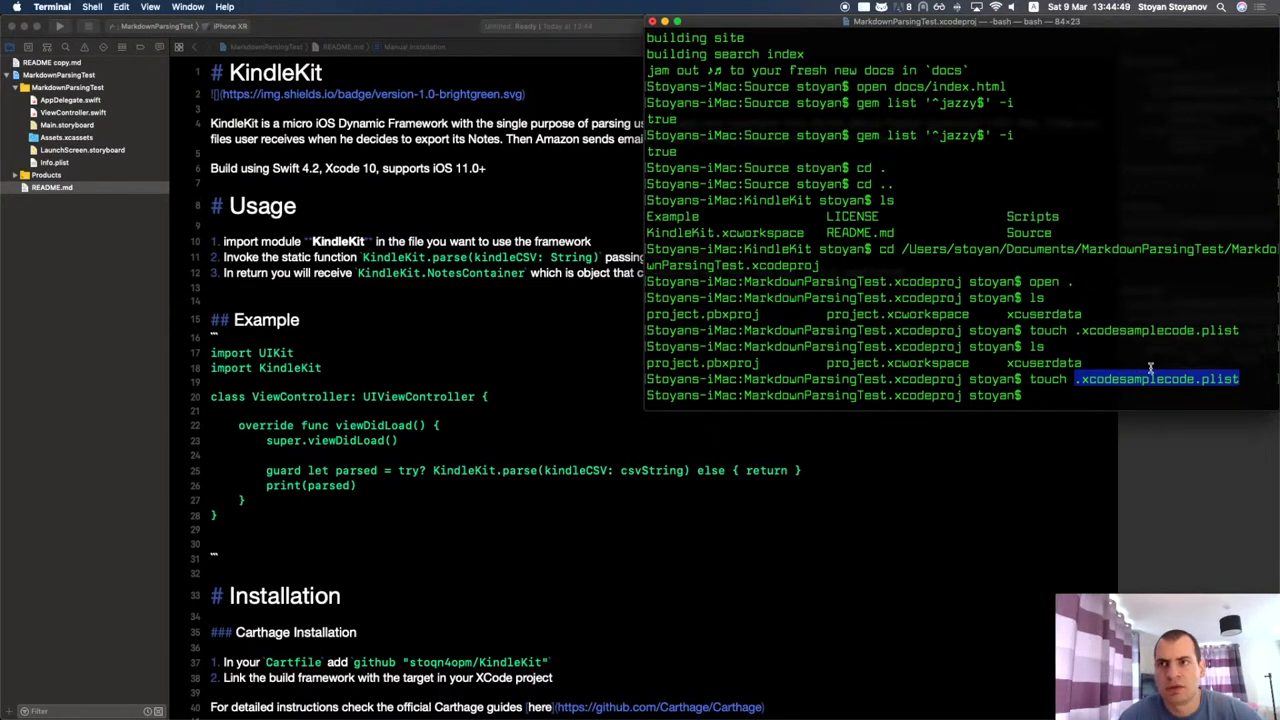
text(cd ..)
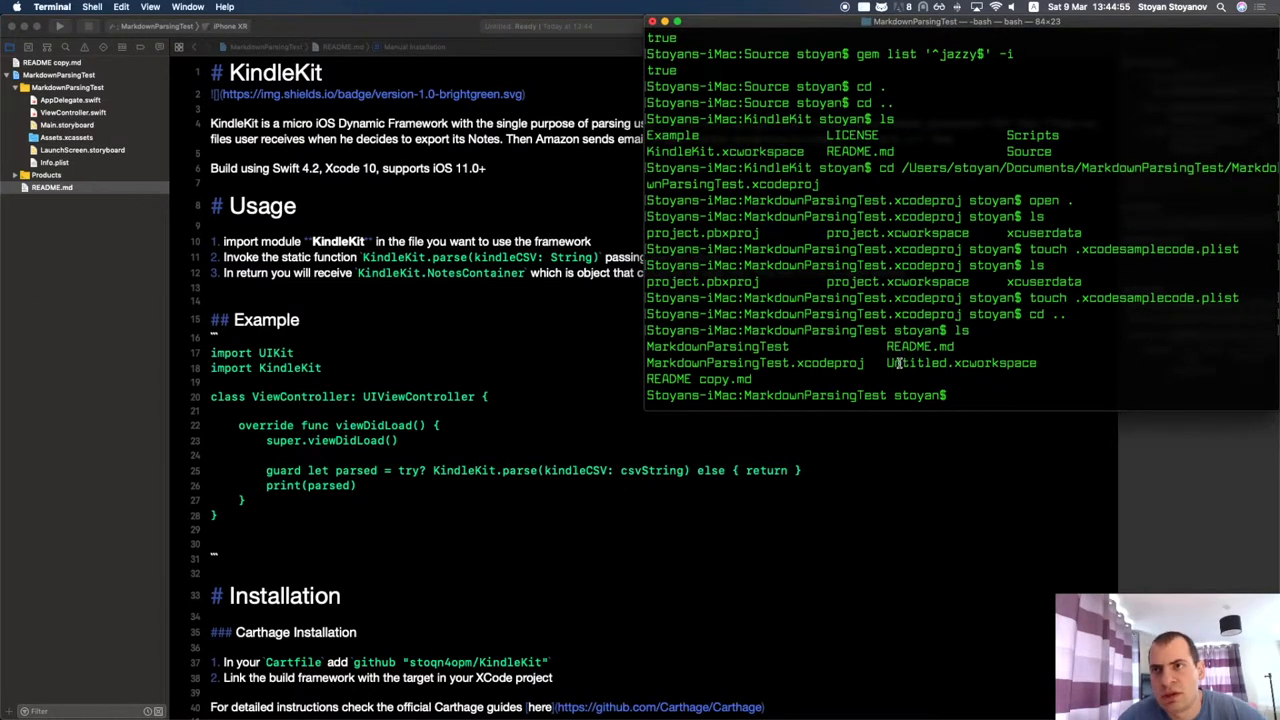
double_click(960, 362)
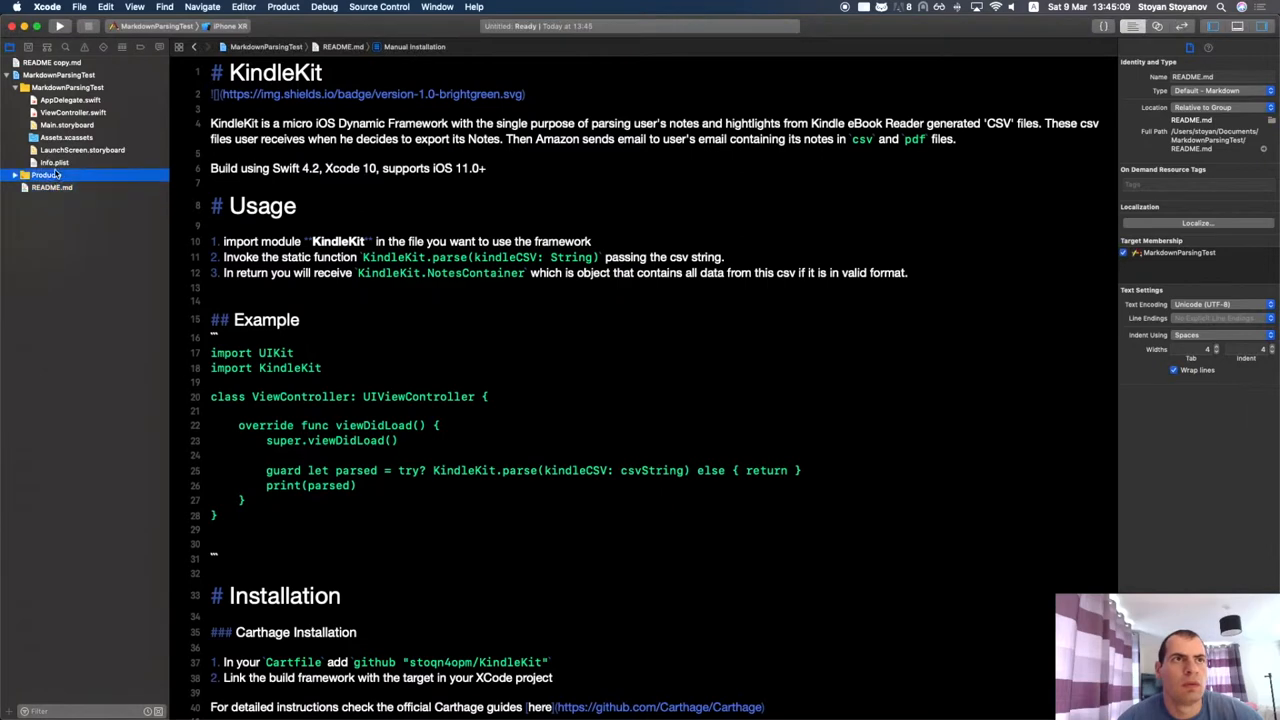
- Select a navigator file beside the rendered KindleKit README, then Cmd-Tab toward Terminal
click(54, 164)
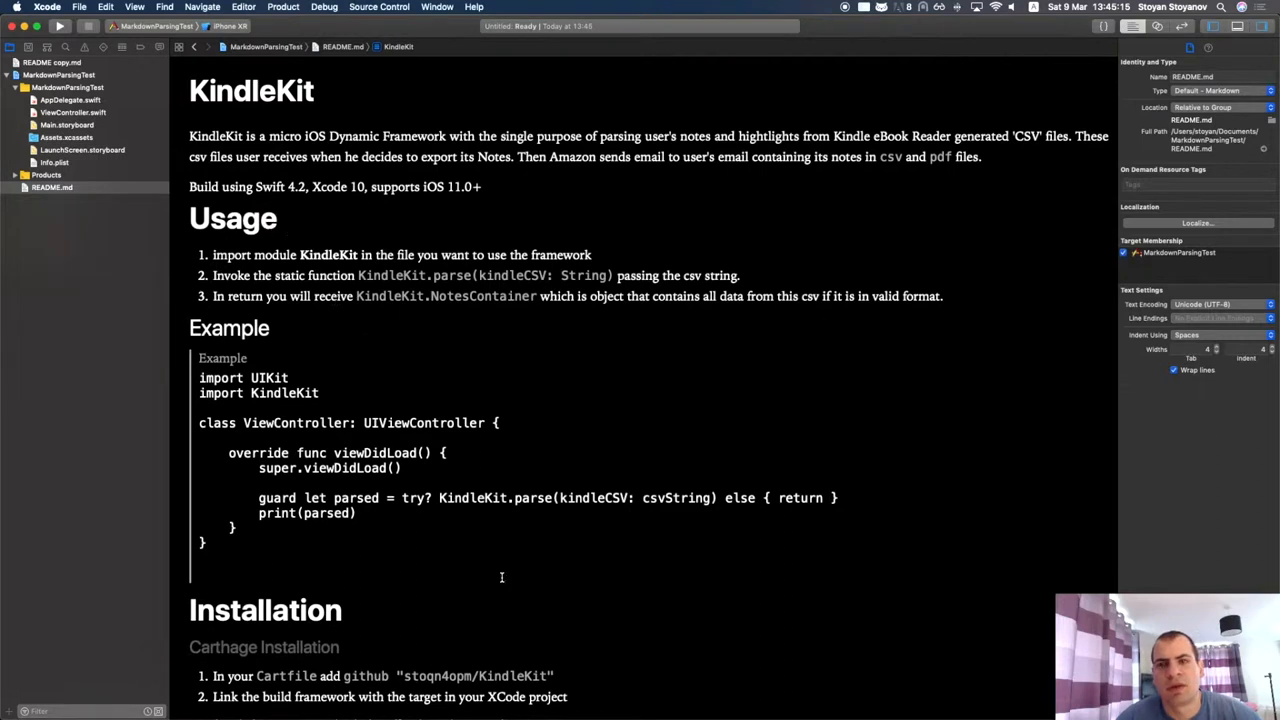
mouse_move(468, 568)
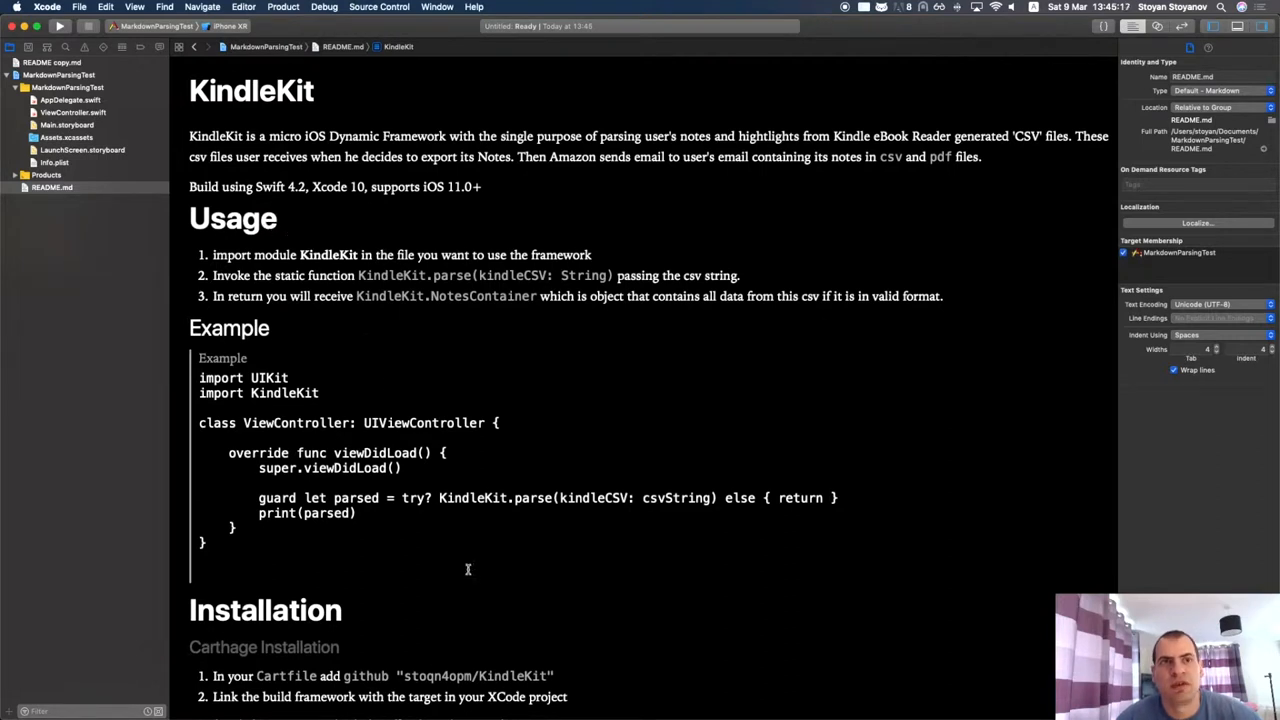
key(cmd+tab)
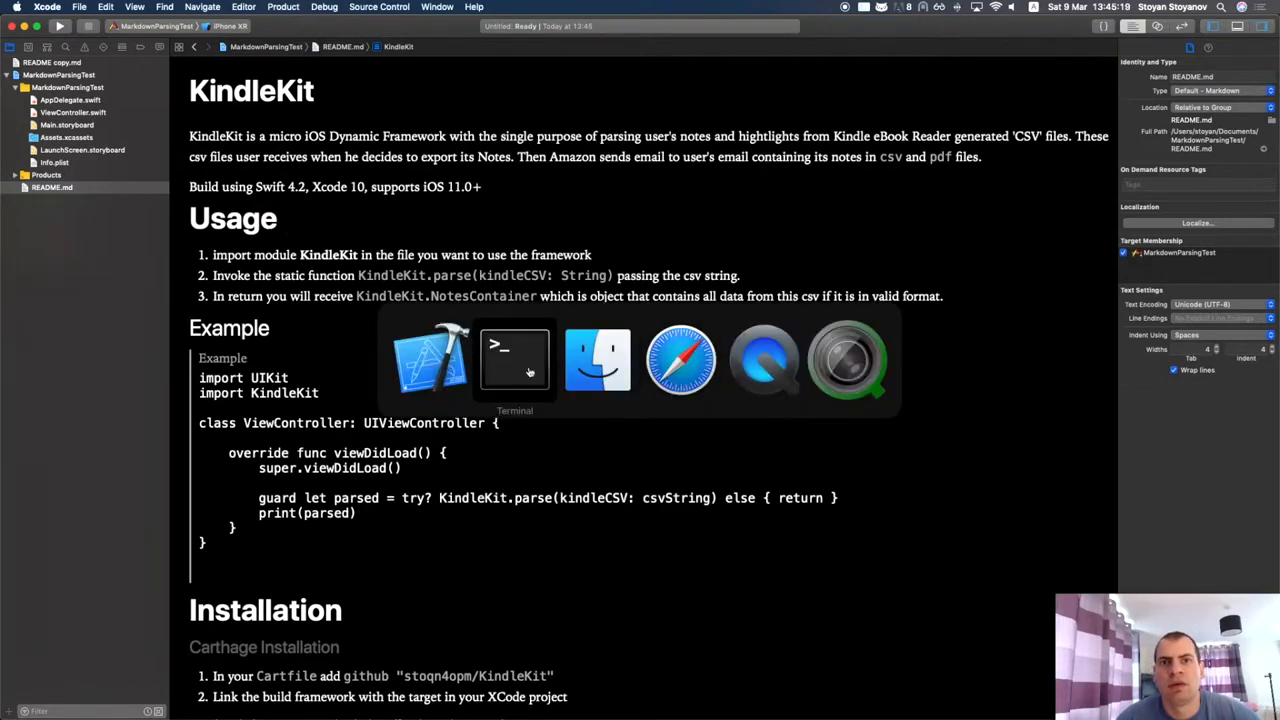
mouse_move(516, 368)
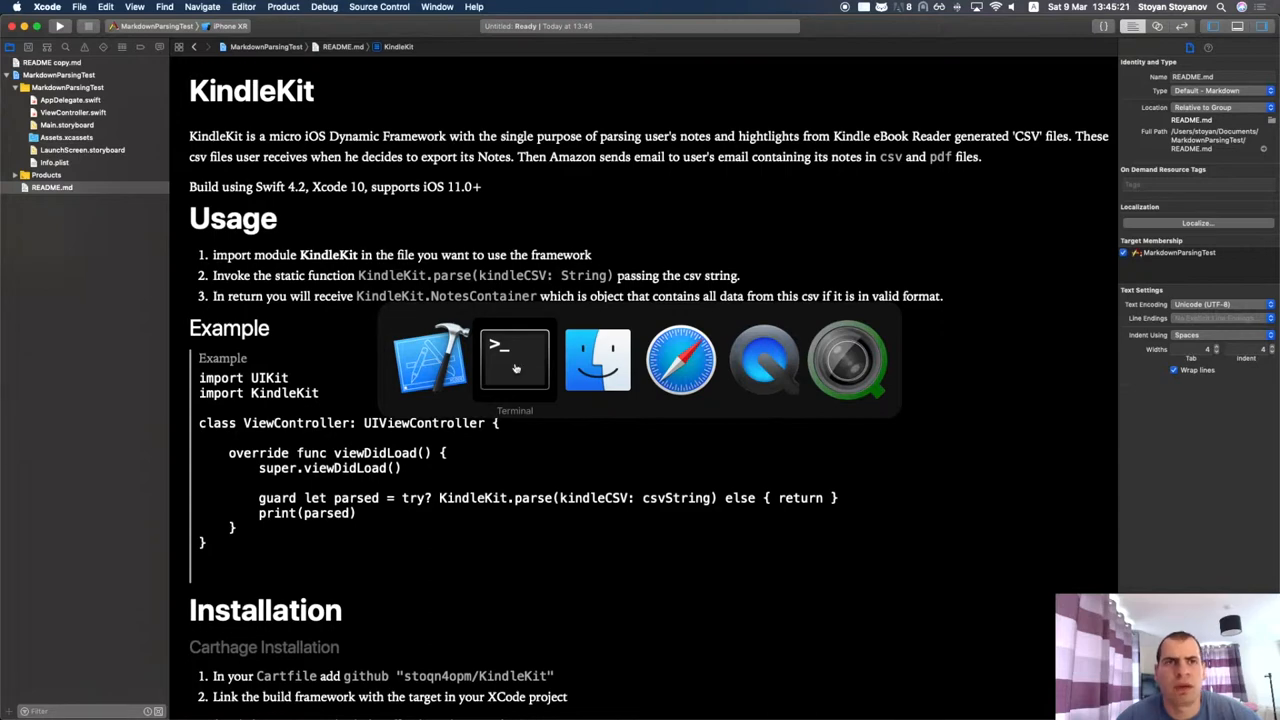
- Highlight the touch .xcodesamplecode.plist command in Terminal before returning to Xcode
click(514, 360)
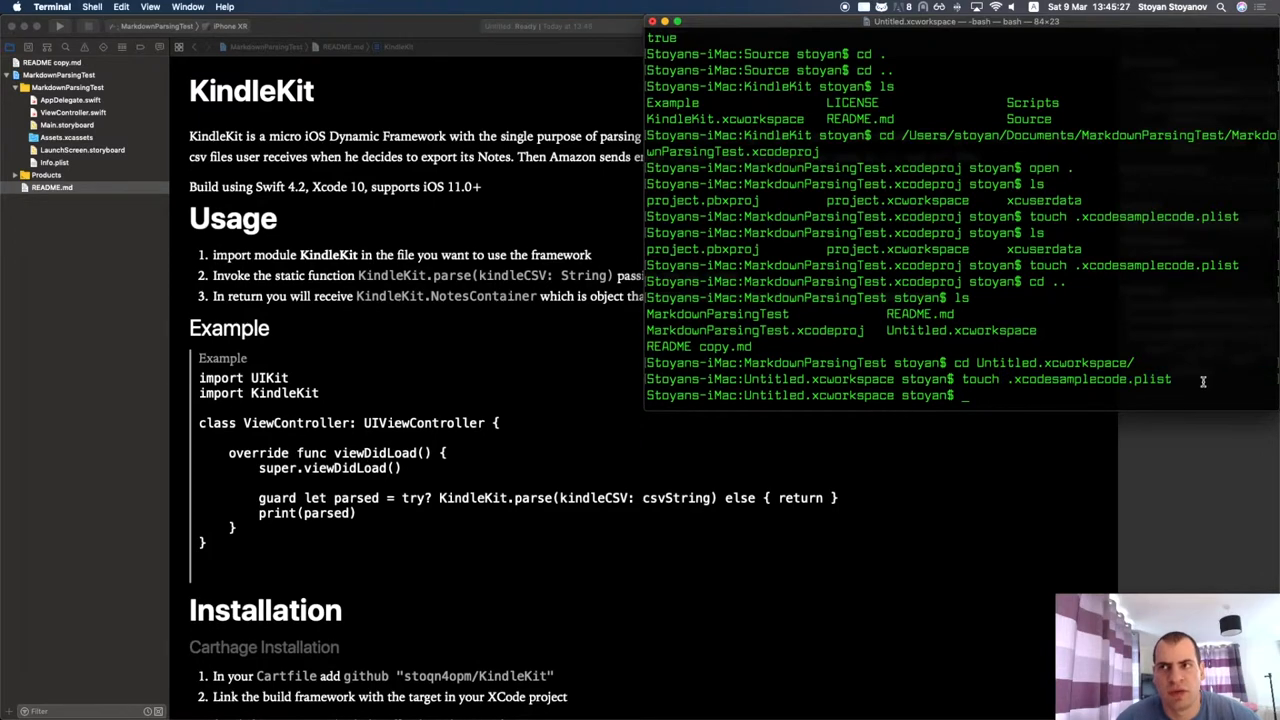
mouse_move(1168, 382)
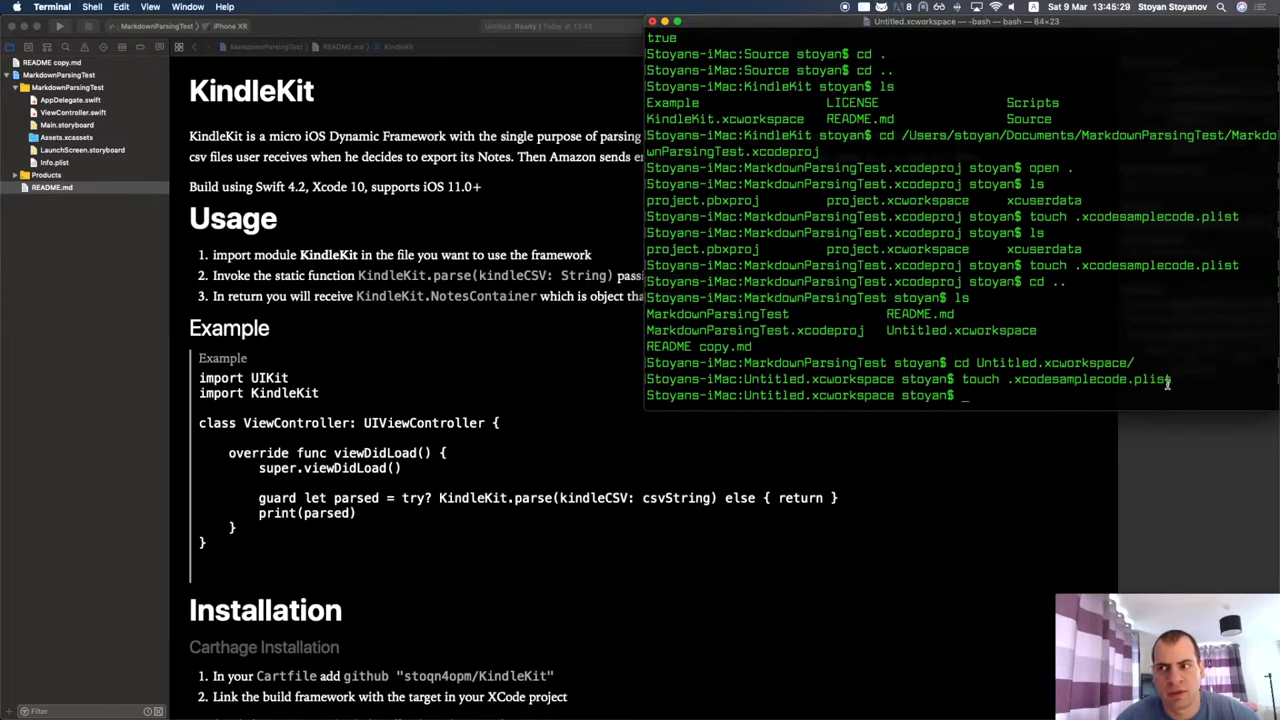
double_click(1092, 380)
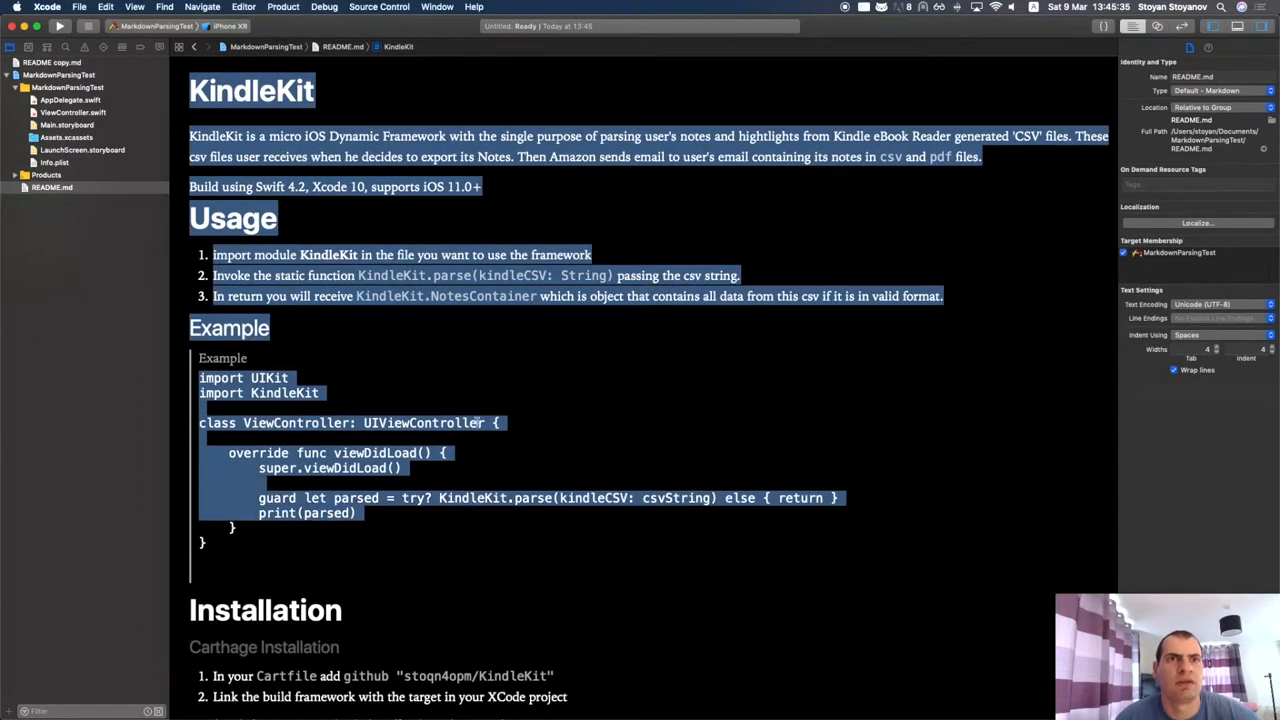
- Show the ARKitBasics sample's rendered README and scroll to its View in Source link
click(224, 210)
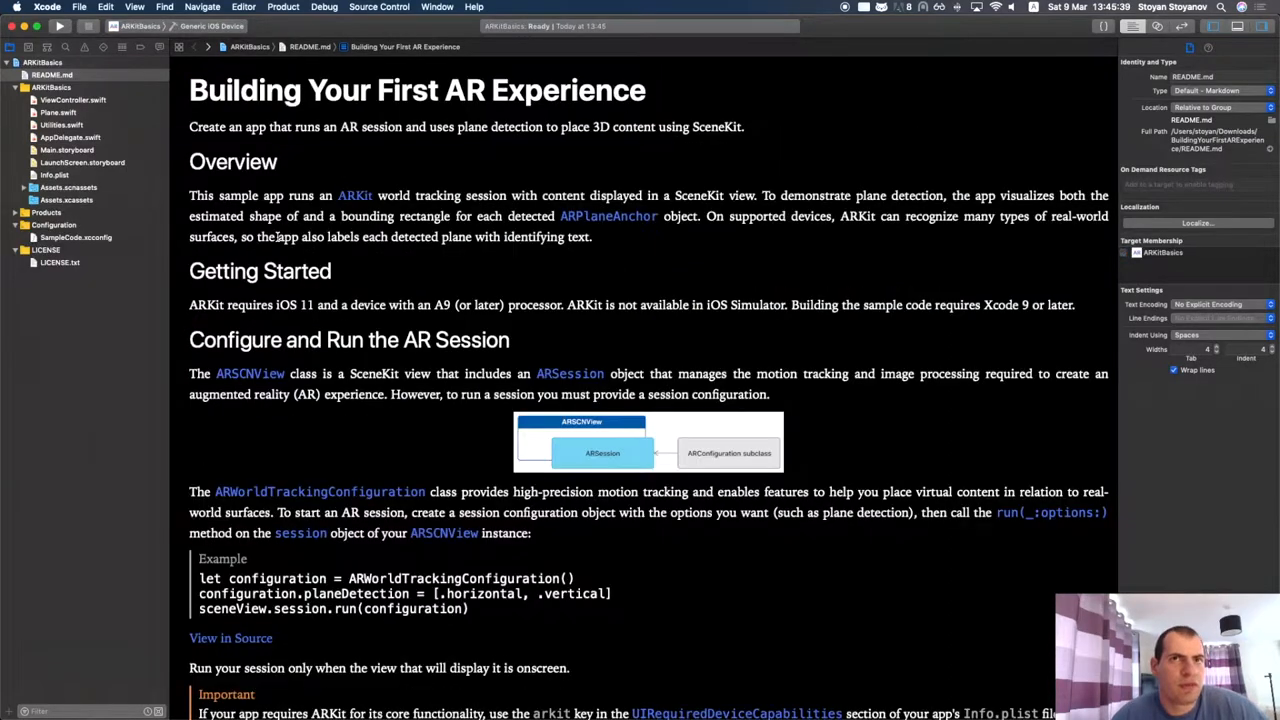
scroll(down, 3)
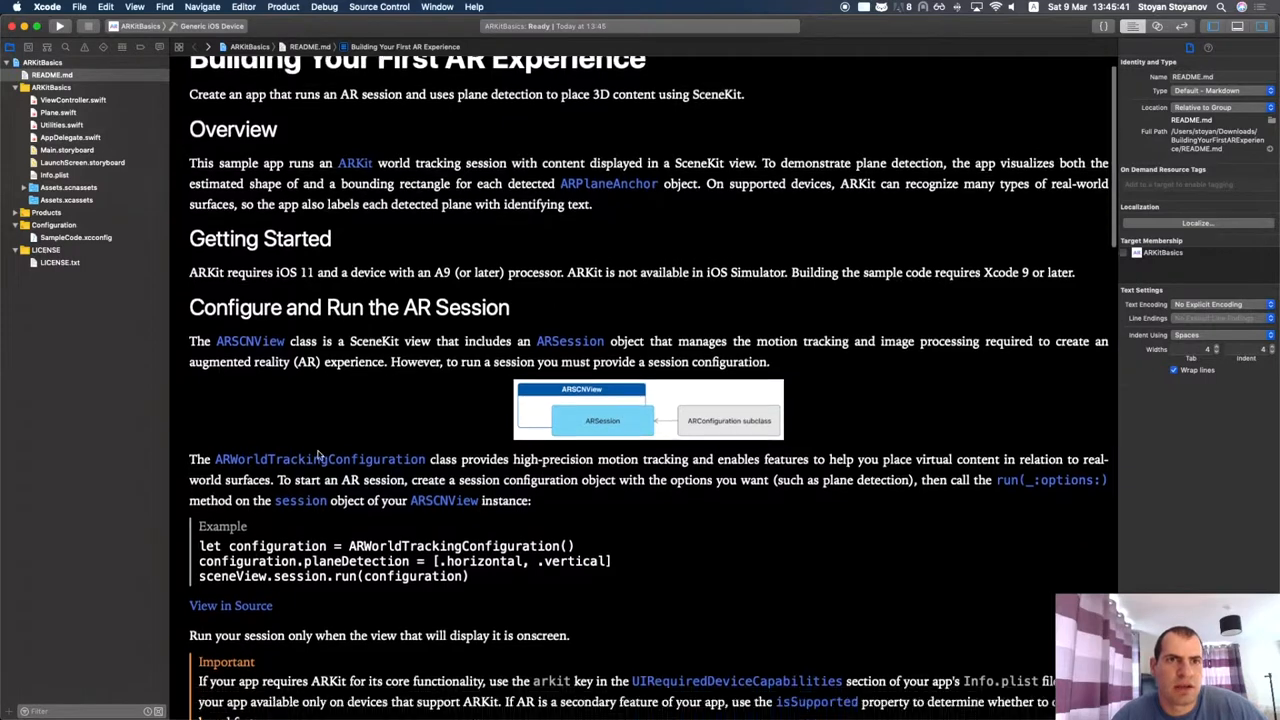
scroll(down, 3)
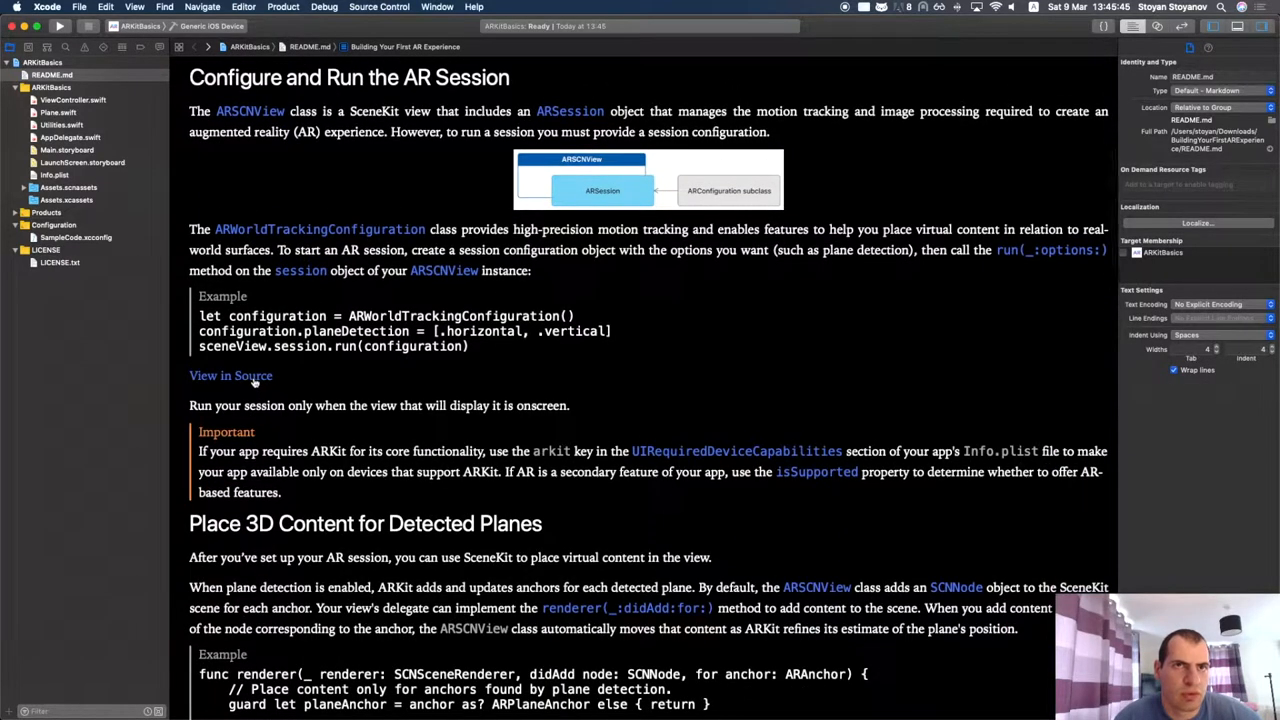
- Jump to ViewController.swift at the StartARSession tag with the README shown alongside
click(230, 376)
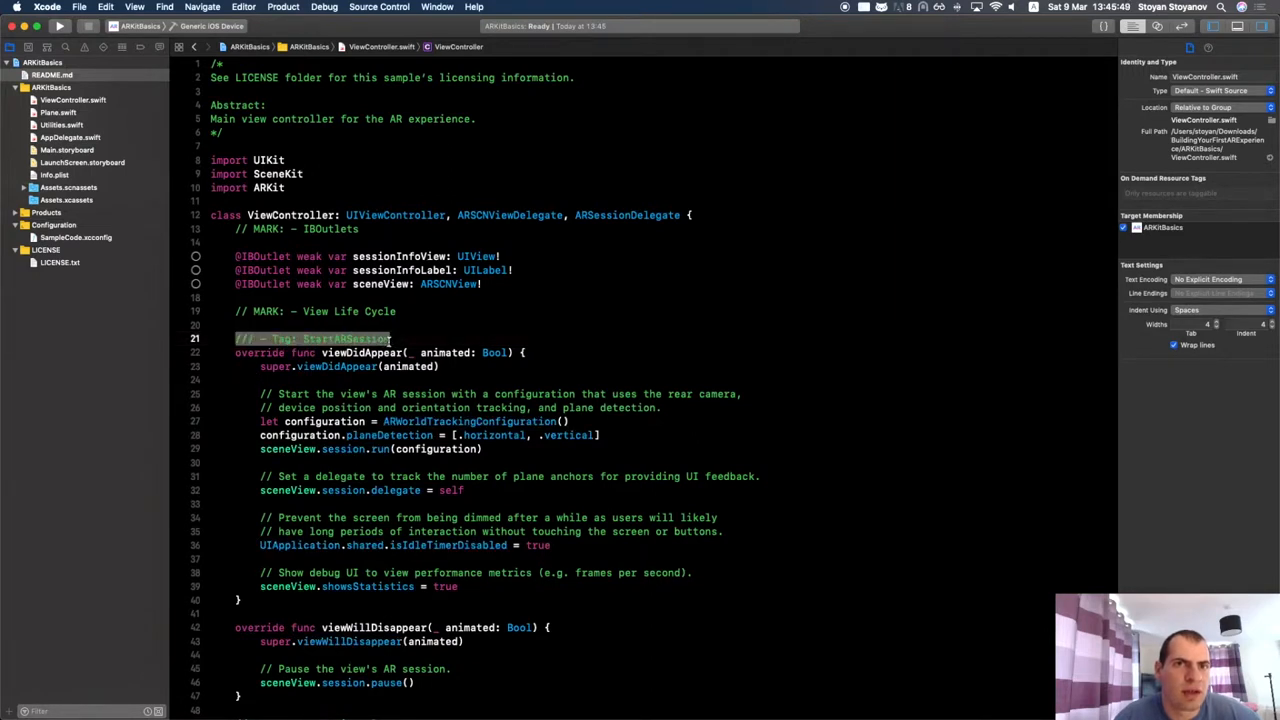
double_click(344, 340)
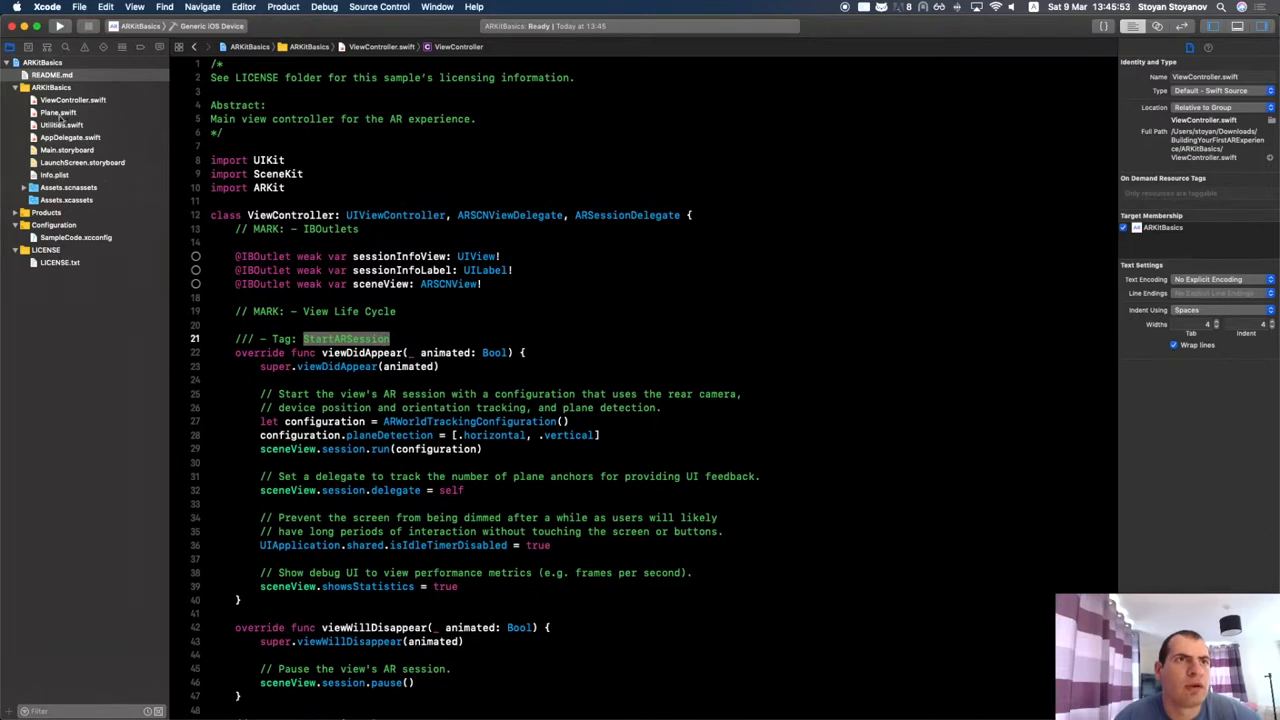
click(52, 76)
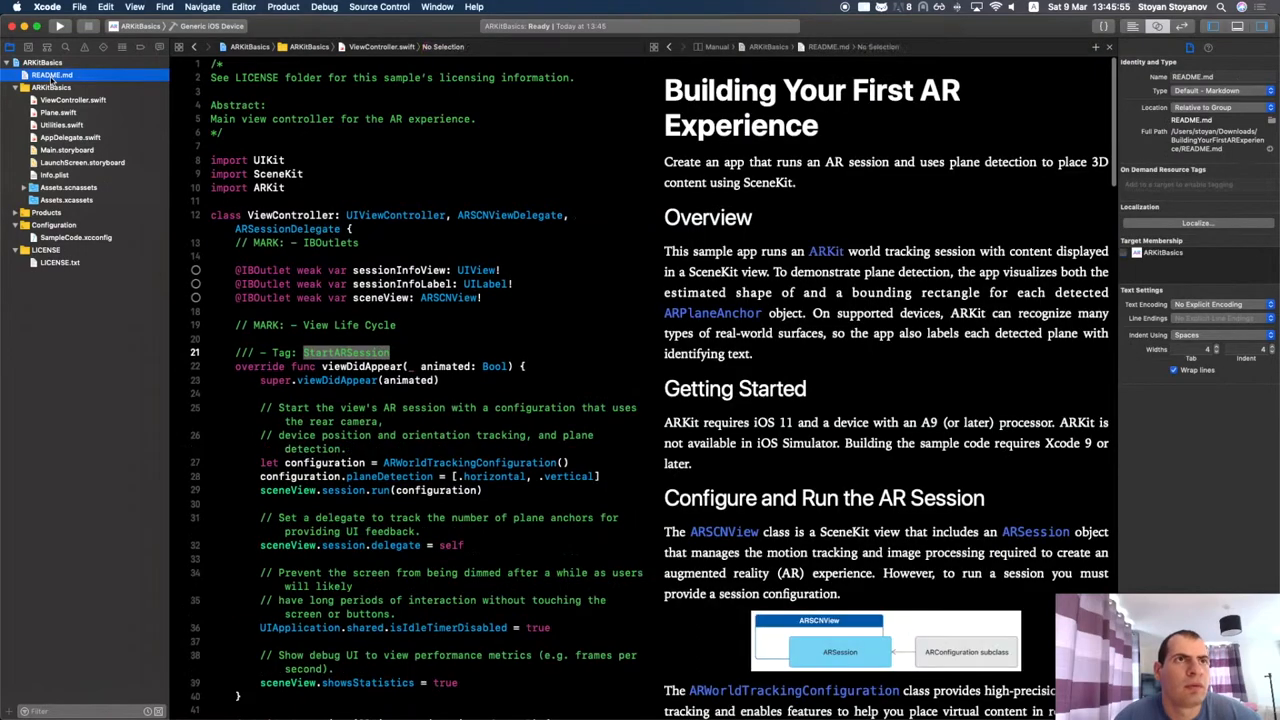
- View README.md as raw markdown source with its x-source-tag links, then render it again
right_click(52, 74)
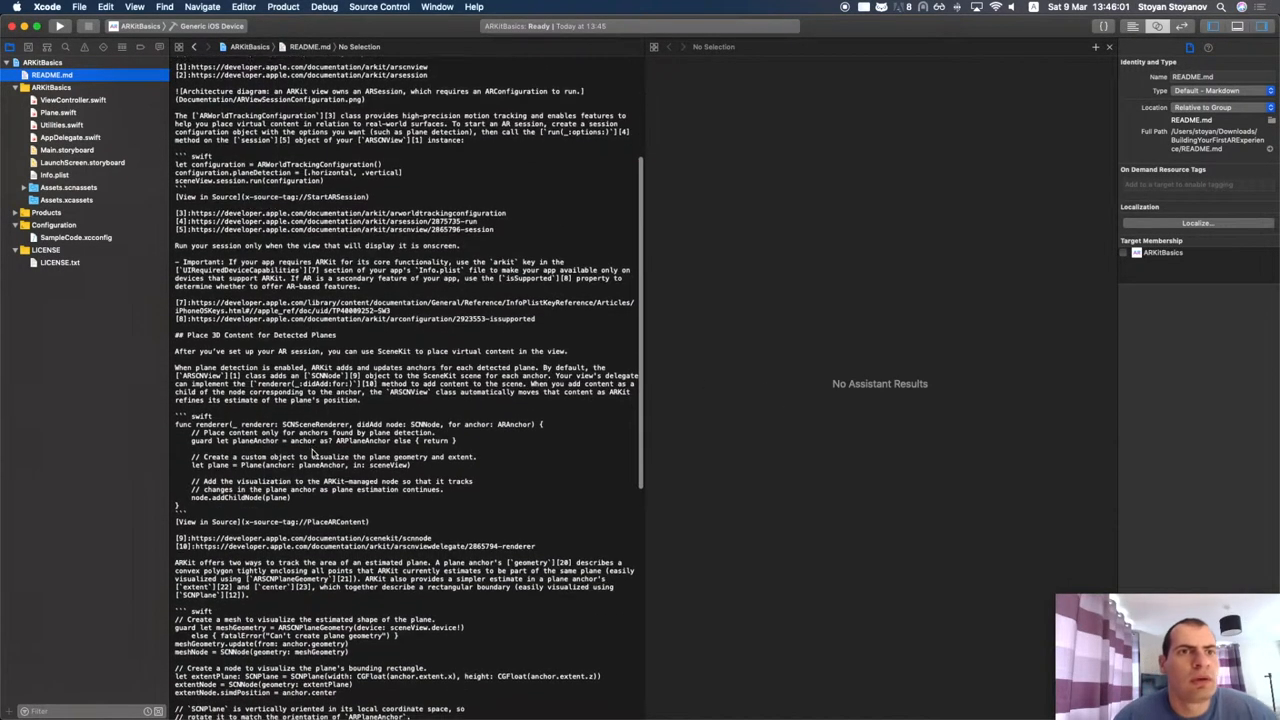
scroll(down, 3)
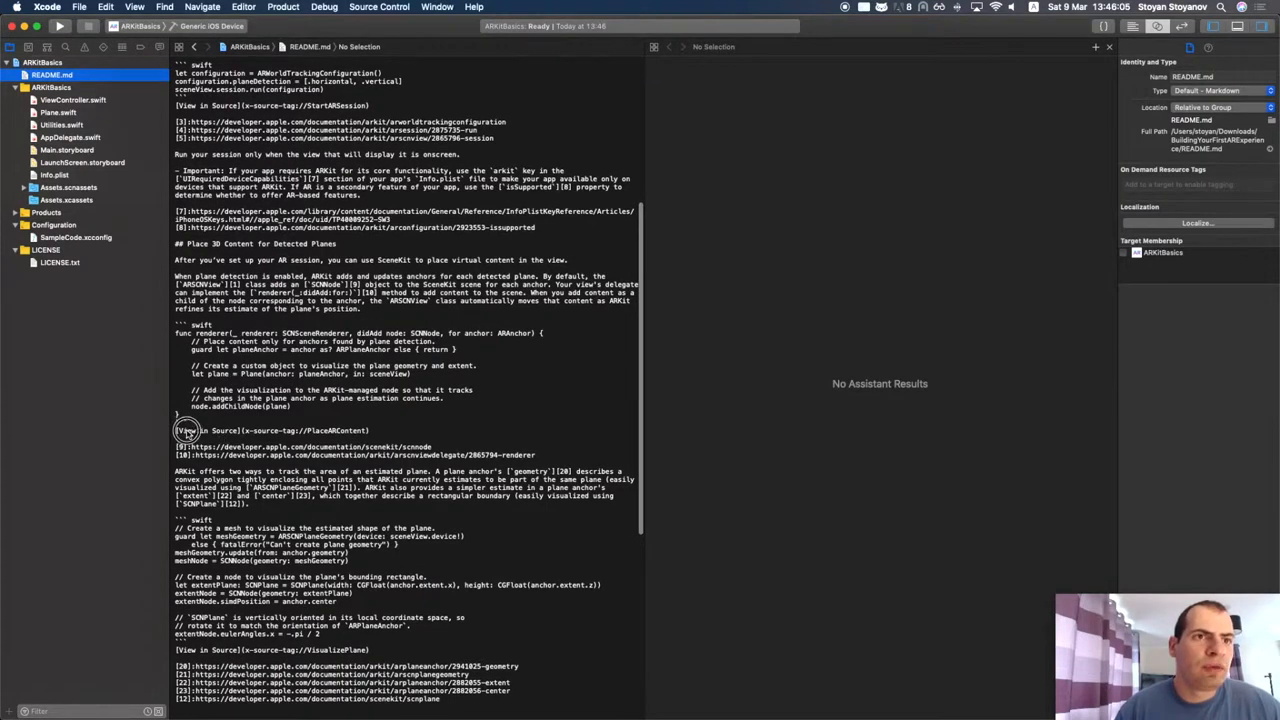
mouse_move(284, 432)
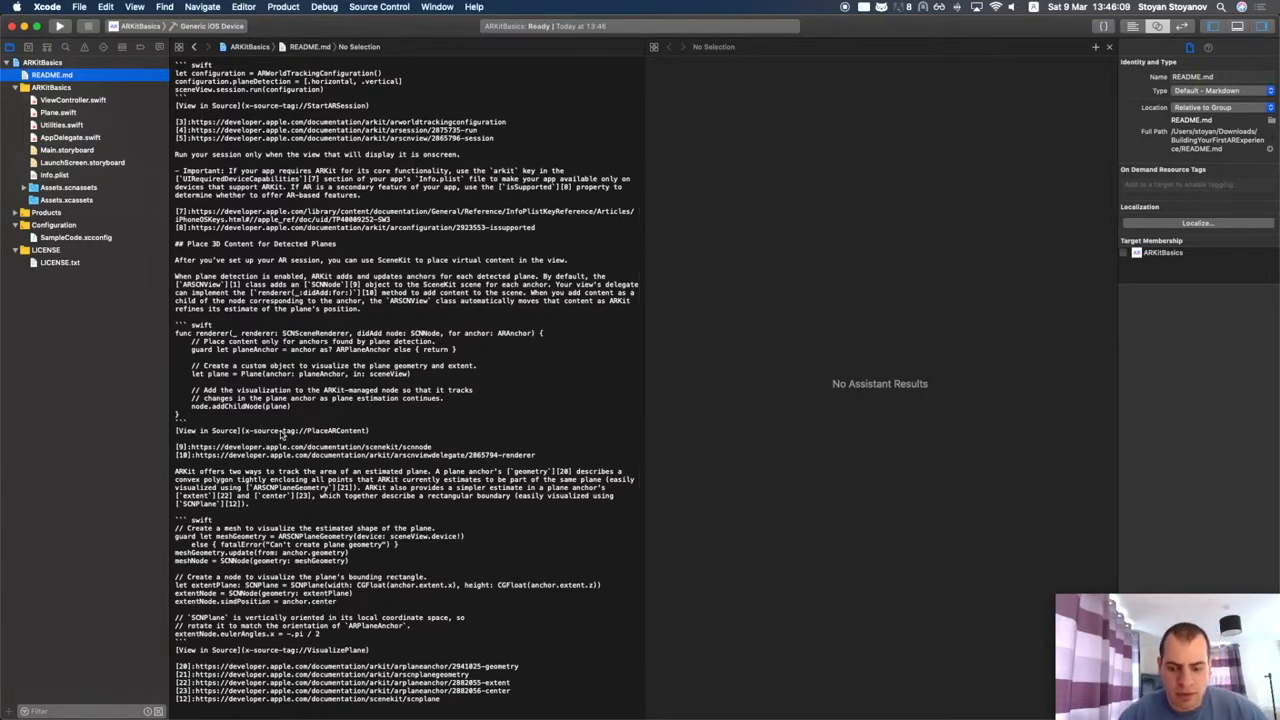
mouse_move(392, 434)
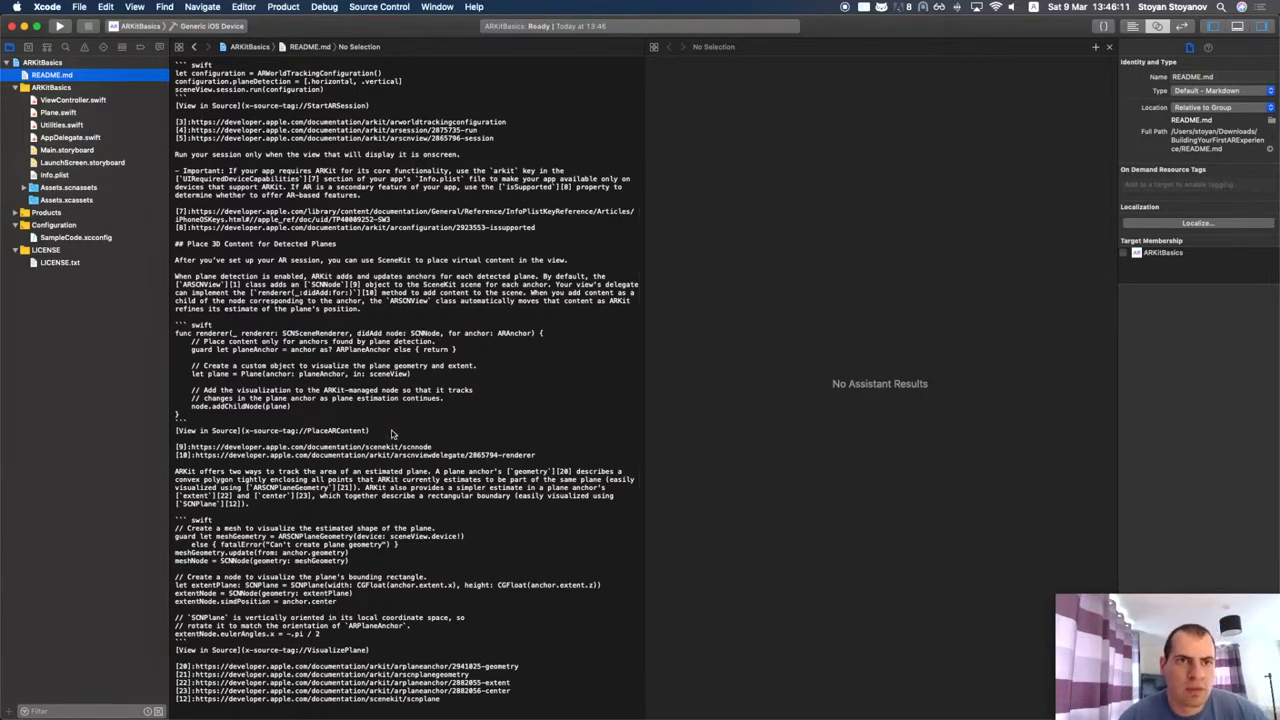
mouse_move(224, 440)
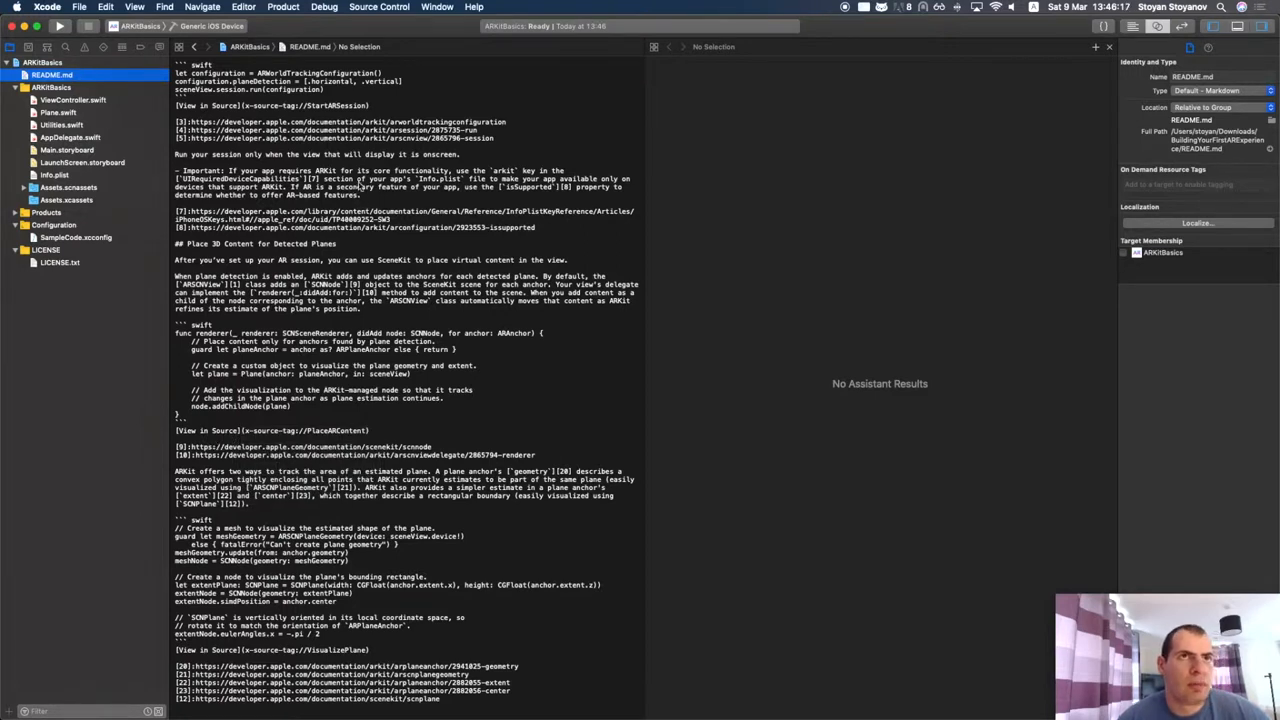
right_click(52, 76)
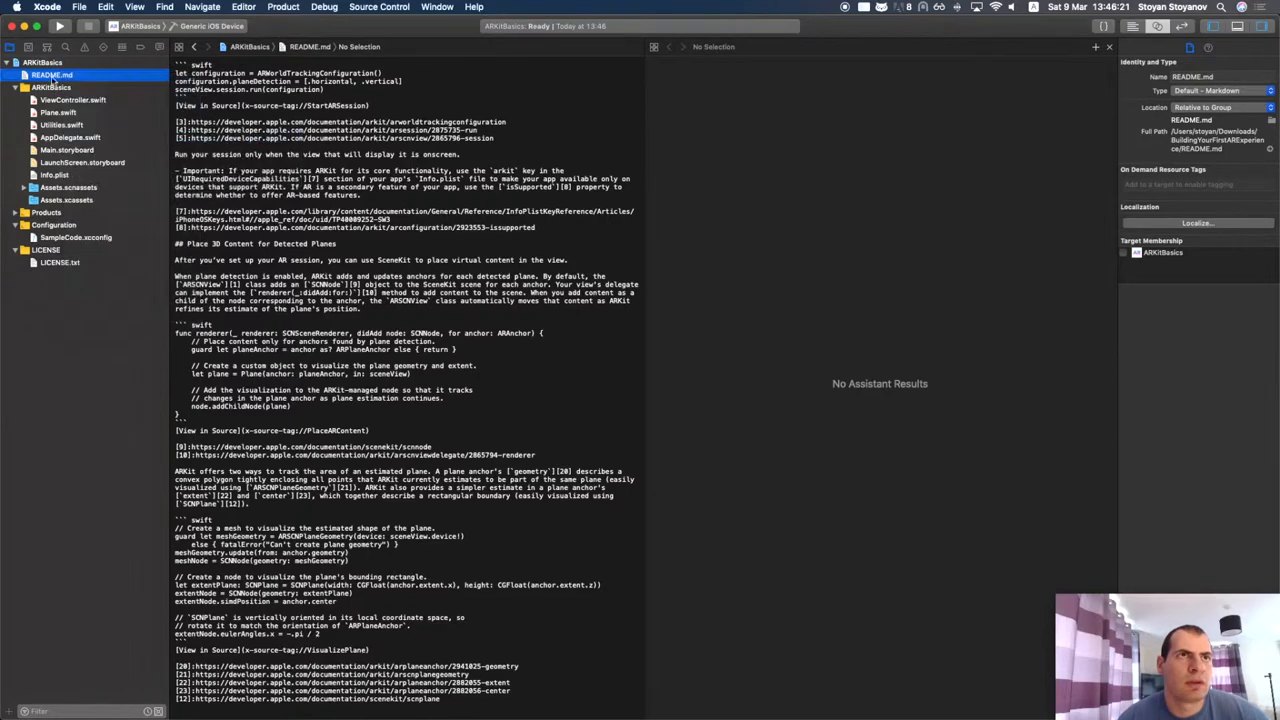
right_click(52, 76)
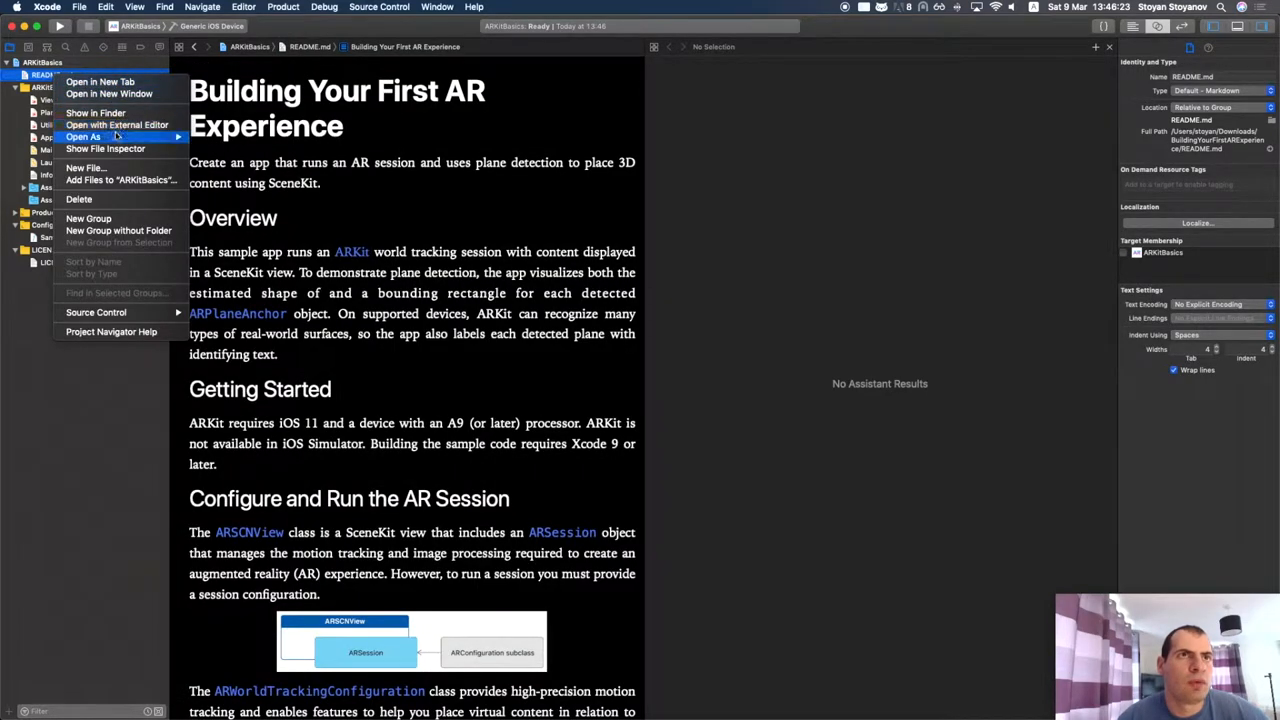
mouse_move(96, 112)
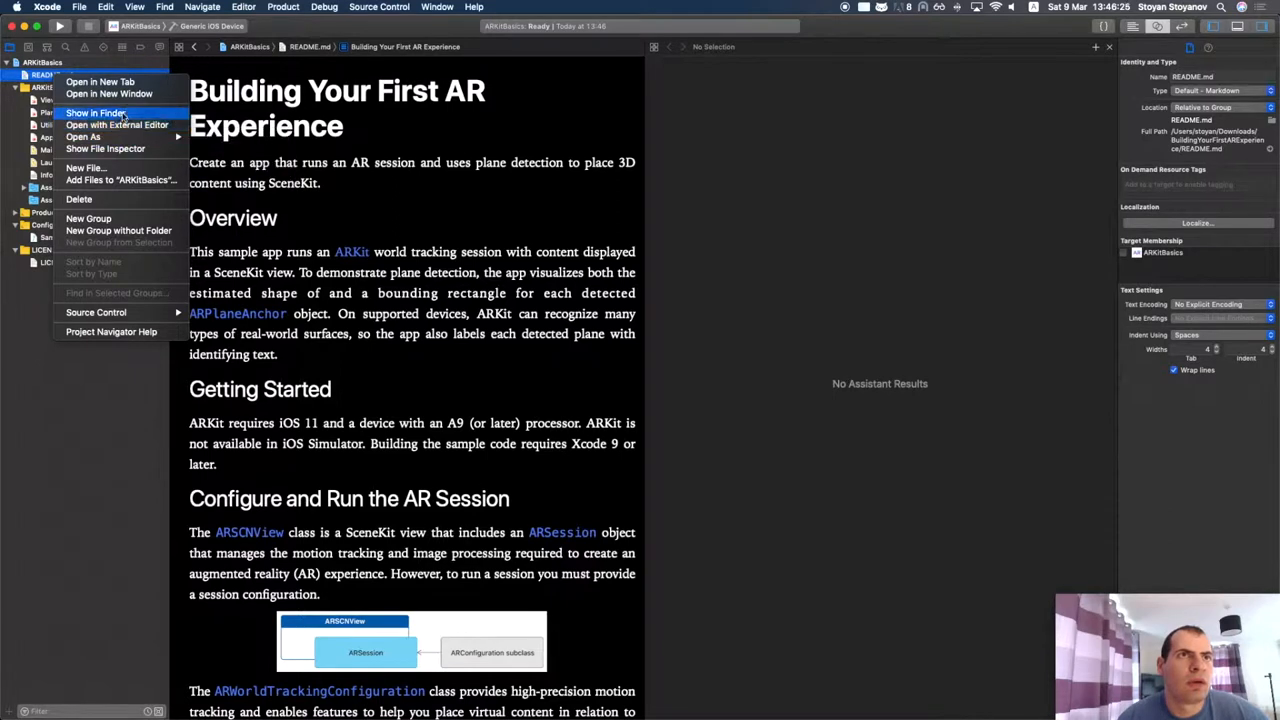
- Reveal the ARKitBasics README.md in Finder and open it with Sublime Text
click(96, 112)
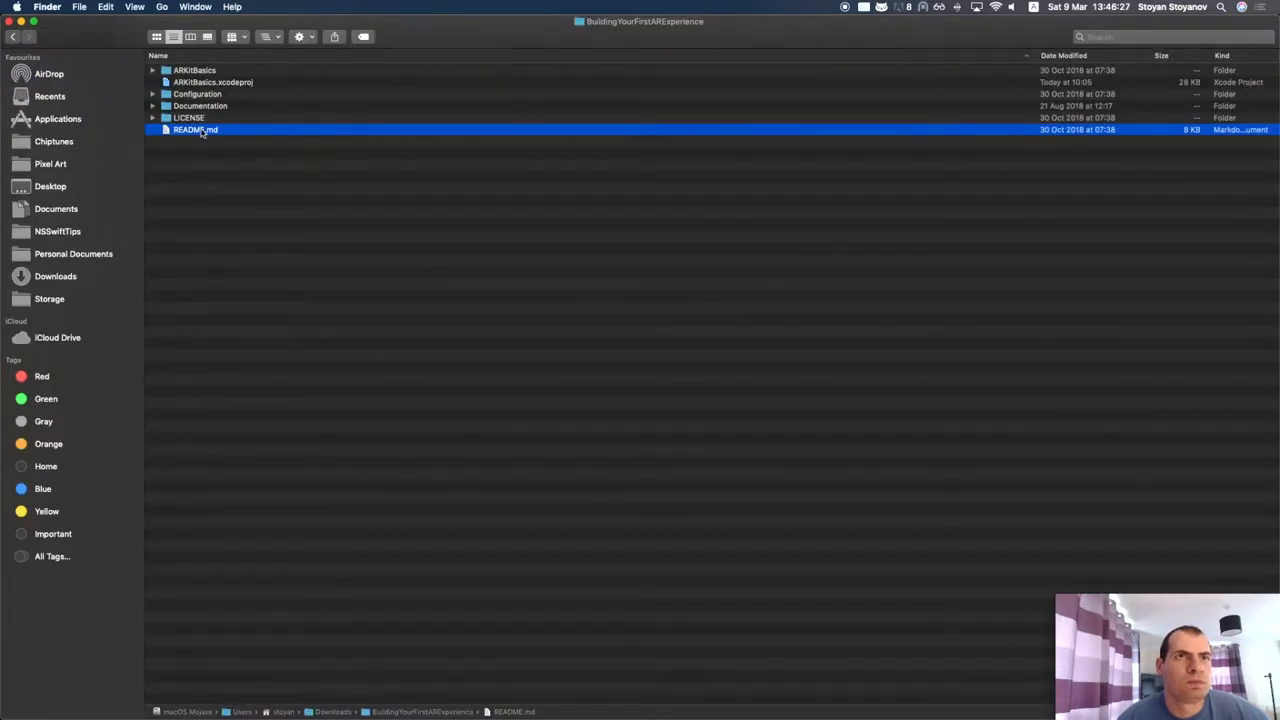
right_click(196, 128)
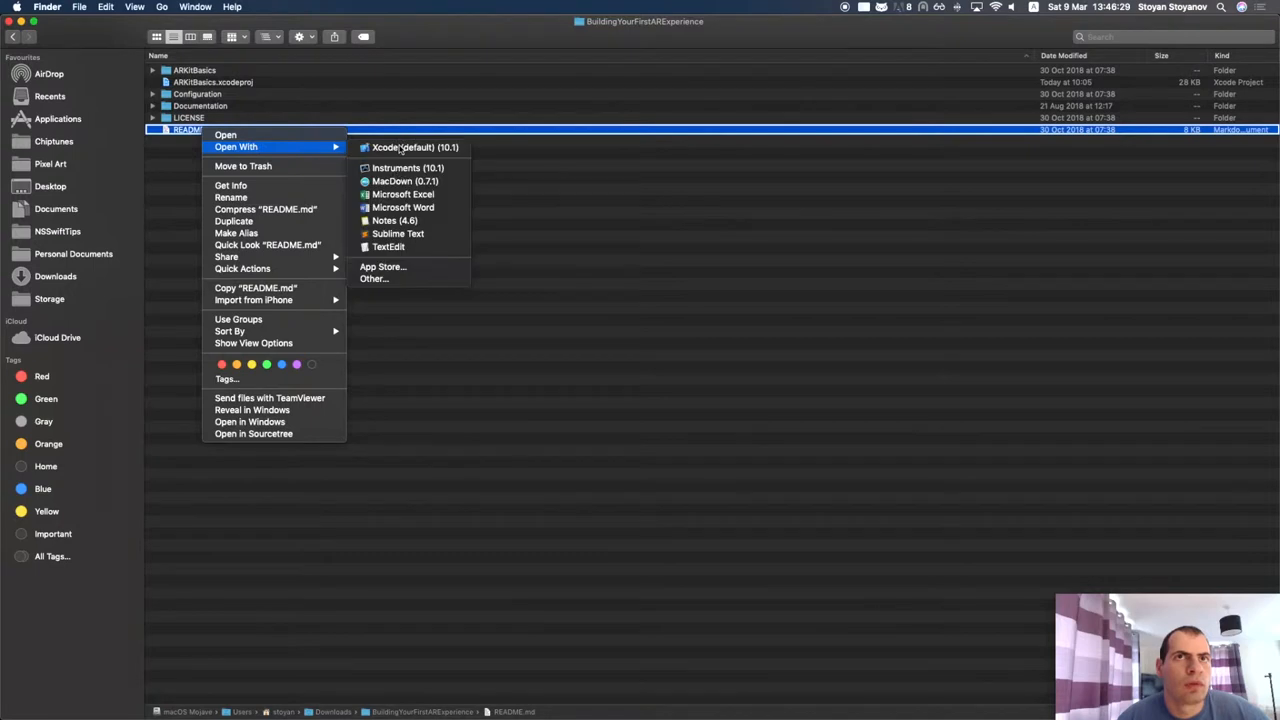
click(476, 292)
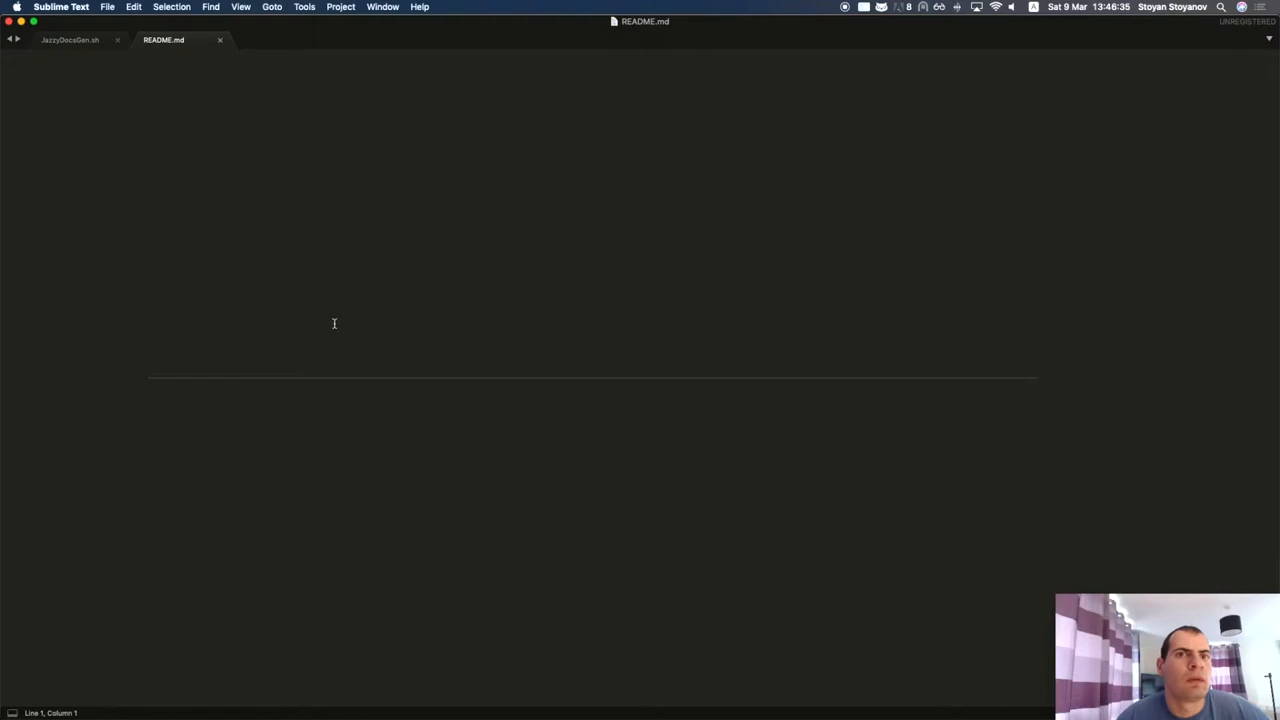
mouse_move(296, 340)
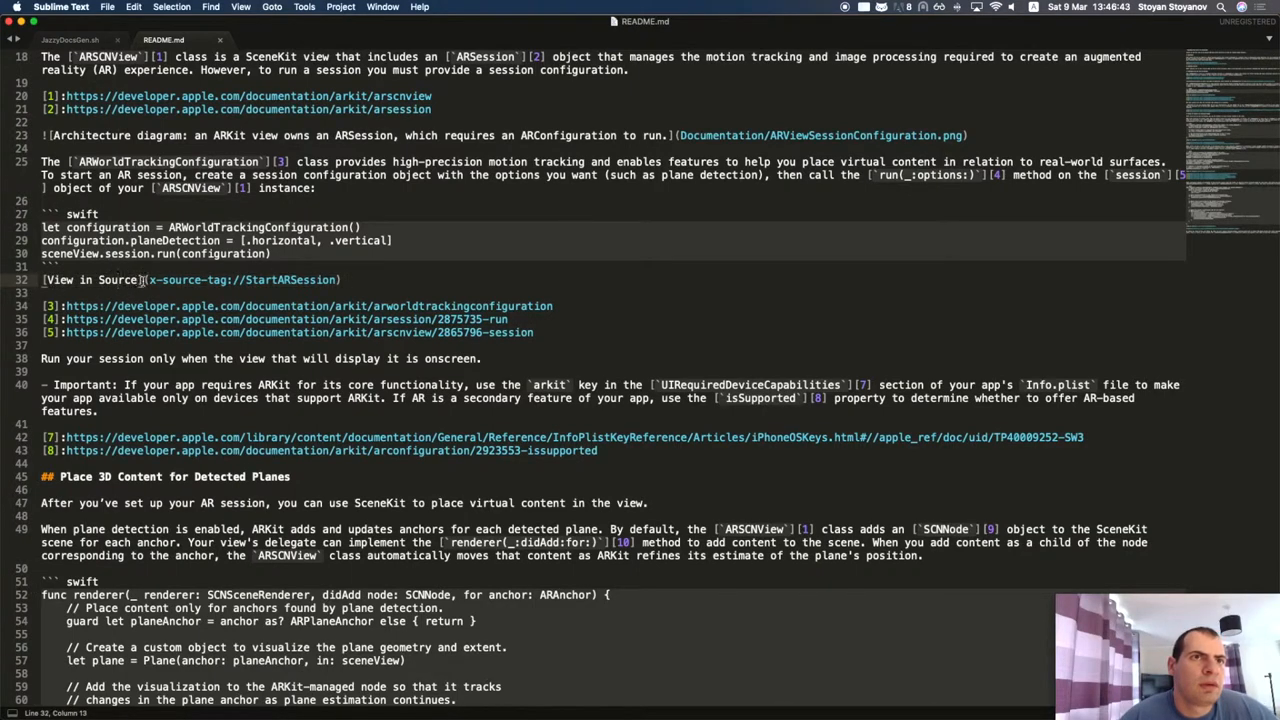
- Select the x-source-tag://StartARSession link in the README's raw markdown
click(232, 280)
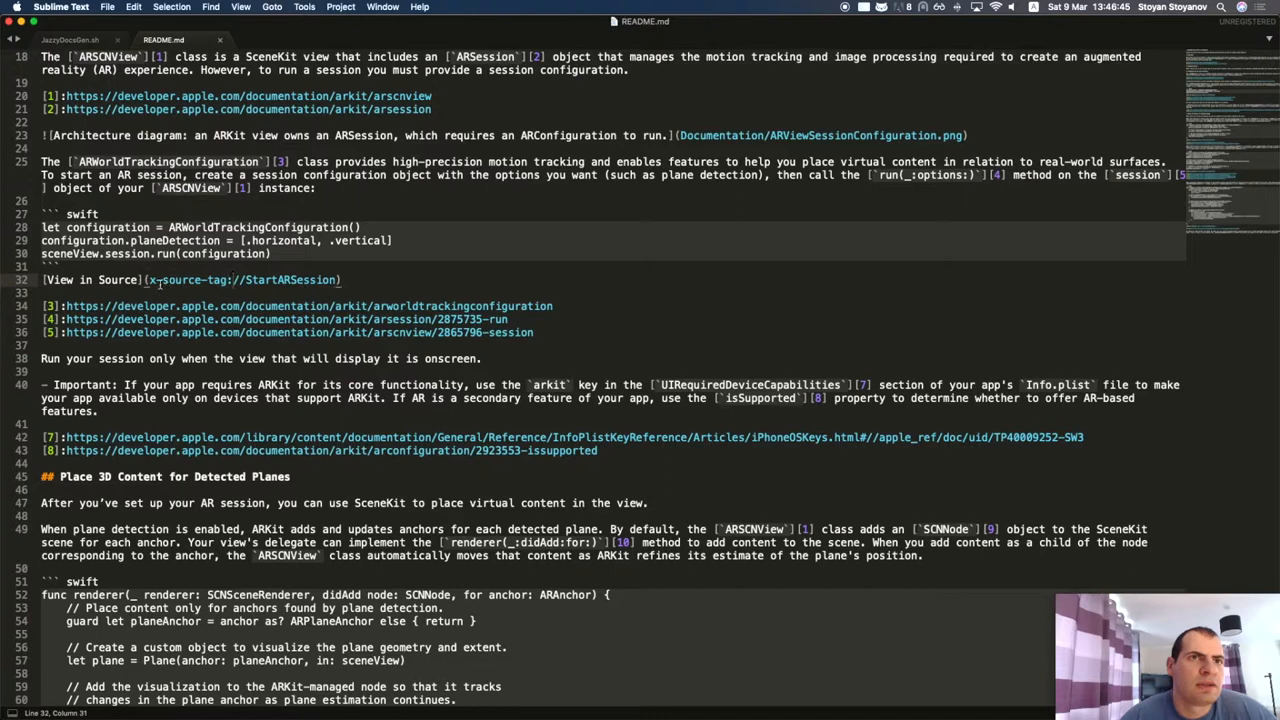